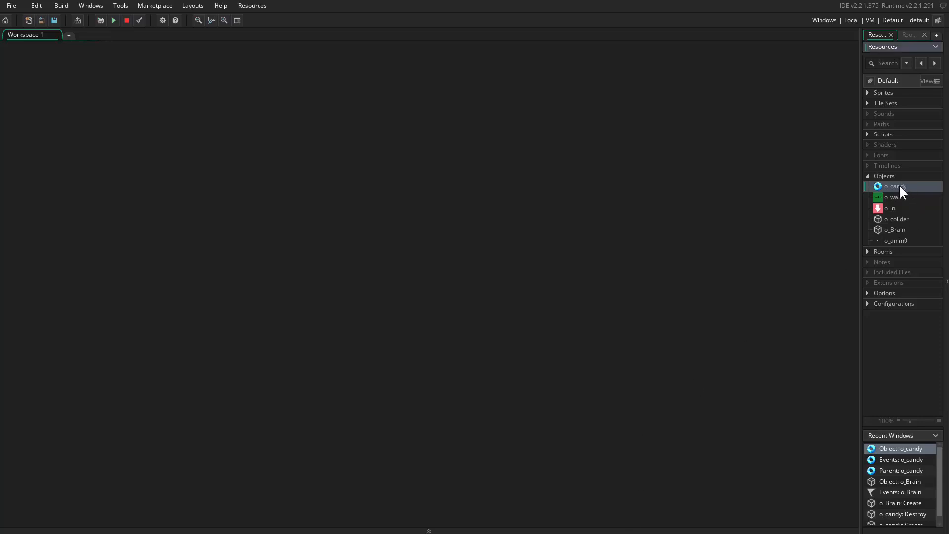
- Open o_candy and scroll through its Destroy event code with the c_power switch
double_click(895, 186)
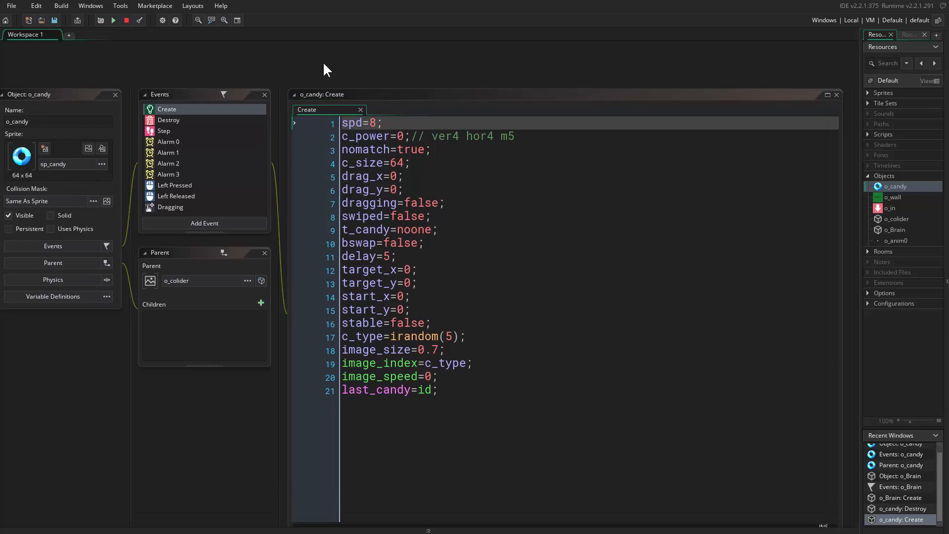
left_click(169, 120)
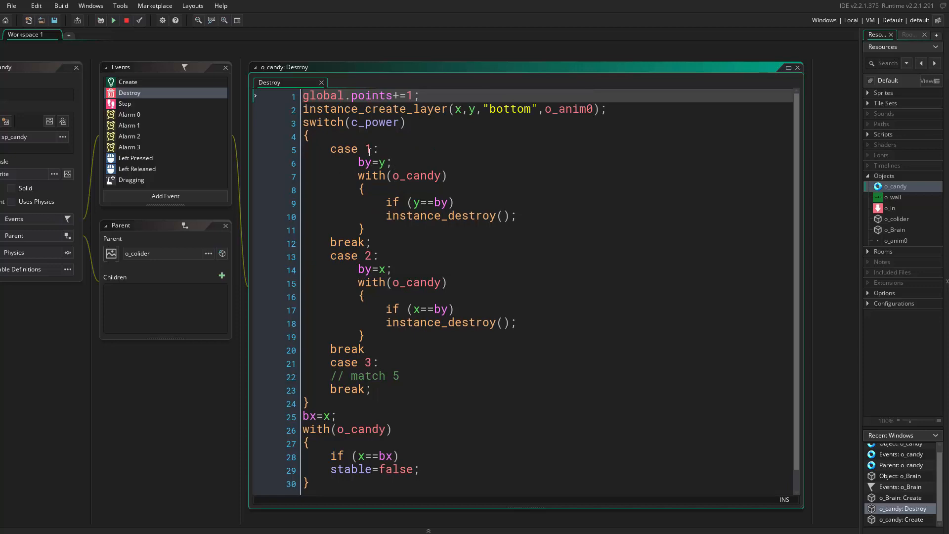
mouse_move(350, 467)
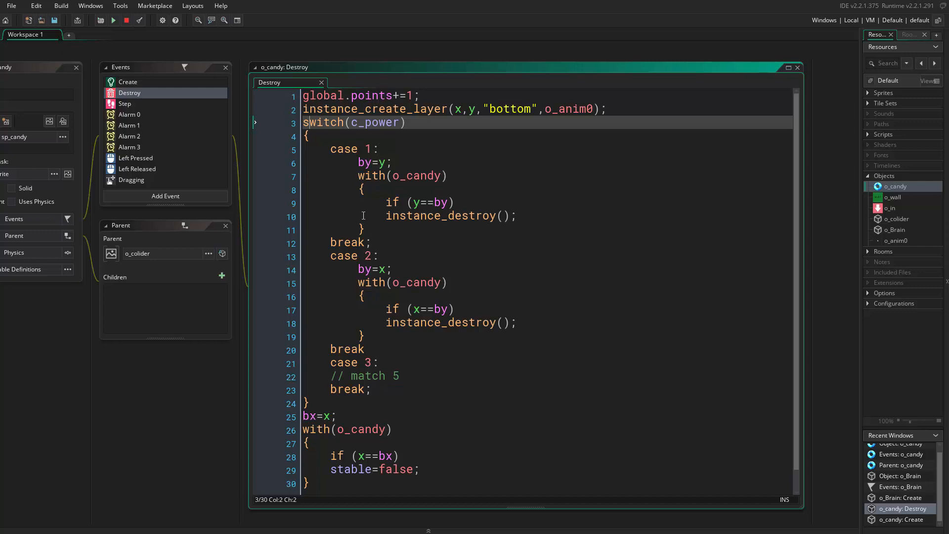
mouse_move(389, 229)
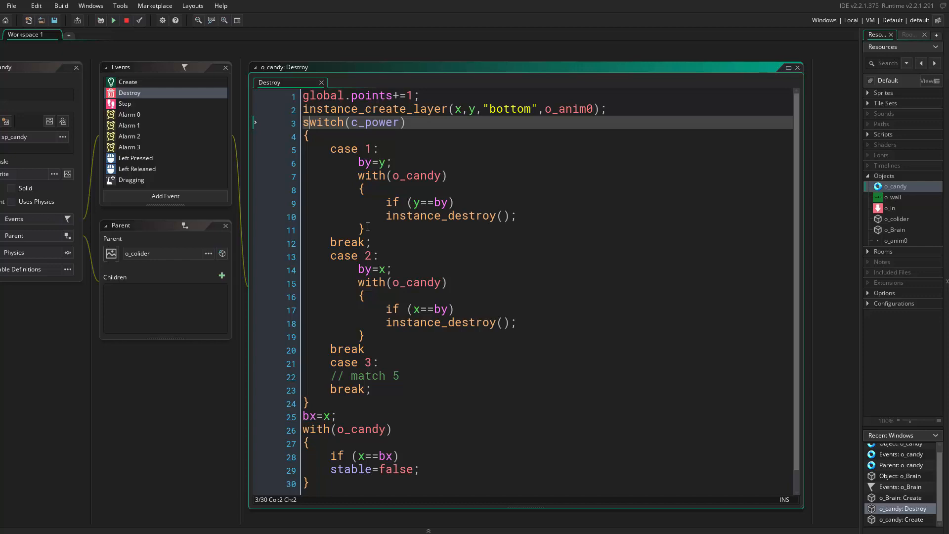
scroll("down", 3)
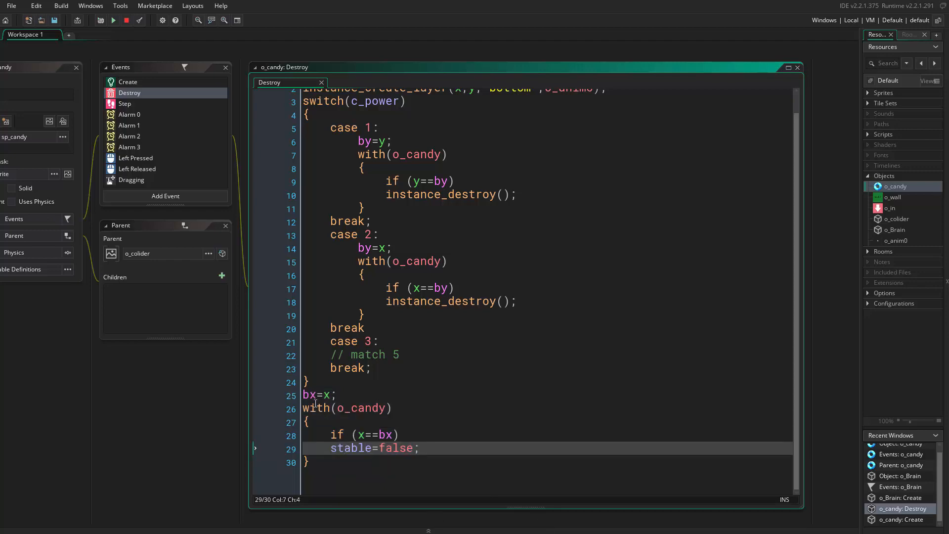
left_click(113, 20)
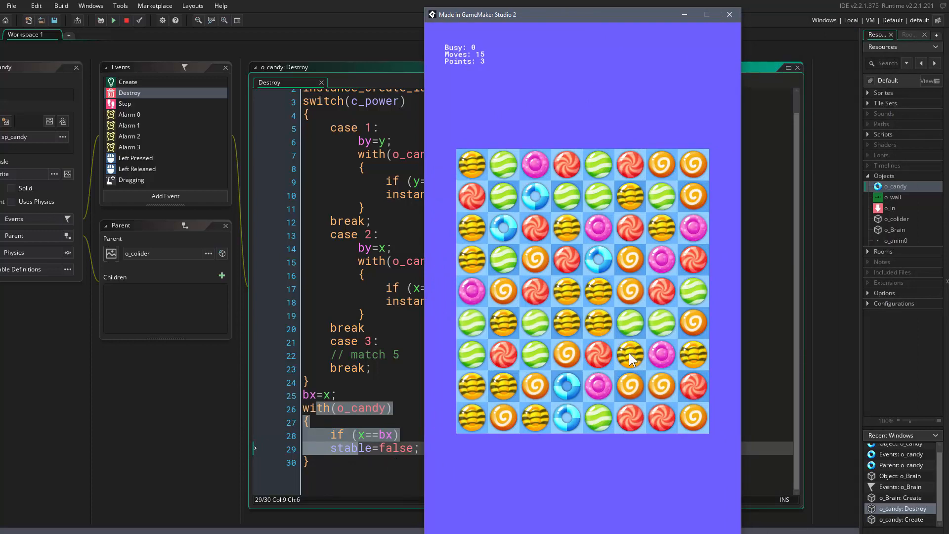
mouse_move(569, 232)
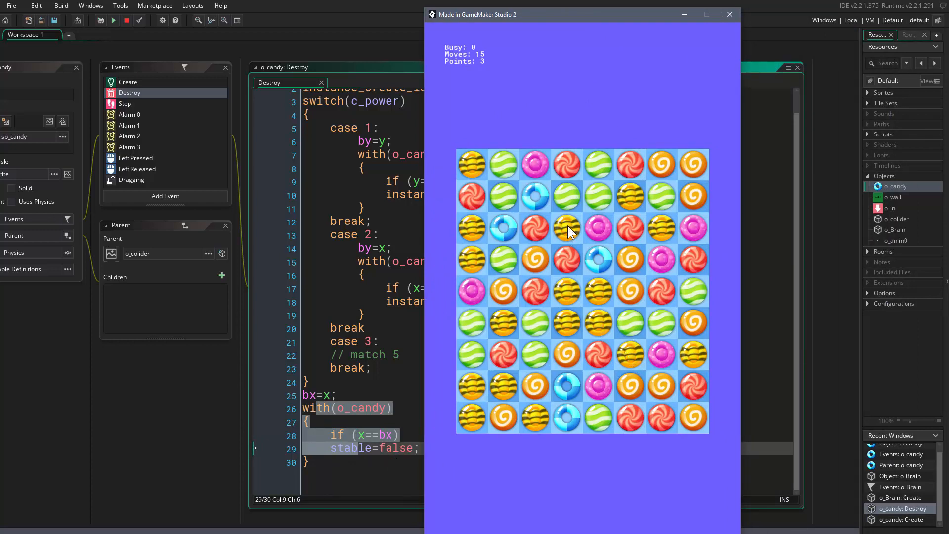
mouse_move(568, 268)
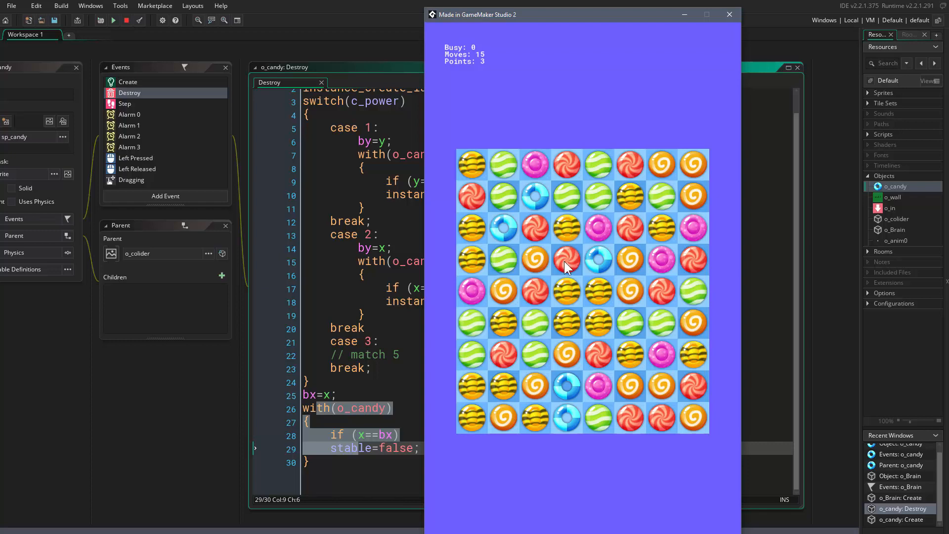
mouse_move(569, 312)
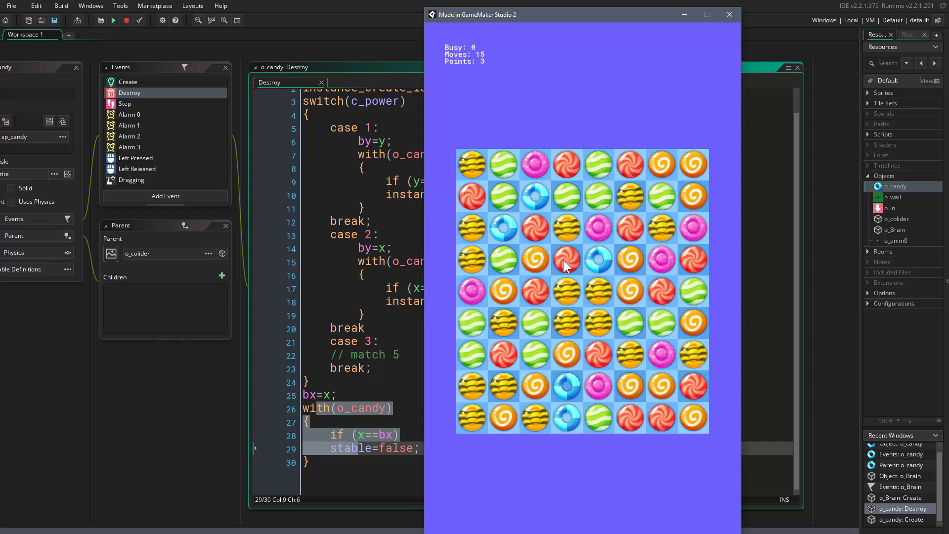
mouse_move(569, 202)
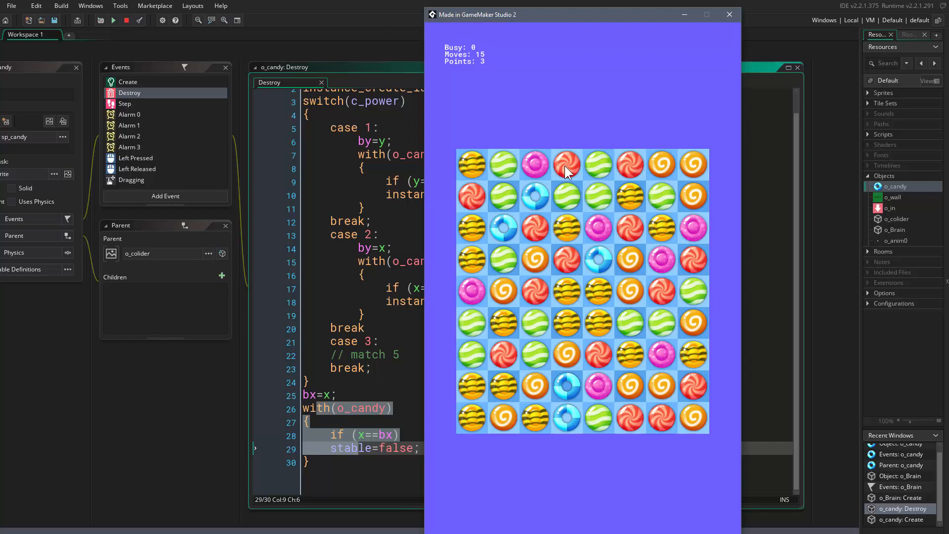
mouse_move(569, 182)
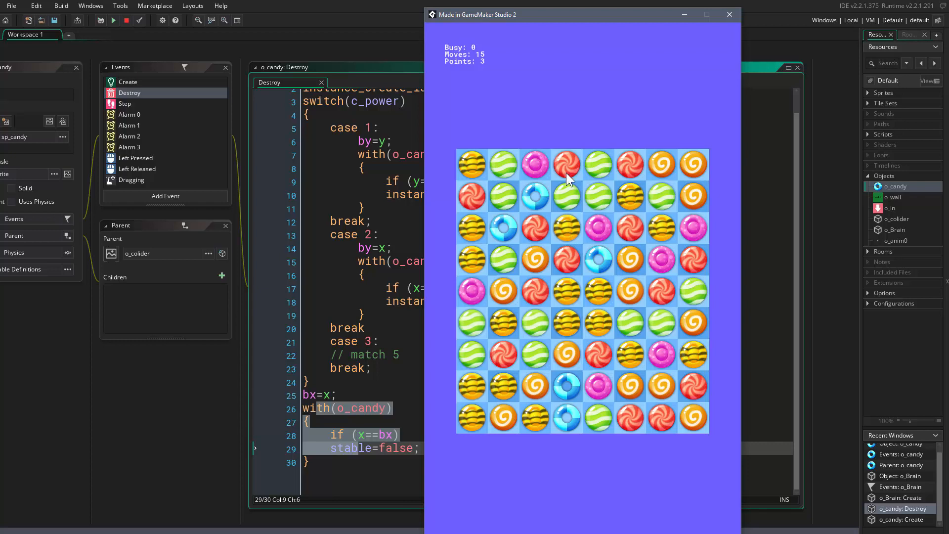
mouse_move(573, 259)
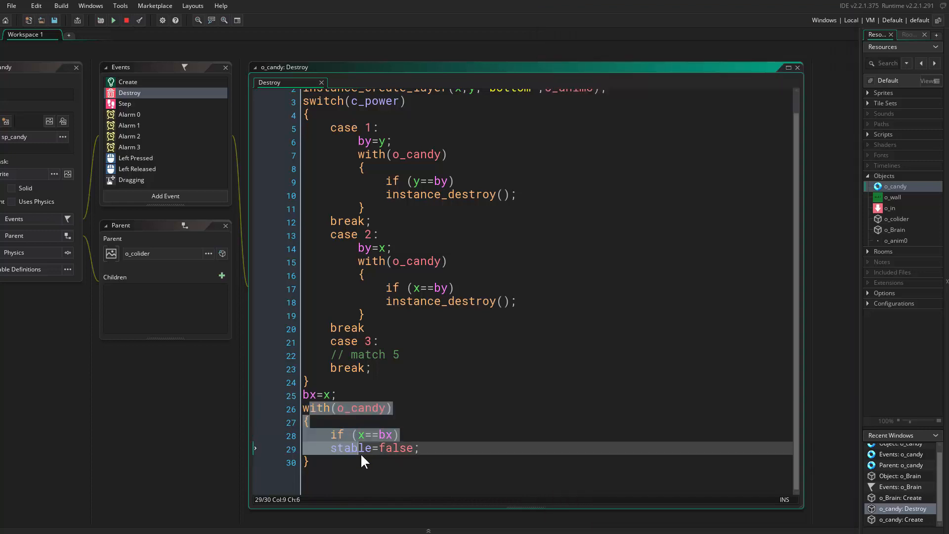
- Place the cursor on line 28 of the Destroy code and run the game
left_click(308, 462)
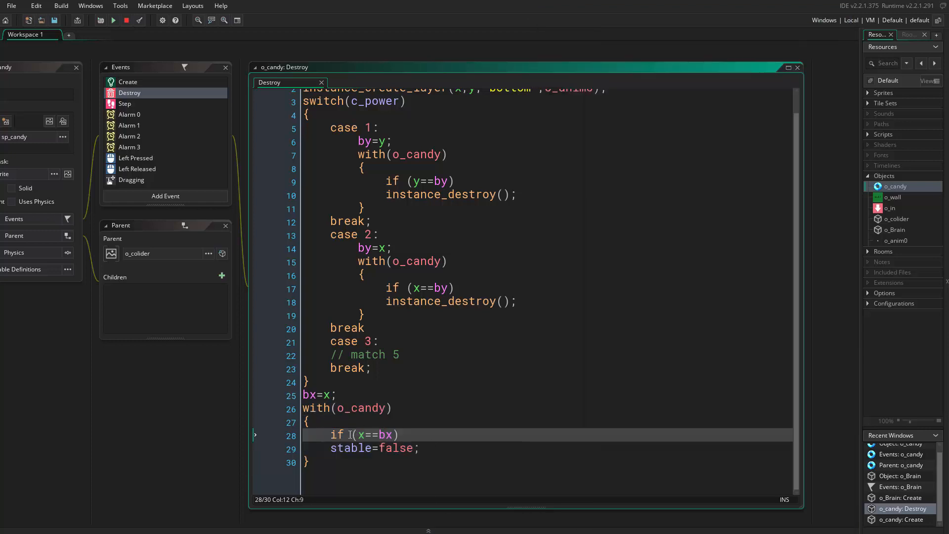
left_click(113, 20)
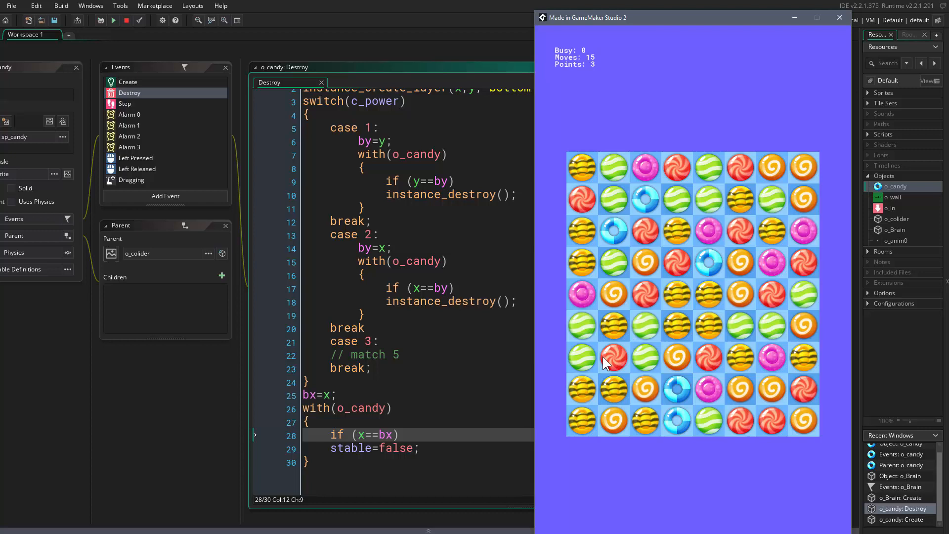
mouse_move(575, 361)
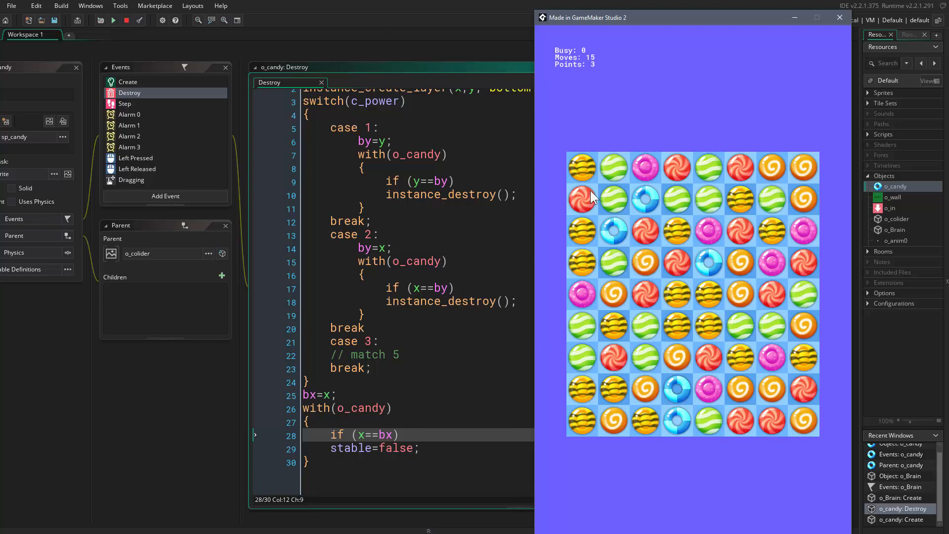
mouse_move(840, 18)
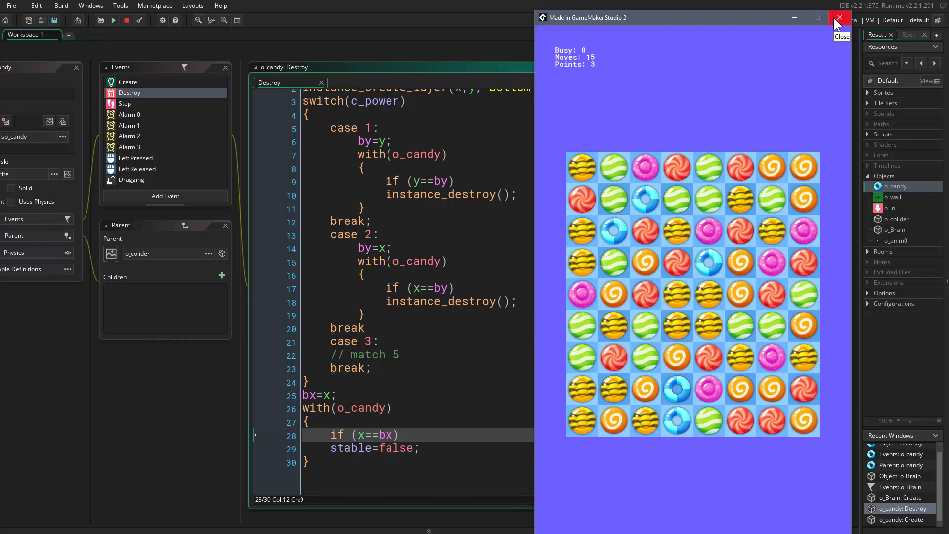
- Close the game, add by=y; above the switch, and make the condition (x==bx)and(y<by)
left_click(839, 17)
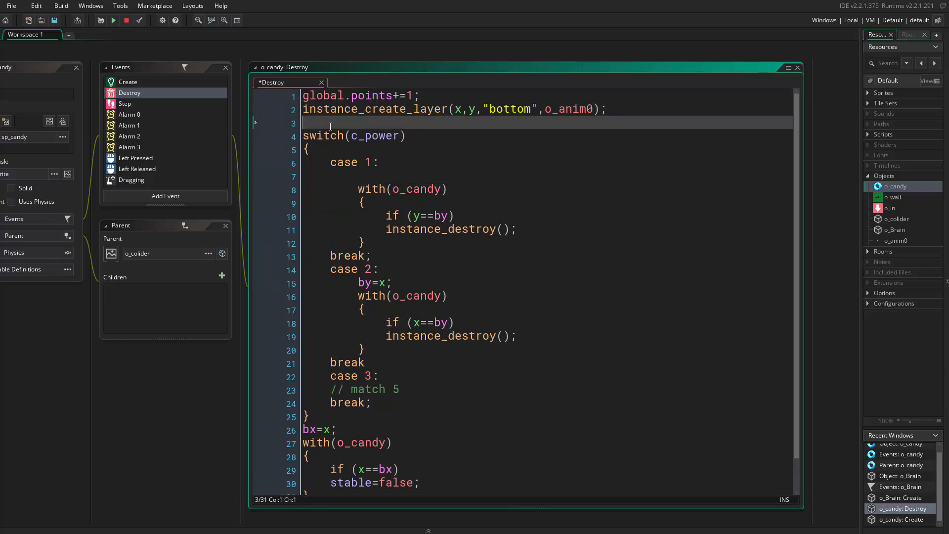
type("by=y;")
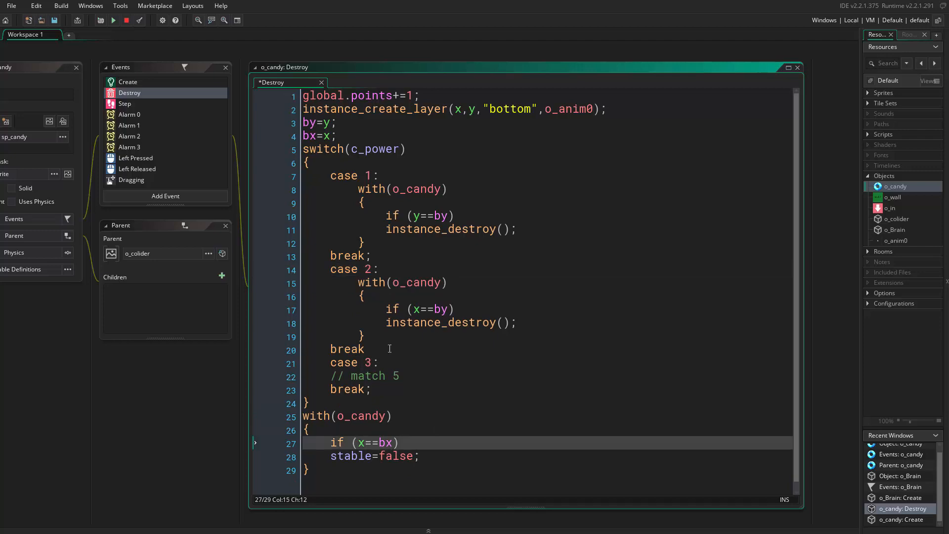
mouse_move(405, 438)
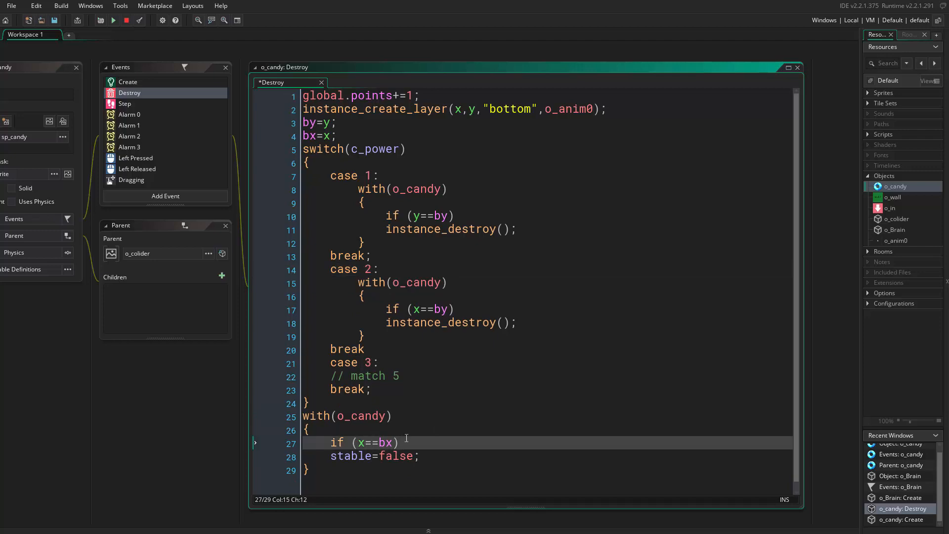
type("and(y")
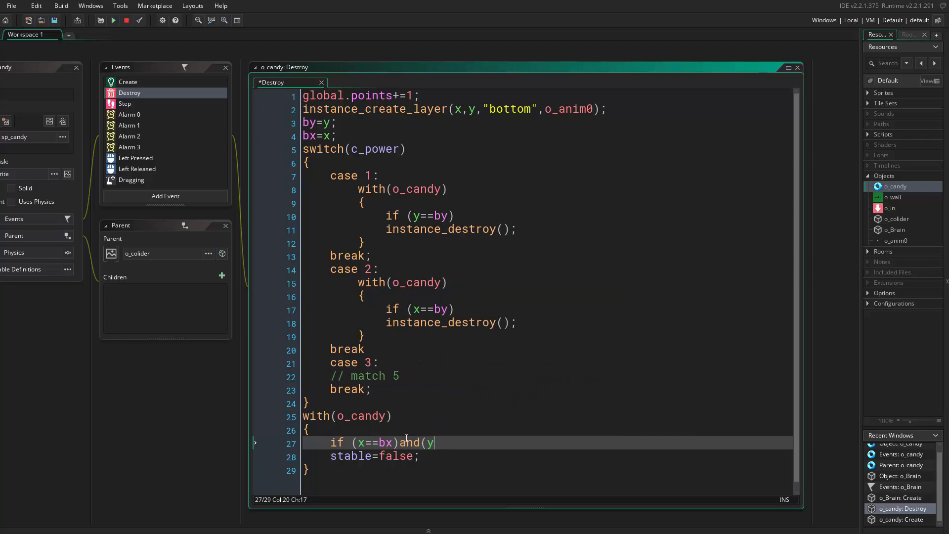
type("<")
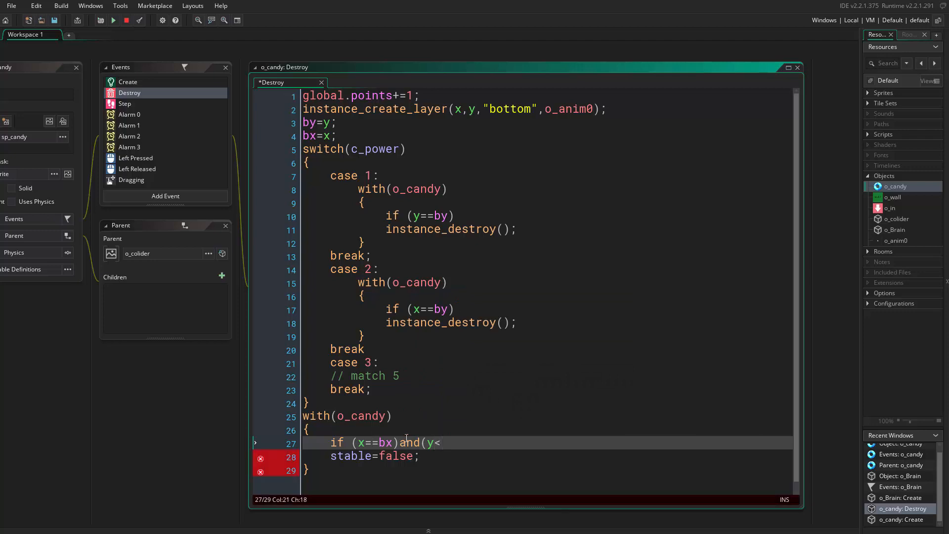
type("by)")
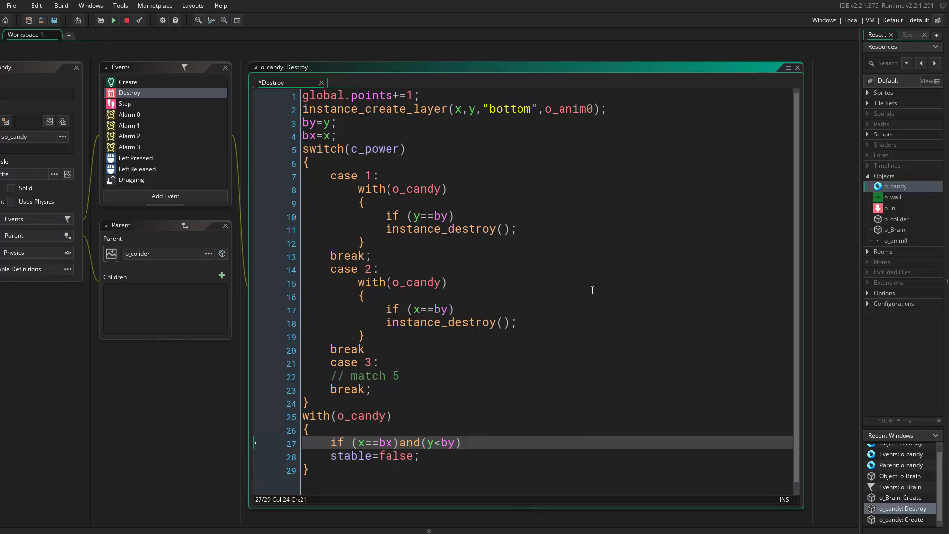
mouse_move(586, 267)
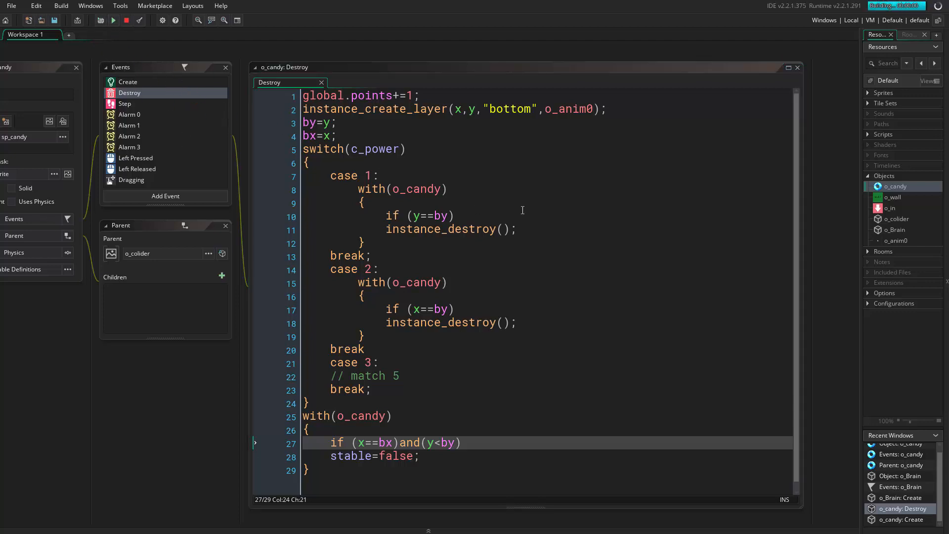
left_click(113, 19)
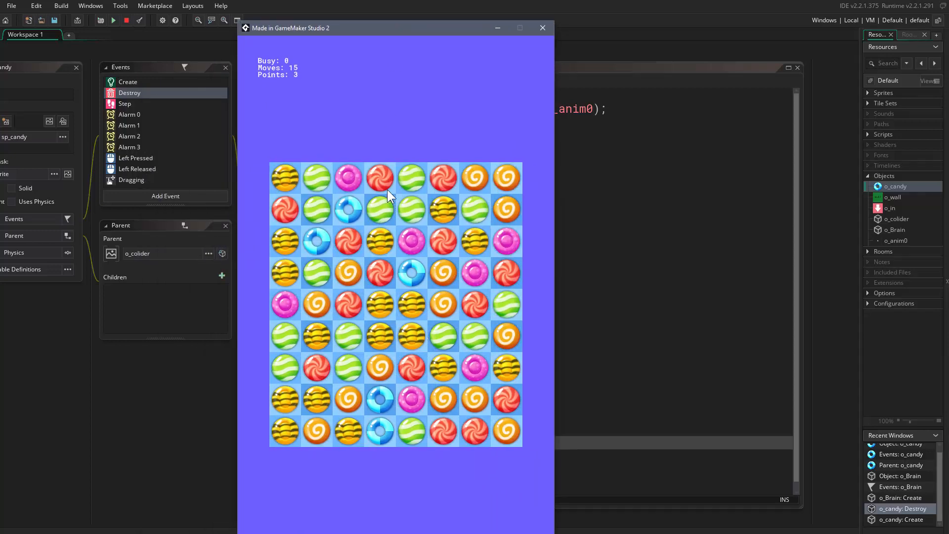
mouse_move(446, 351)
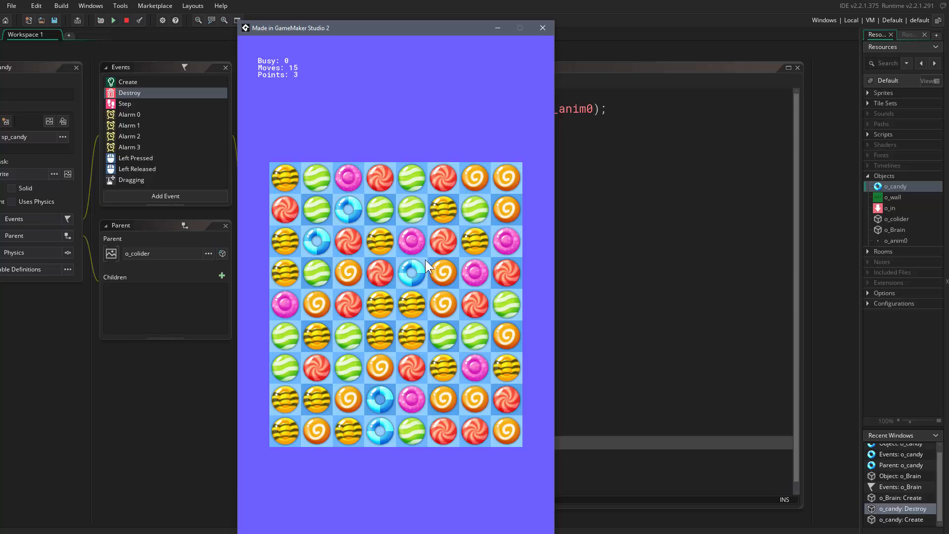
mouse_move(391, 330)
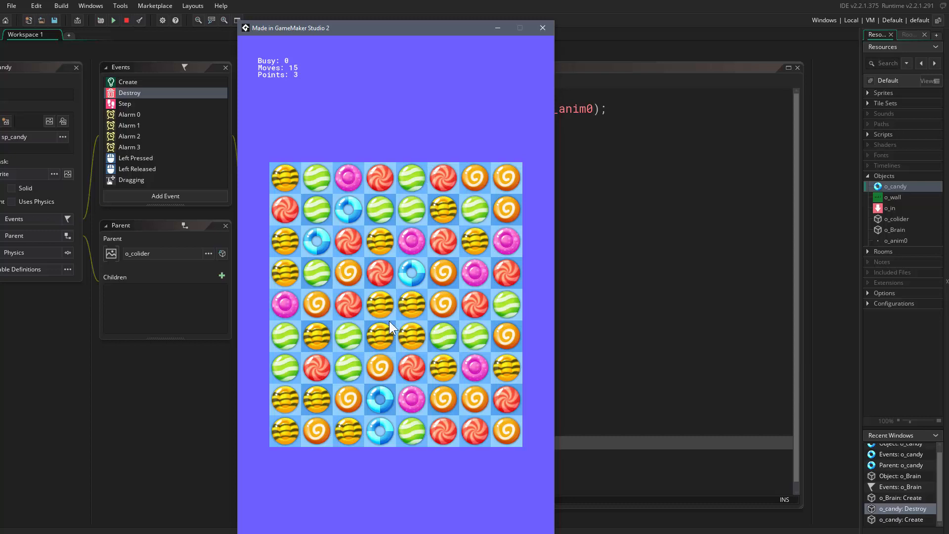
mouse_move(389, 182)
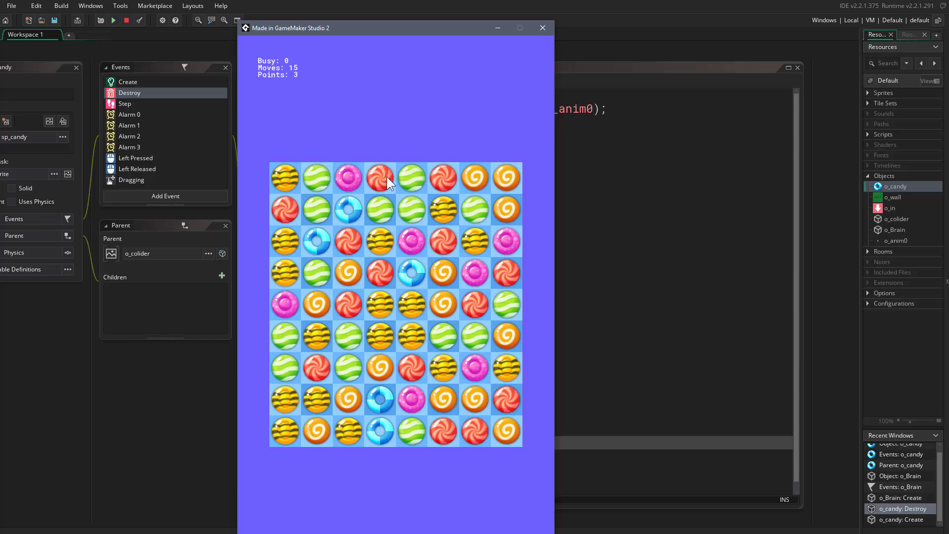
mouse_move(377, 337)
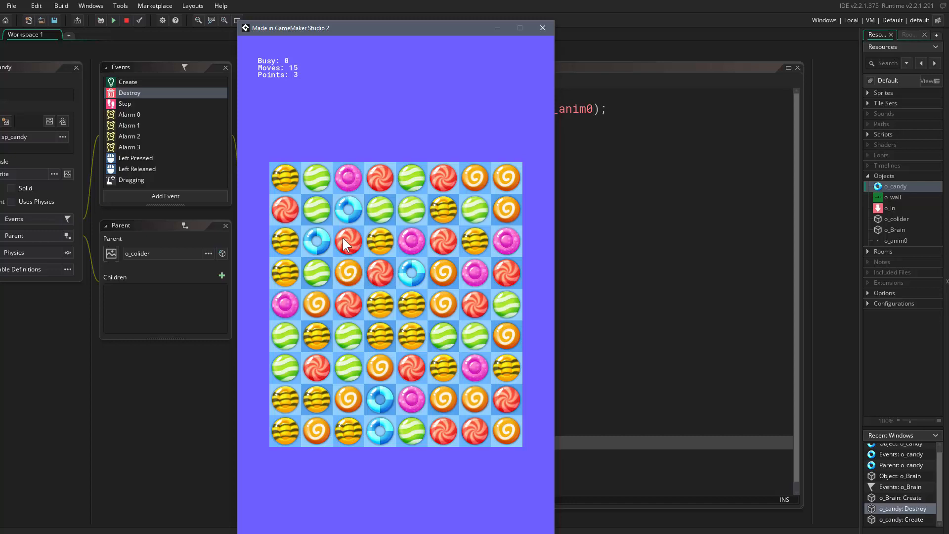
mouse_move(348, 268)
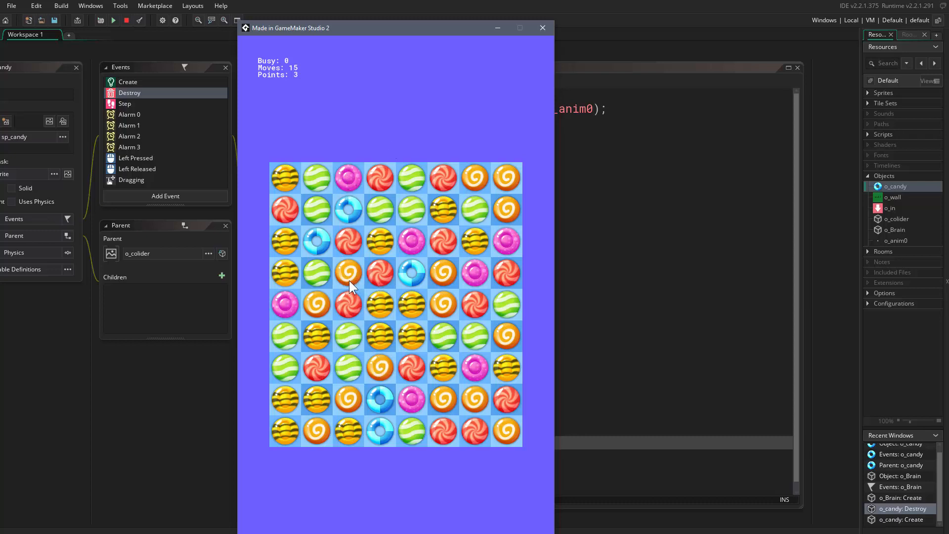
mouse_move(440, 367)
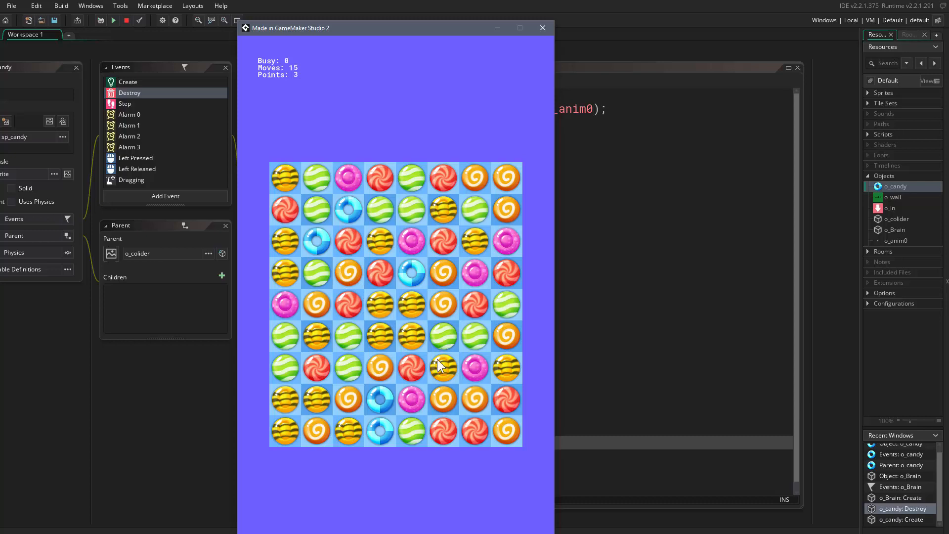
mouse_move(393, 279)
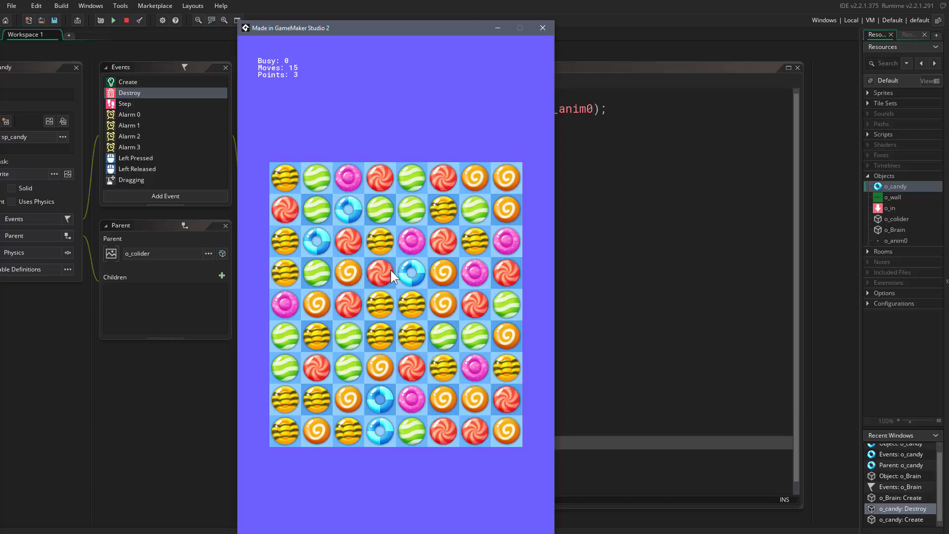
mouse_move(372, 305)
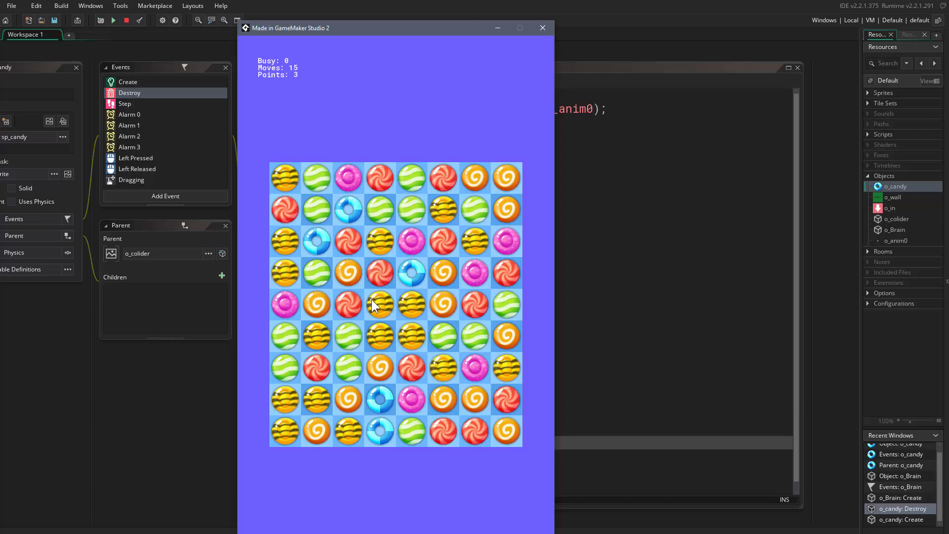
mouse_move(387, 267)
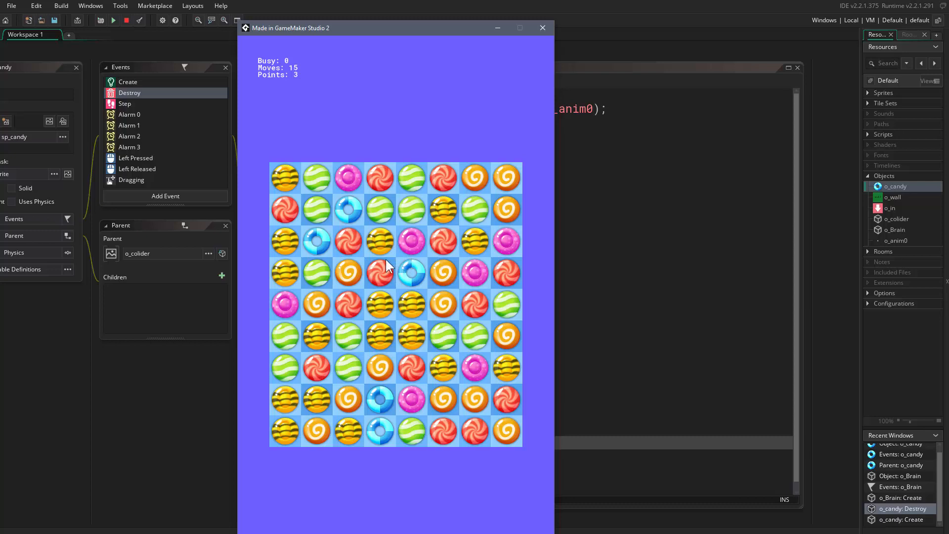
mouse_move(386, 274)
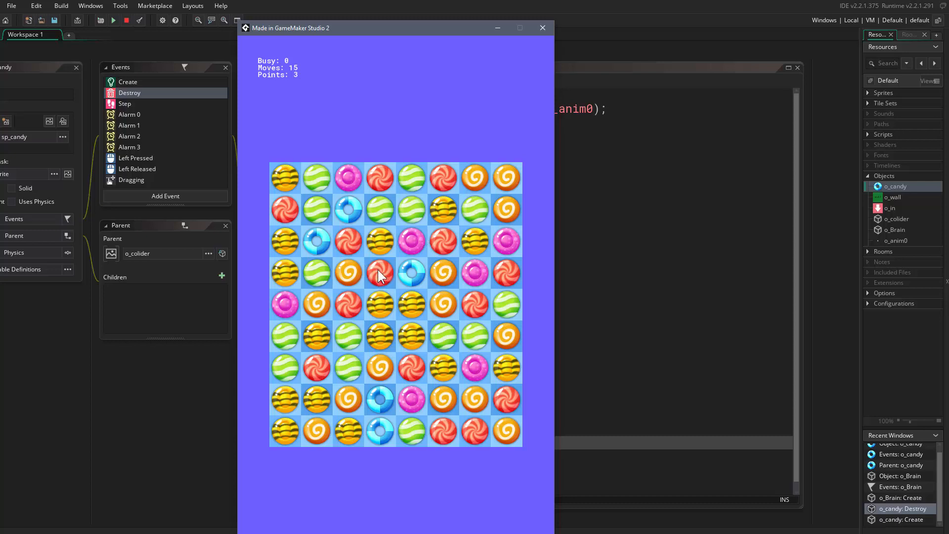
mouse_move(357, 248)
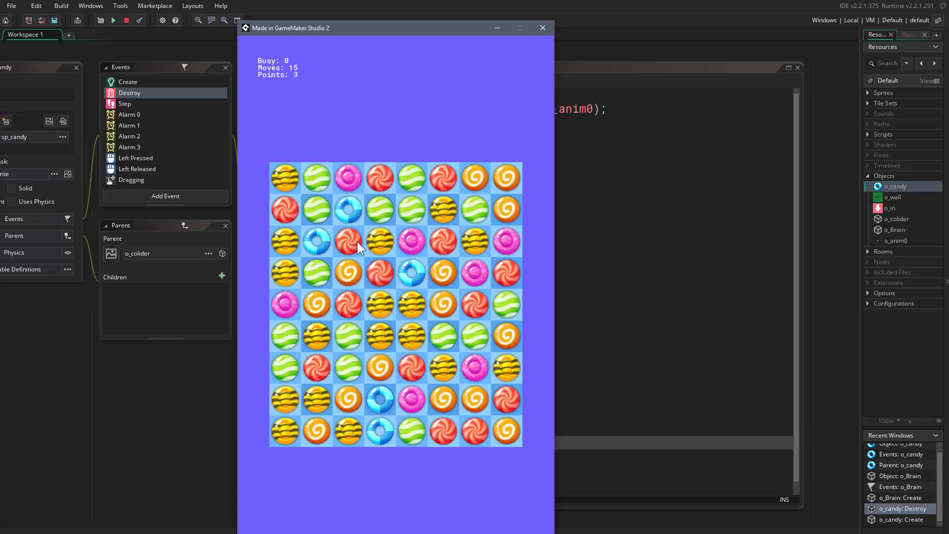
mouse_move(358, 276)
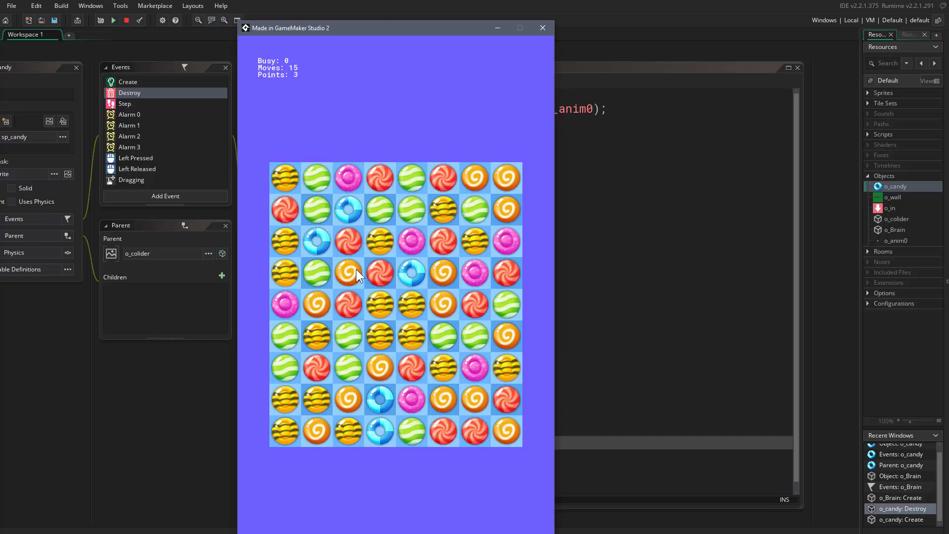
mouse_move(380, 267)
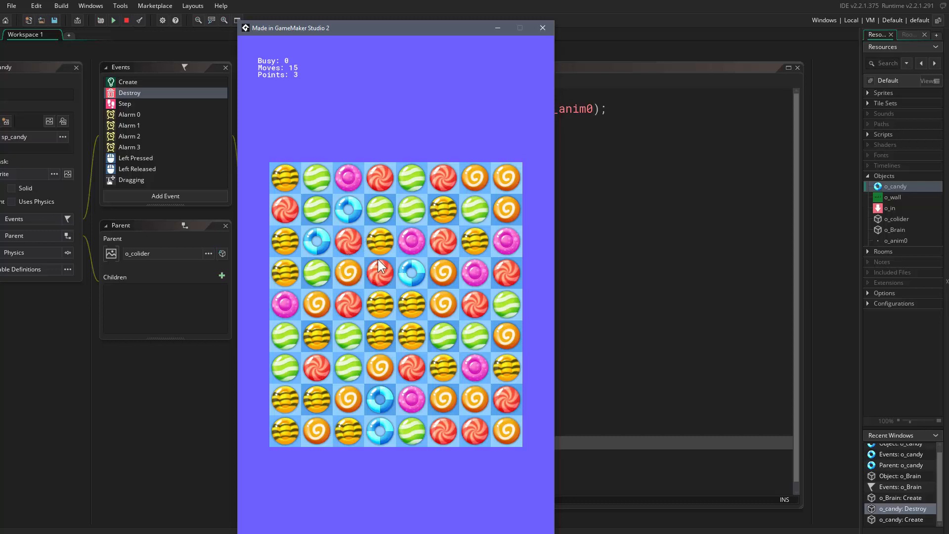
mouse_move(387, 311)
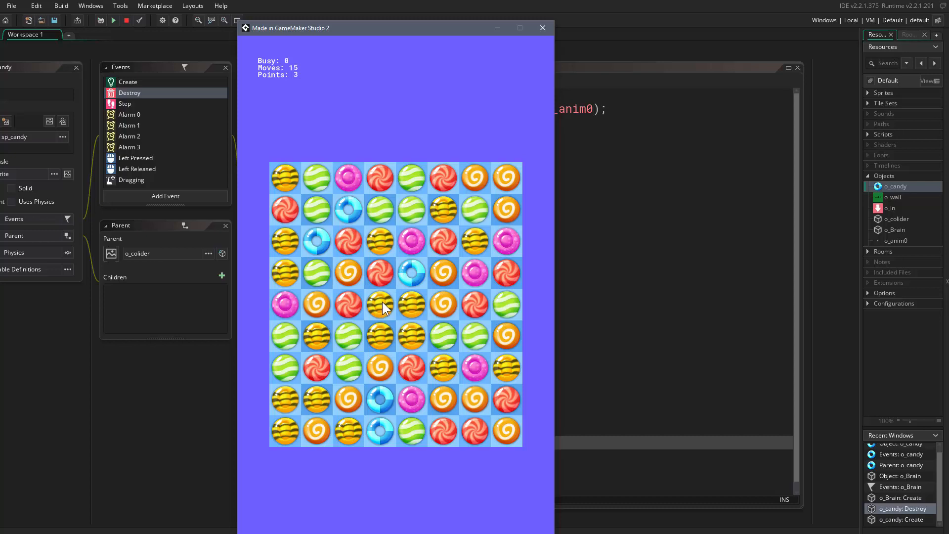
mouse_move(372, 338)
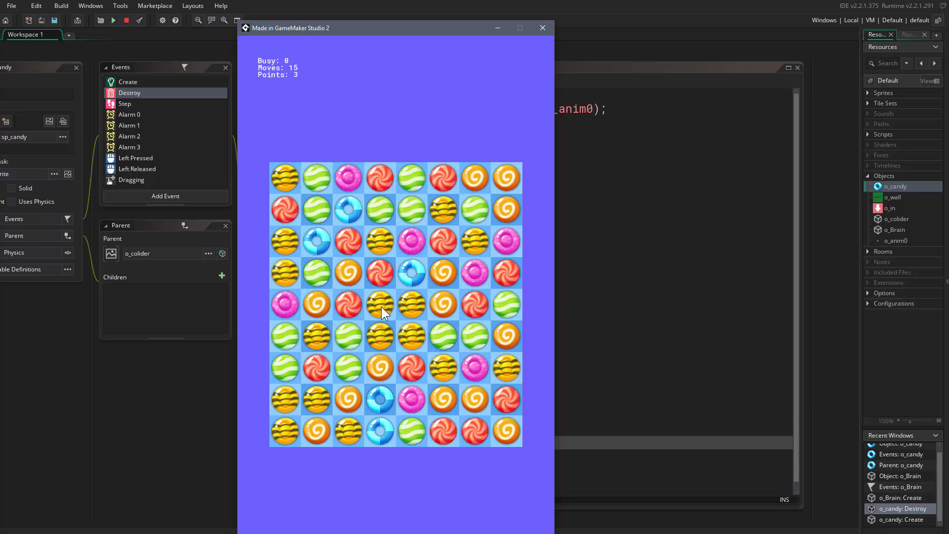
mouse_move(383, 334)
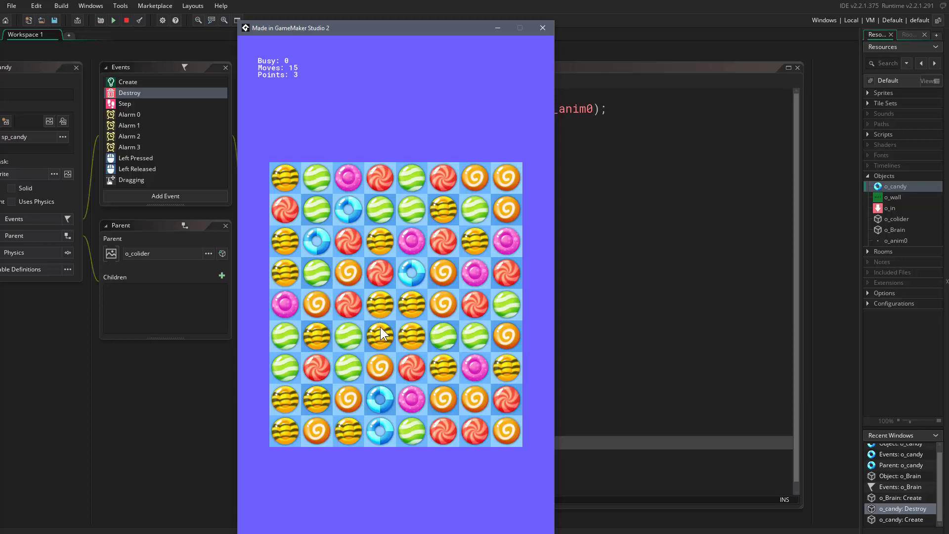
mouse_move(381, 281)
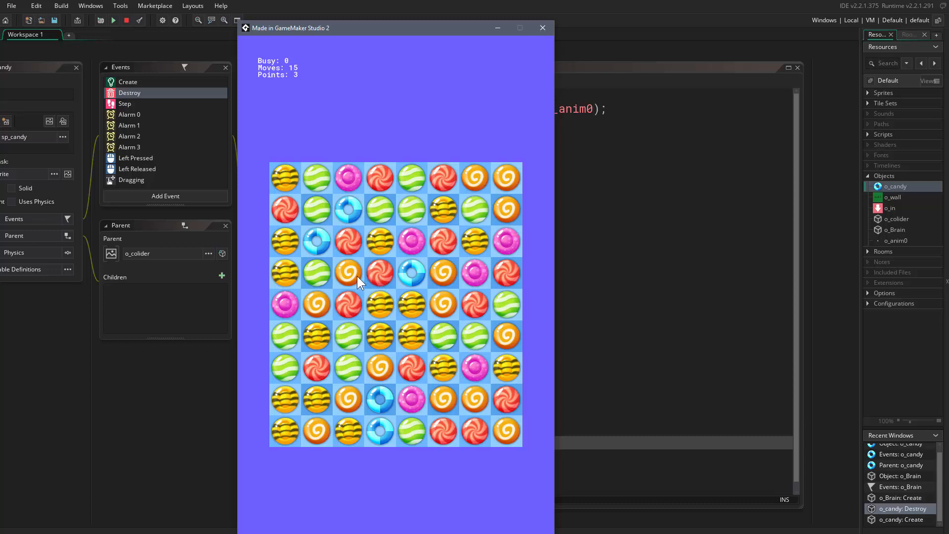
mouse_move(388, 307)
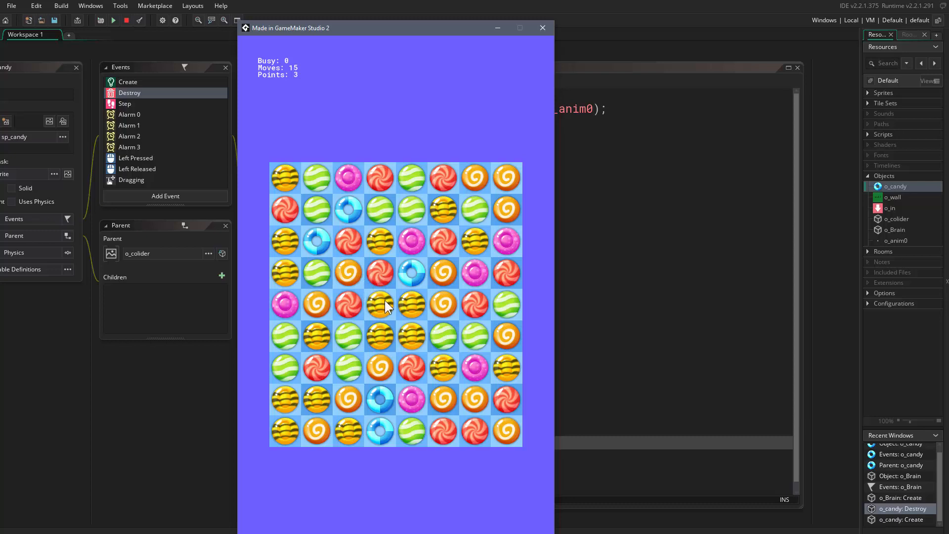
mouse_move(382, 361)
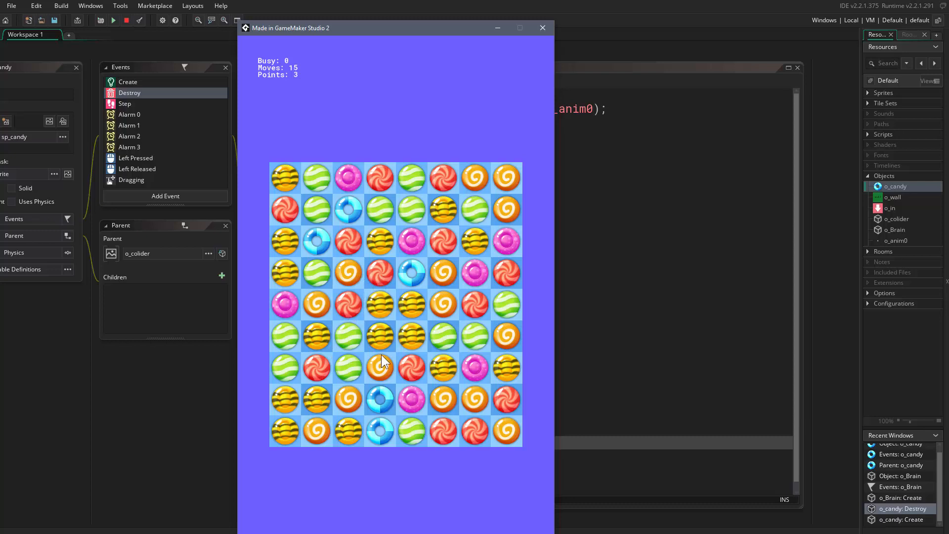
mouse_move(397, 278)
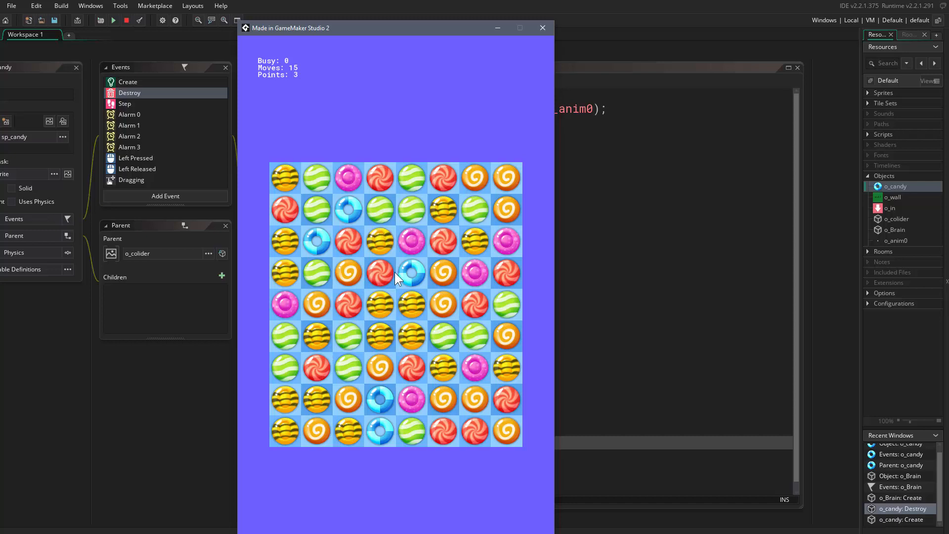
mouse_move(378, 248)
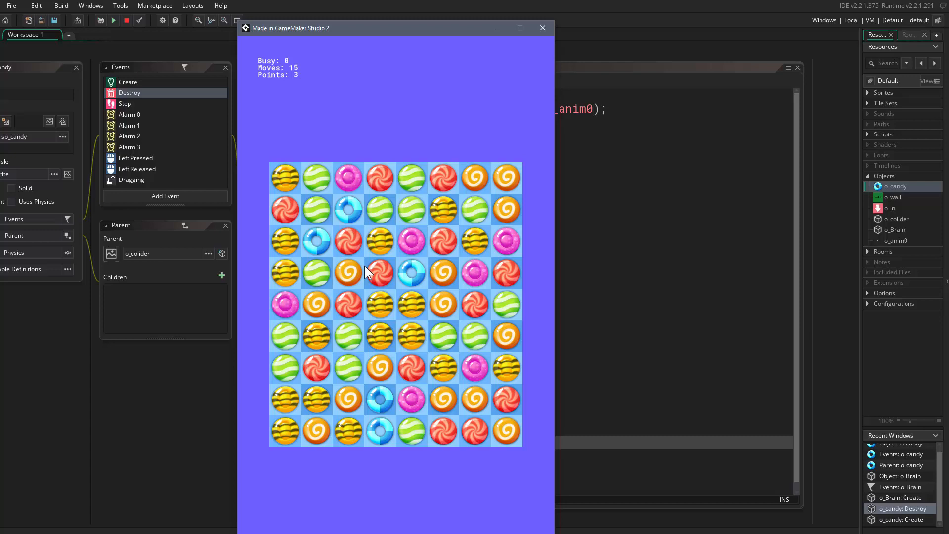
mouse_move(379, 285)
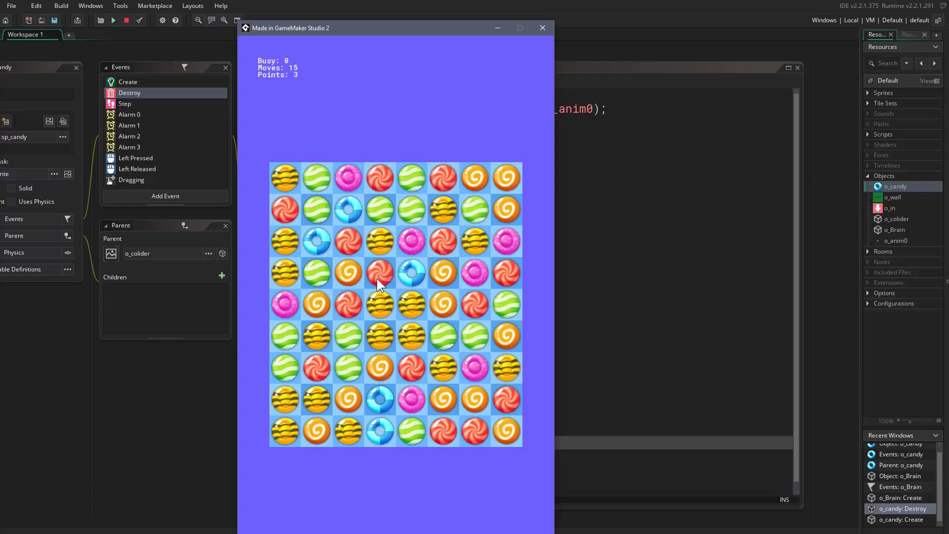
mouse_move(378, 261)
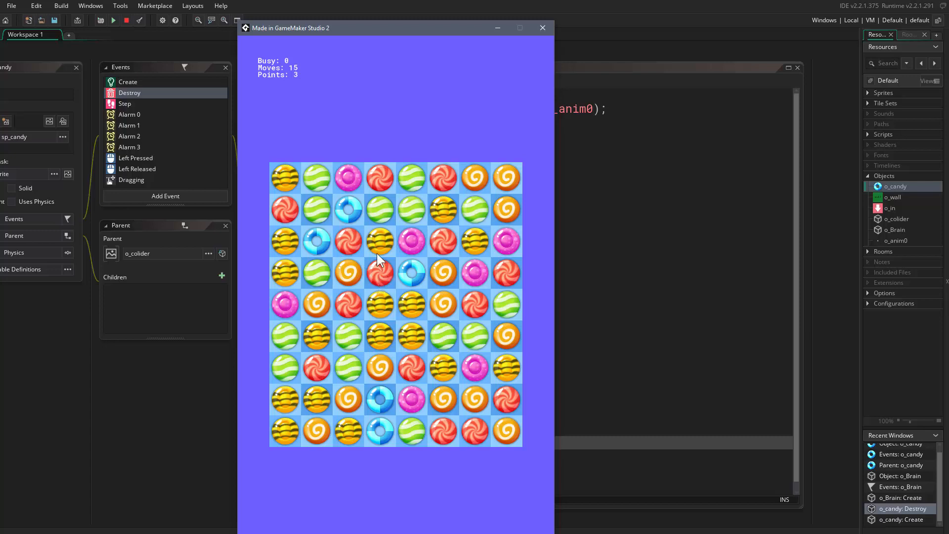
mouse_move(388, 251)
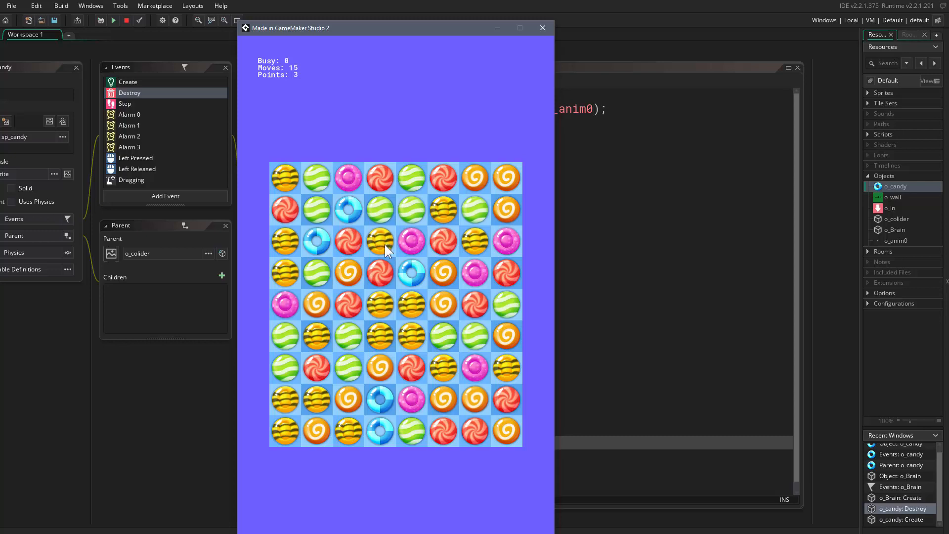
mouse_move(382, 278)
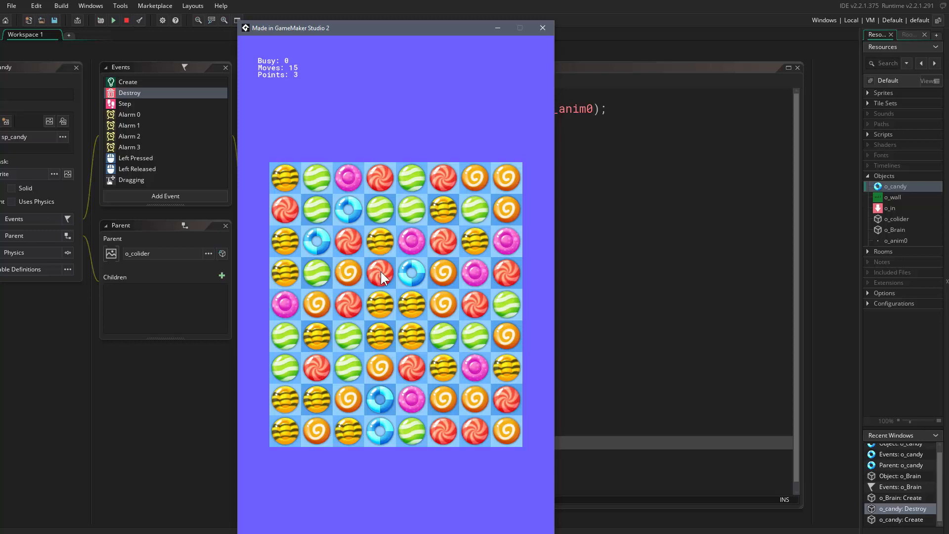
mouse_move(380, 237)
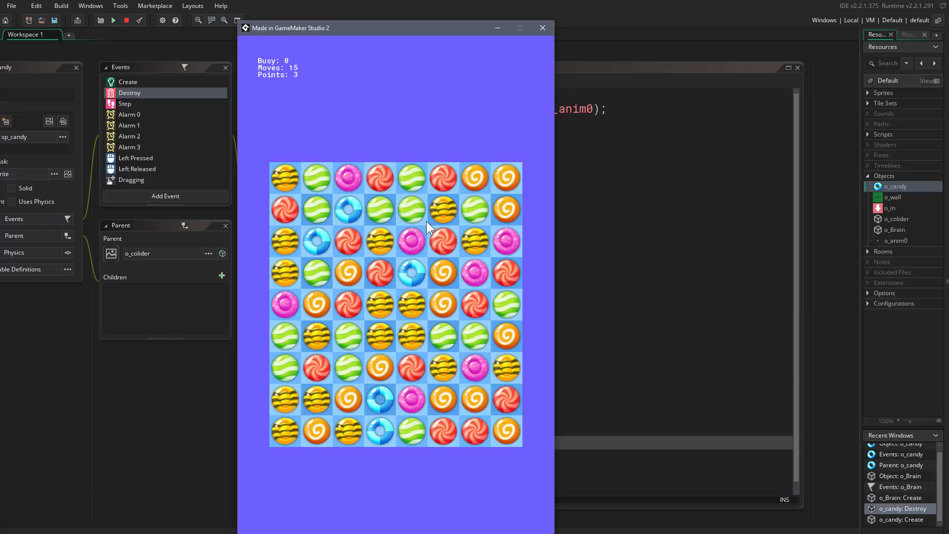
mouse_move(362, 156)
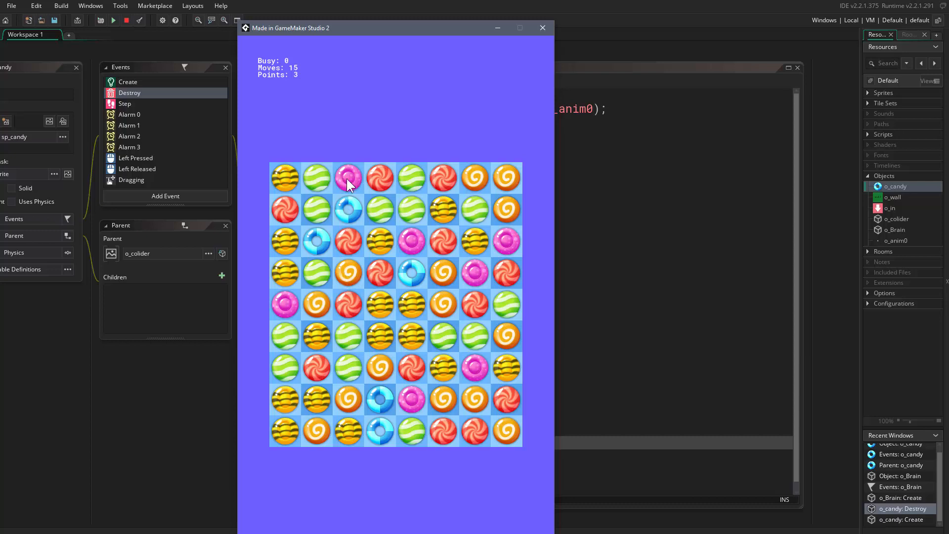
mouse_move(384, 278)
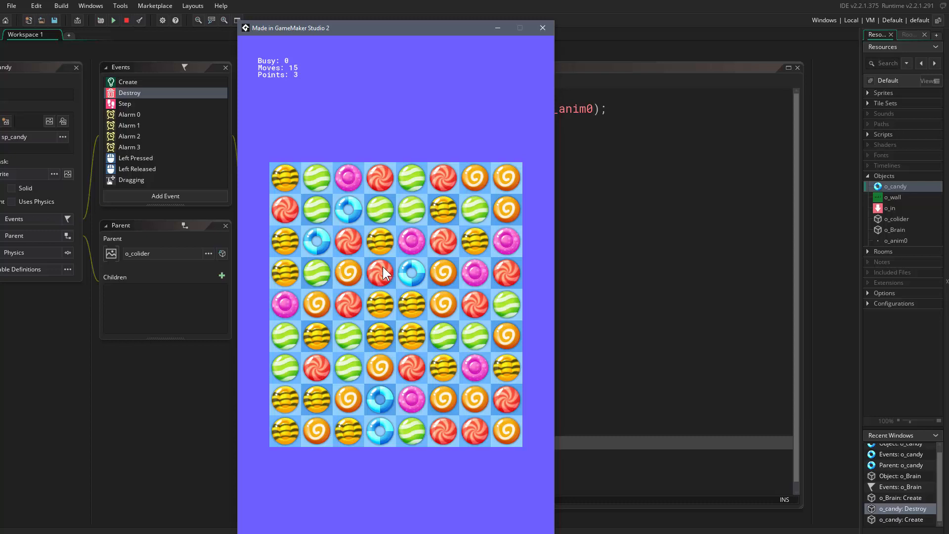
mouse_move(379, 306)
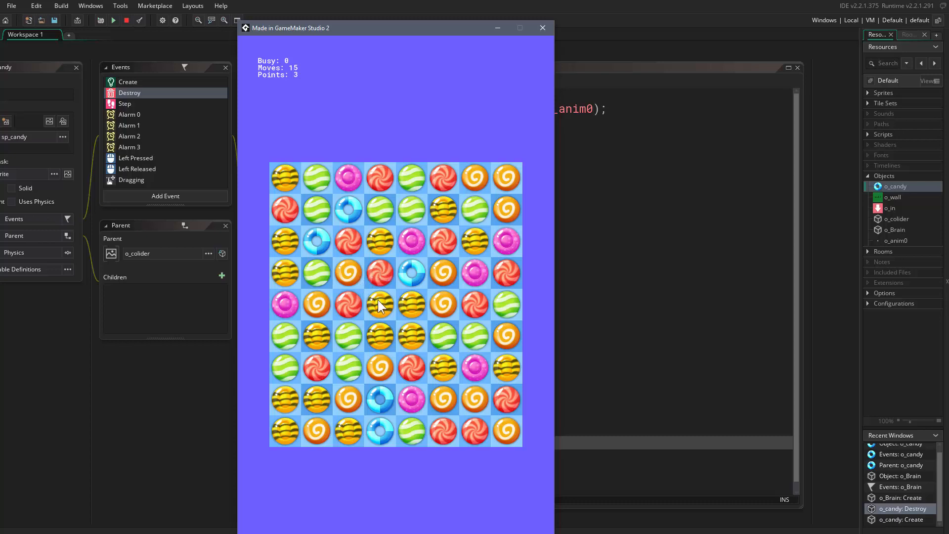
mouse_move(374, 315)
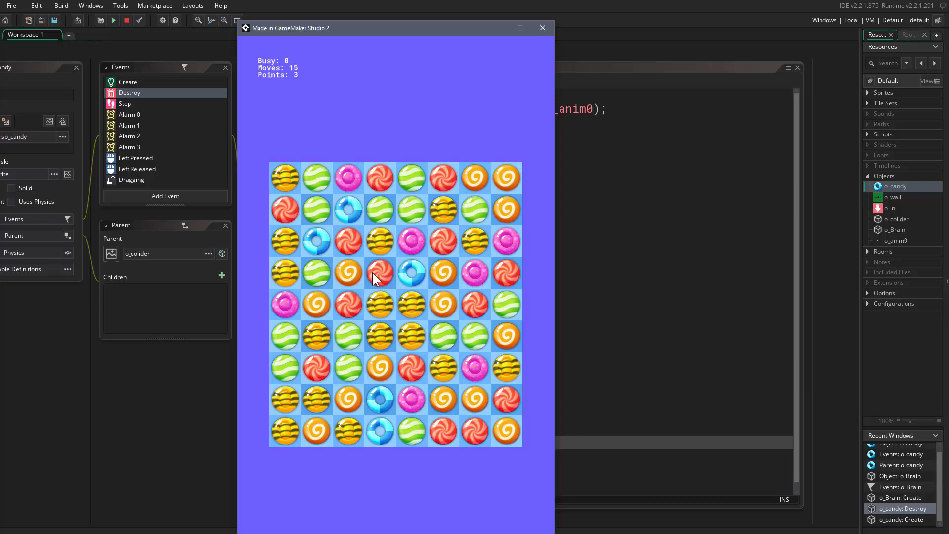
mouse_move(375, 253)
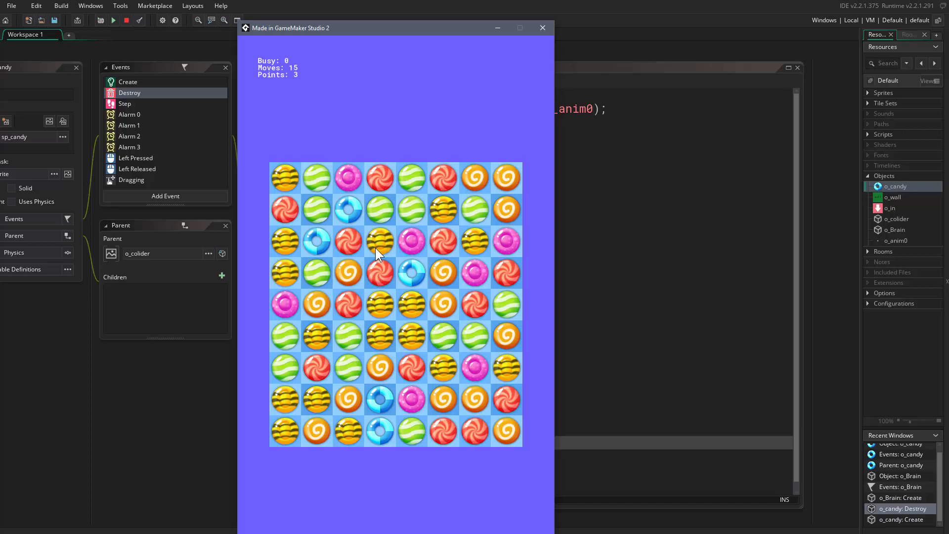
mouse_move(382, 251)
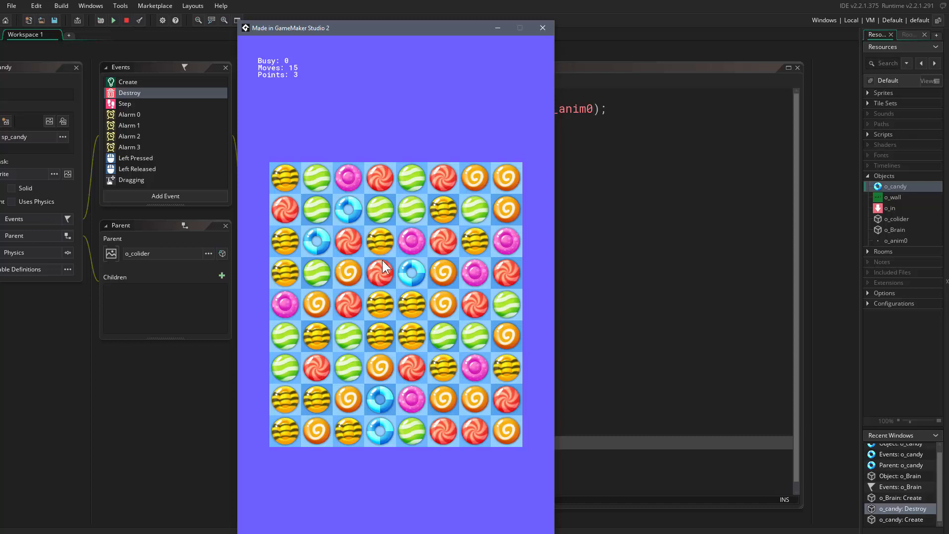
mouse_move(381, 280)
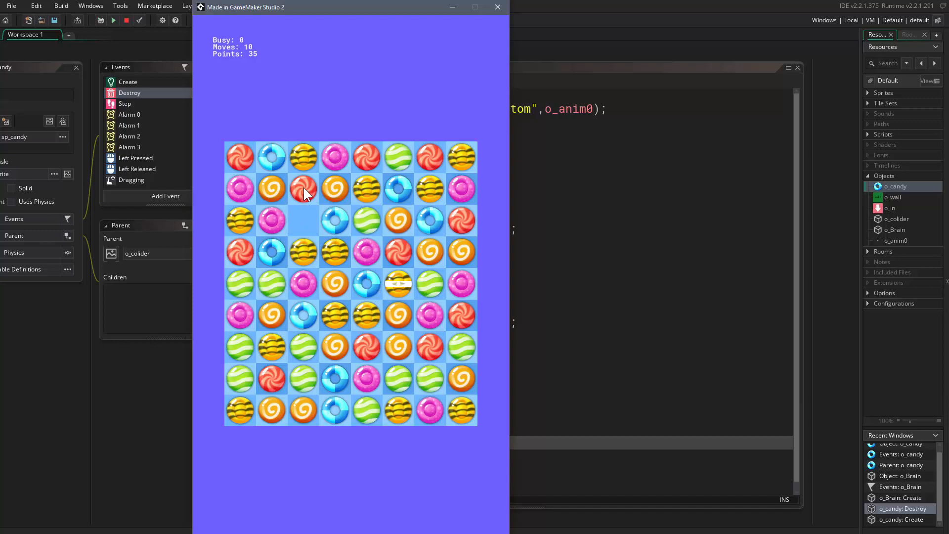
mouse_move(306, 185)
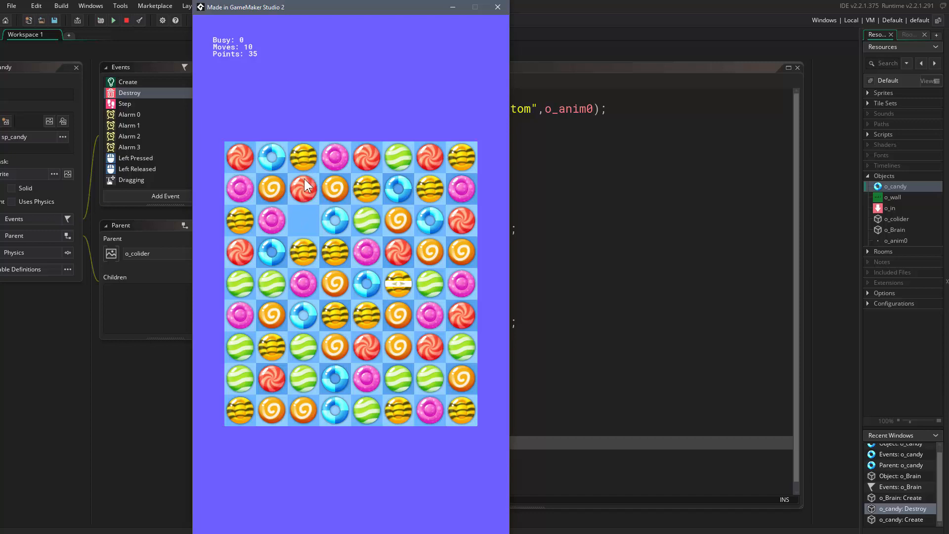
mouse_move(297, 196)
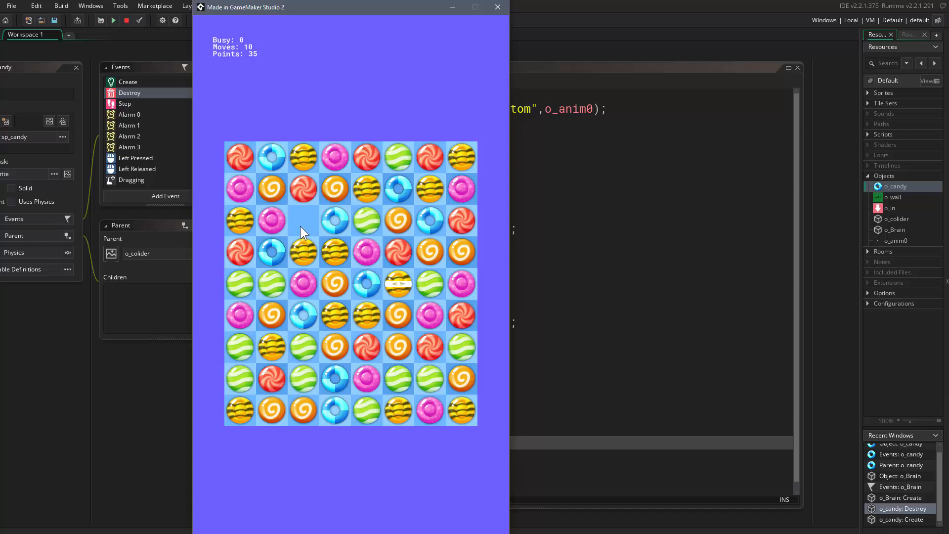
mouse_move(348, 218)
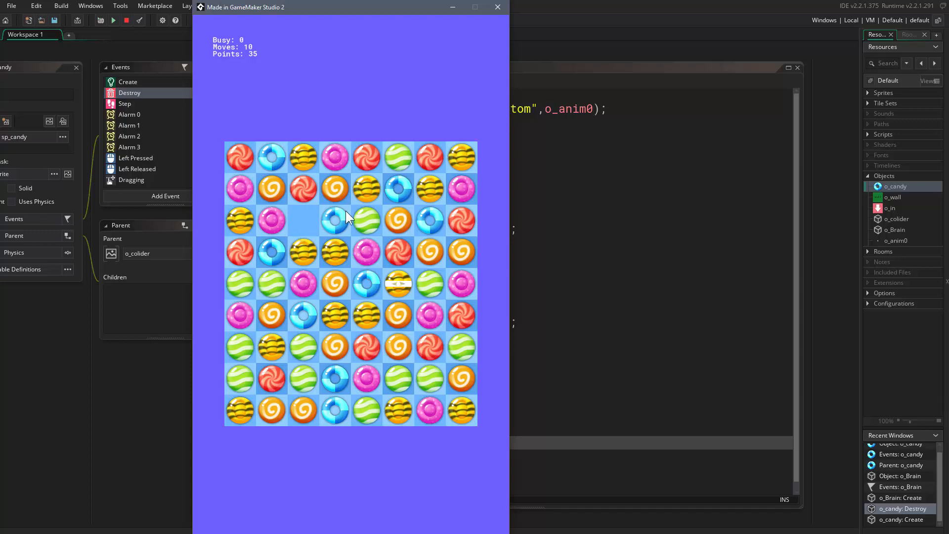
mouse_move(321, 268)
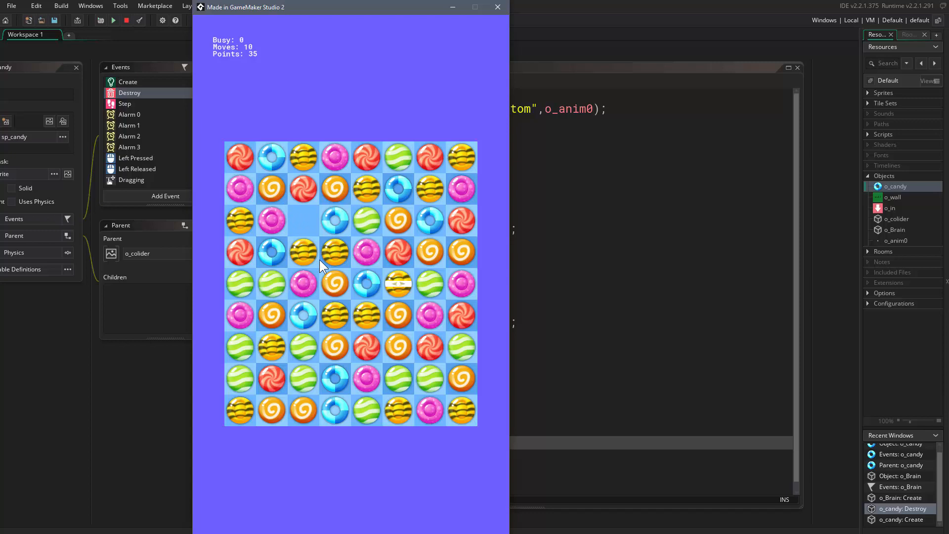
mouse_move(312, 261)
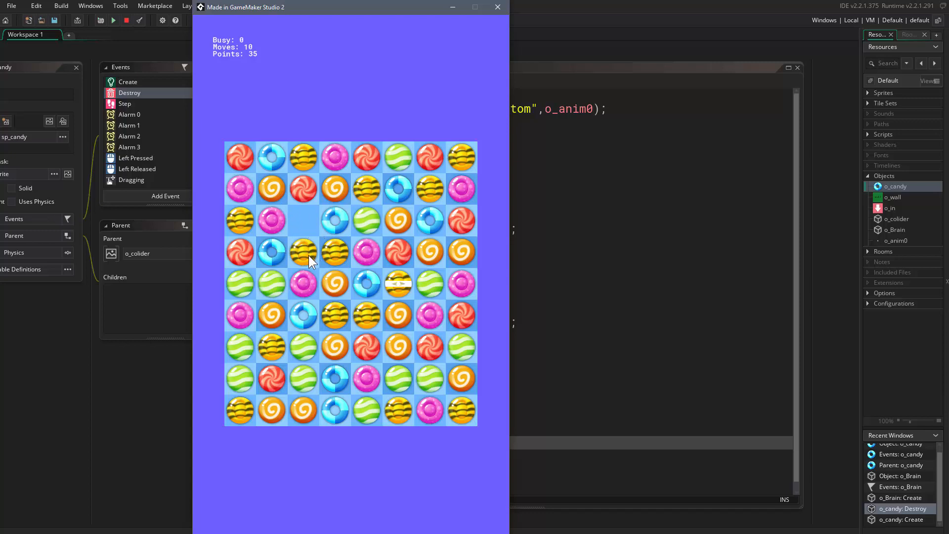
mouse_move(307, 262)
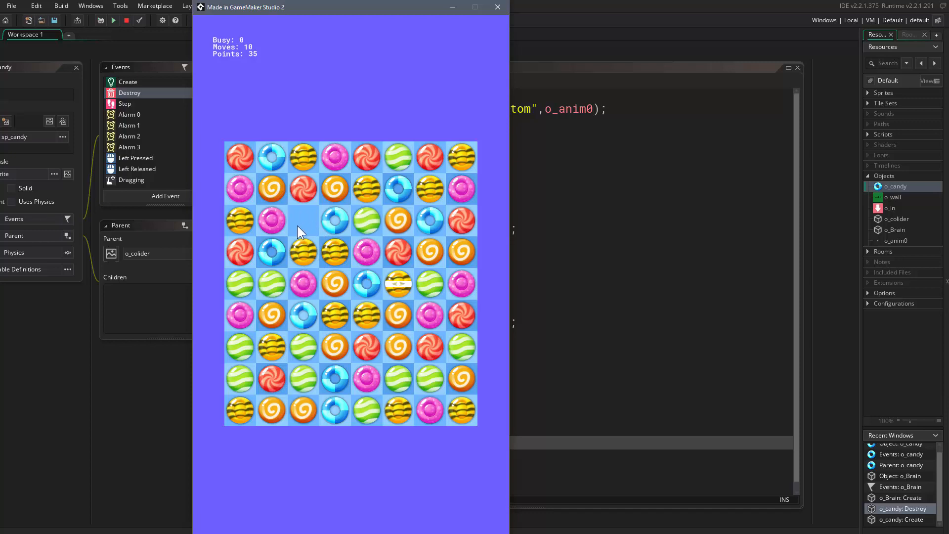
mouse_move(377, 217)
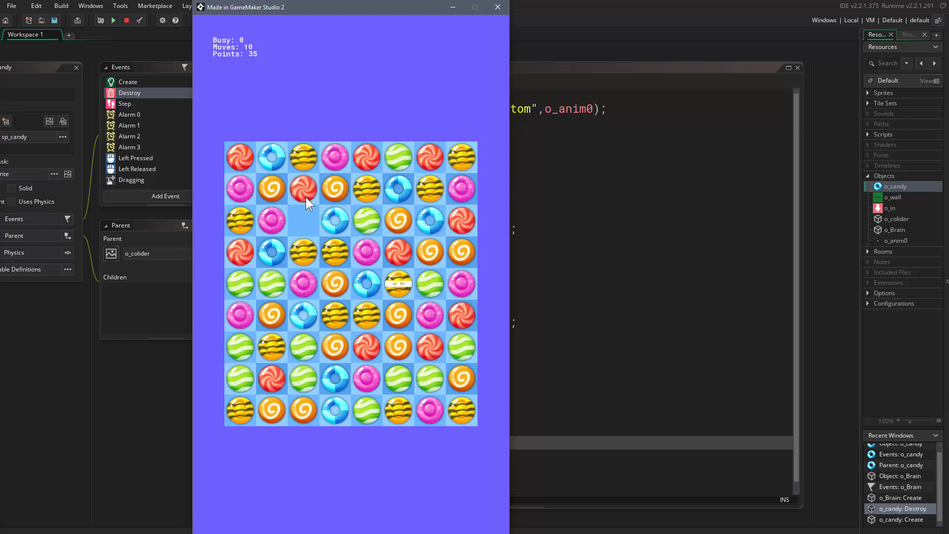
mouse_move(322, 223)
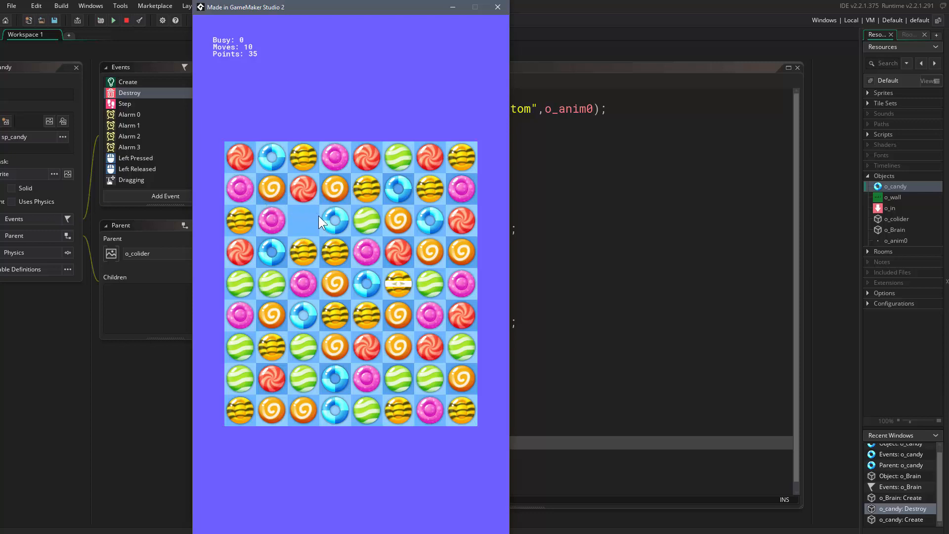
mouse_move(319, 236)
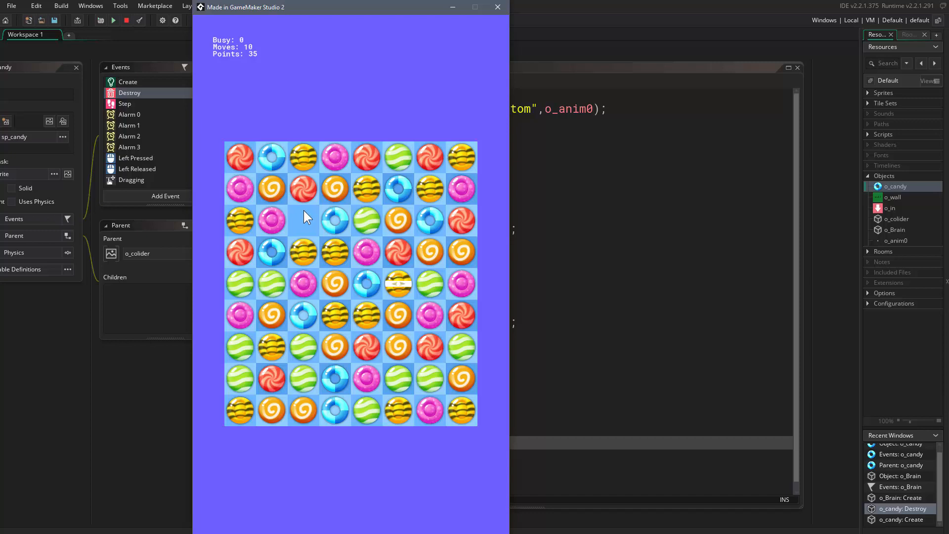
mouse_move(302, 196)
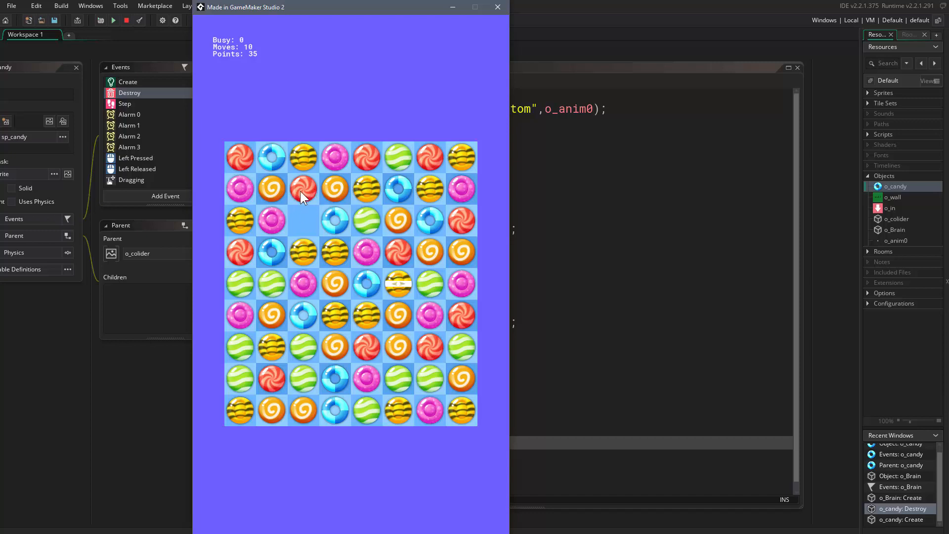
mouse_move(289, 203)
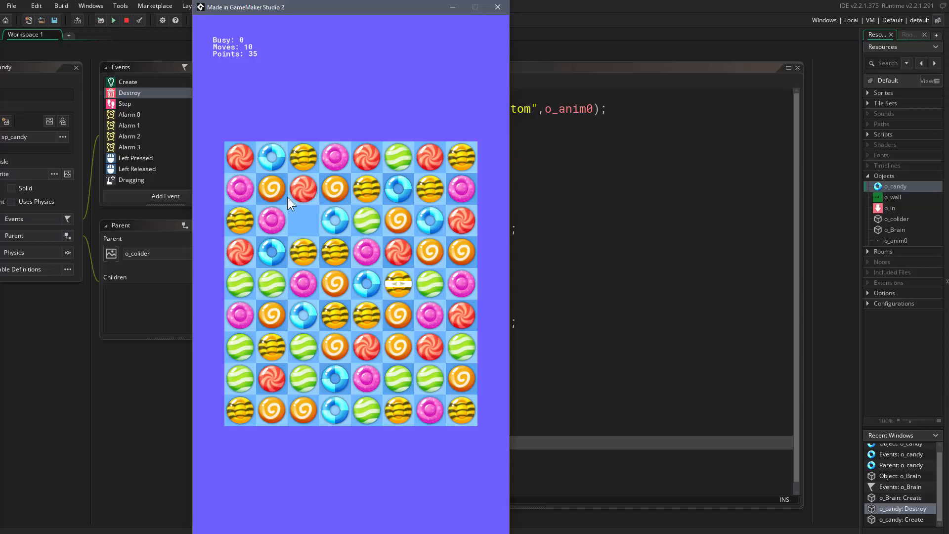
mouse_move(304, 193)
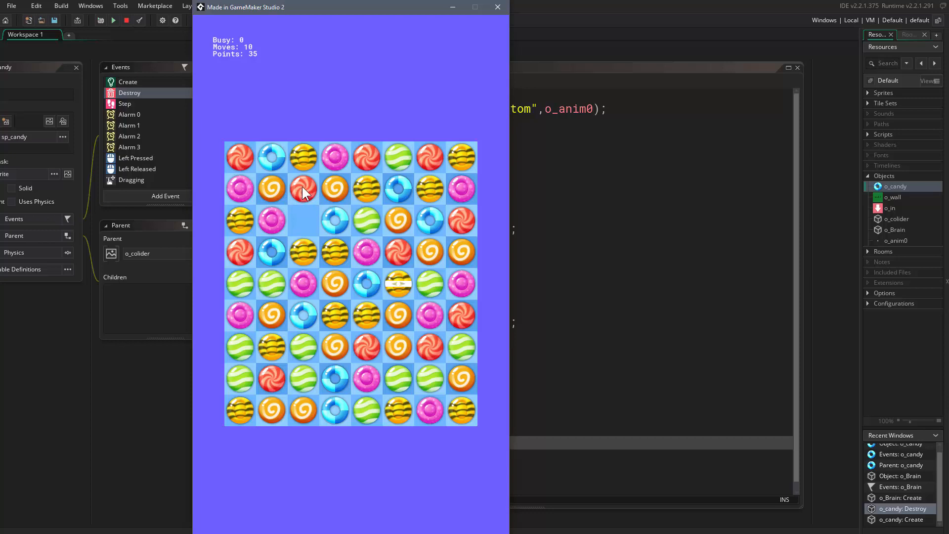
mouse_move(307, 185)
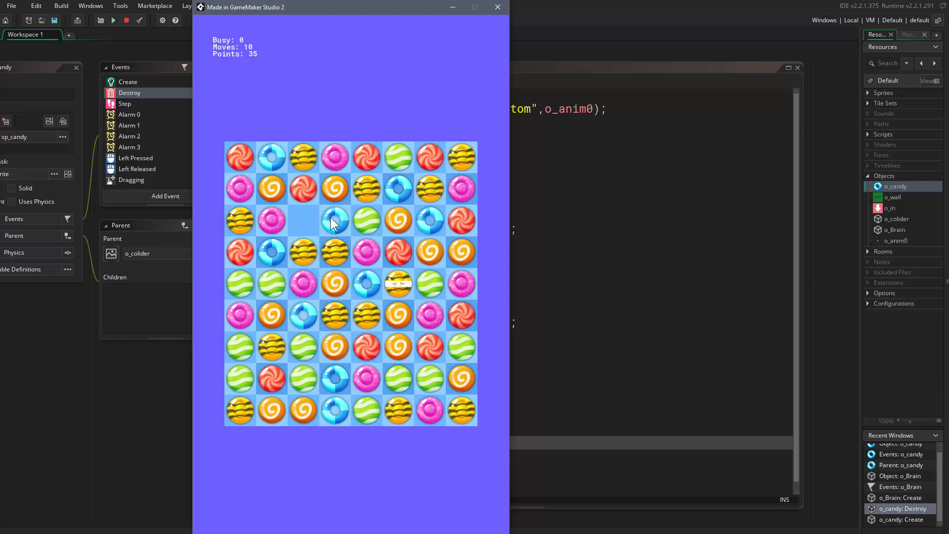
mouse_move(297, 170)
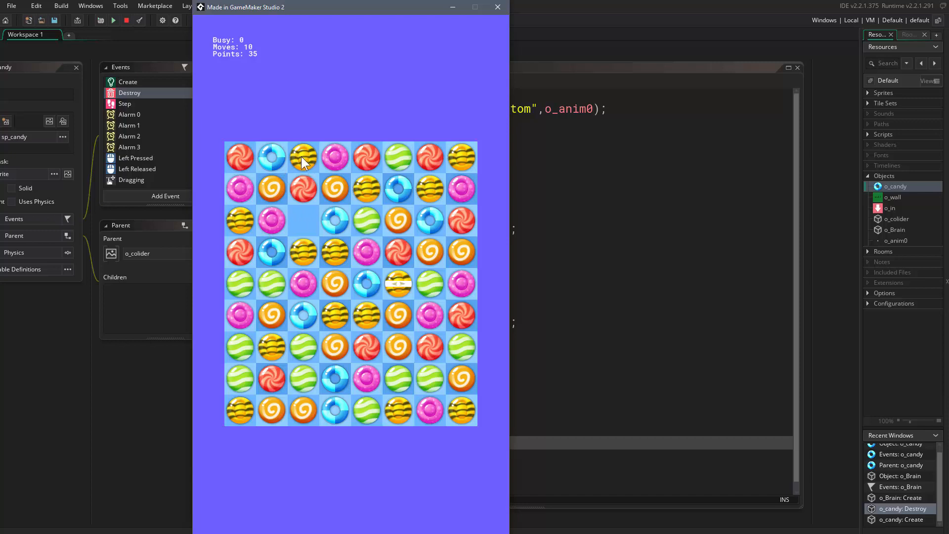
mouse_move(303, 193)
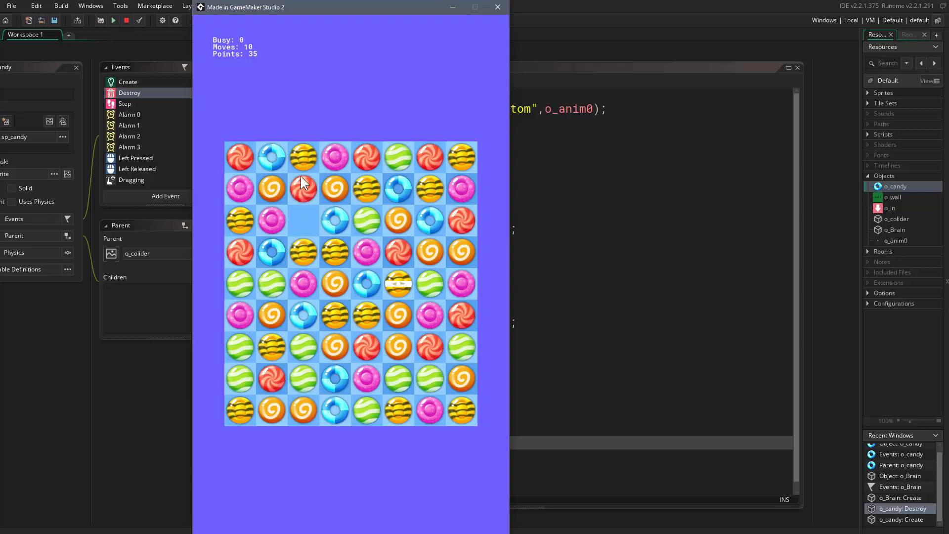
mouse_move(321, 168)
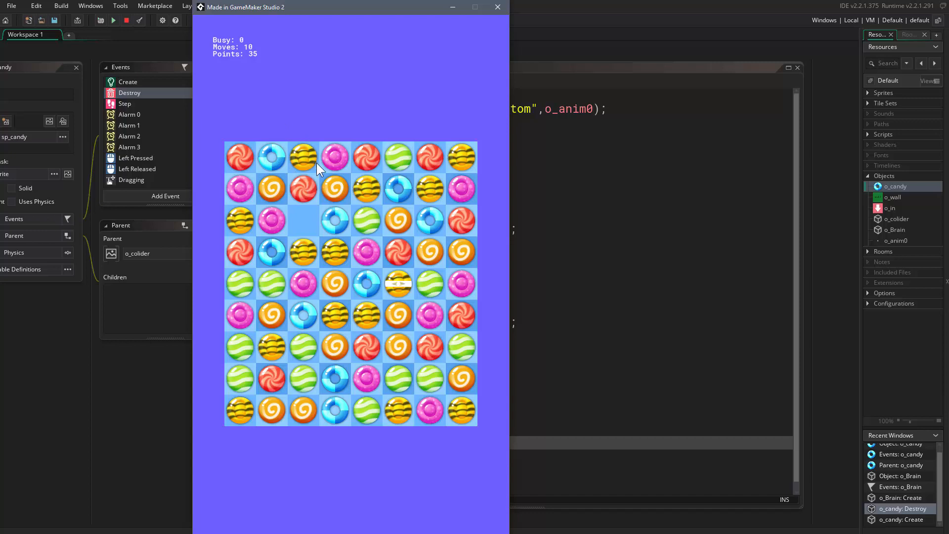
mouse_move(305, 196)
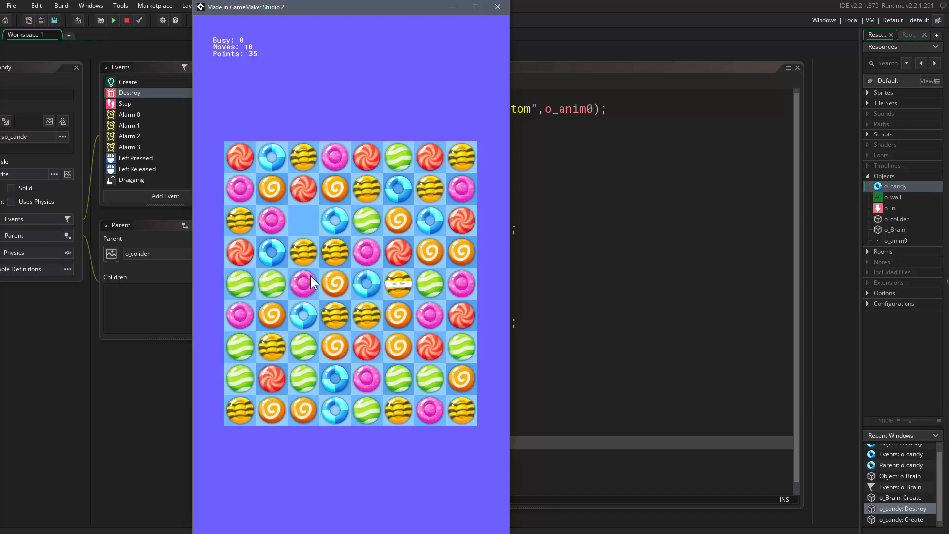
mouse_move(498, 7)
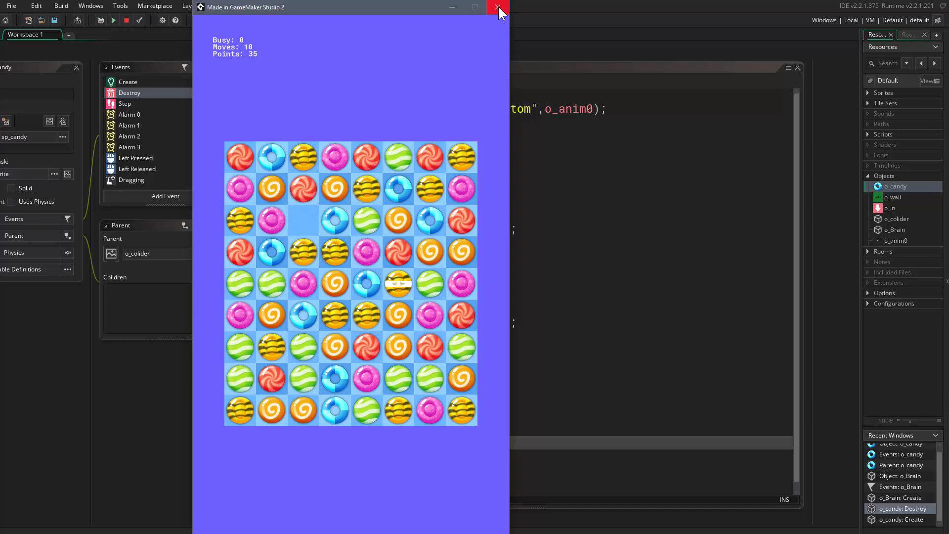
- Close the game and view o_candy's Alarm 3 code calling scr_find_match
left_click(498, 8)
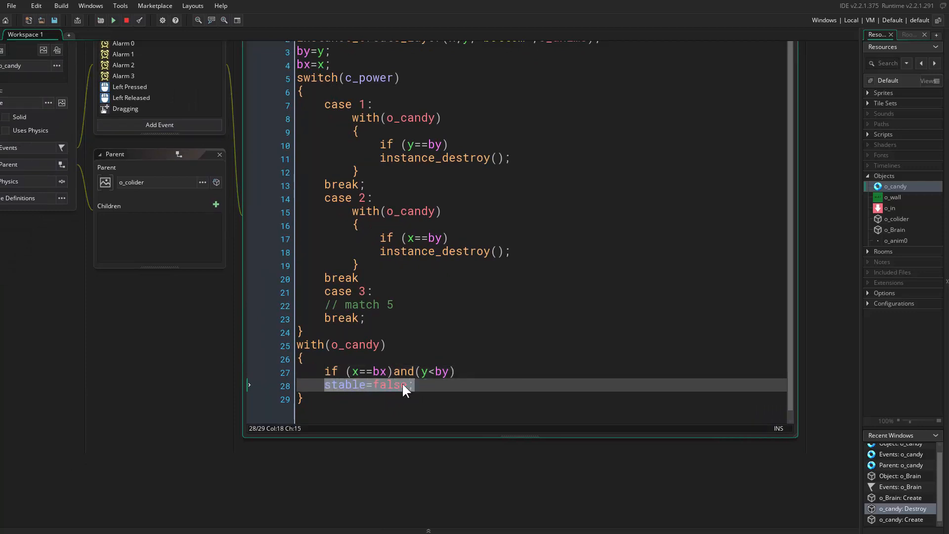
mouse_move(218, 322)
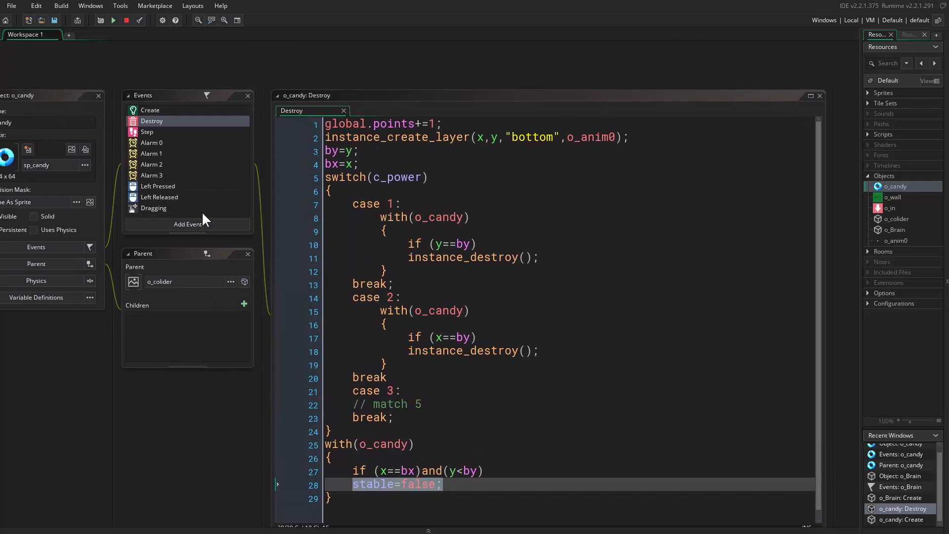
left_click(151, 175)
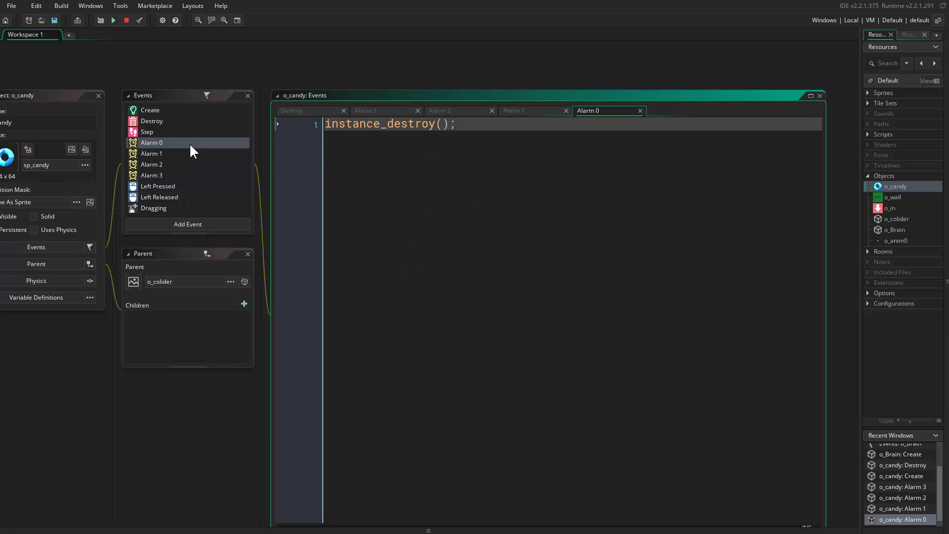
left_click(151, 175)
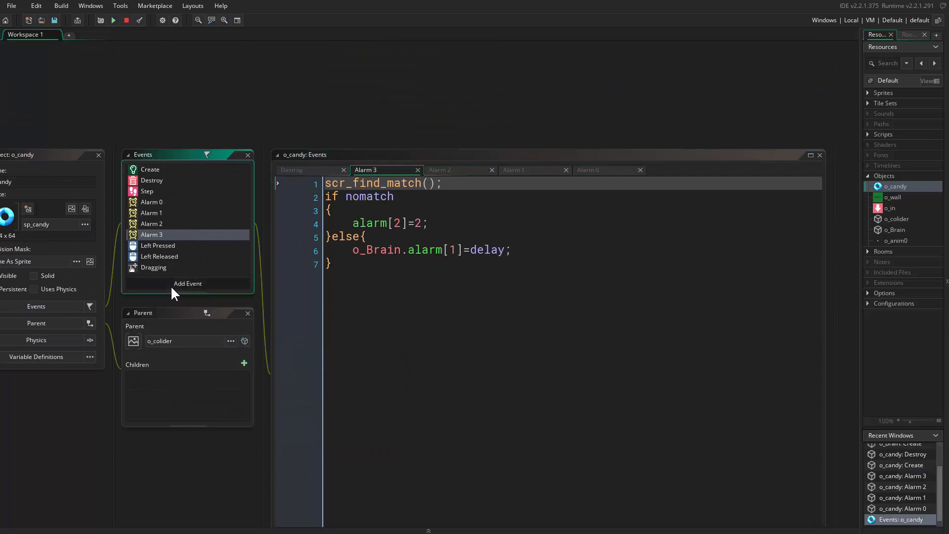
- Add an Alarm 4 event to o_candy containing stable=false; and close its tab
left_click(188, 283)
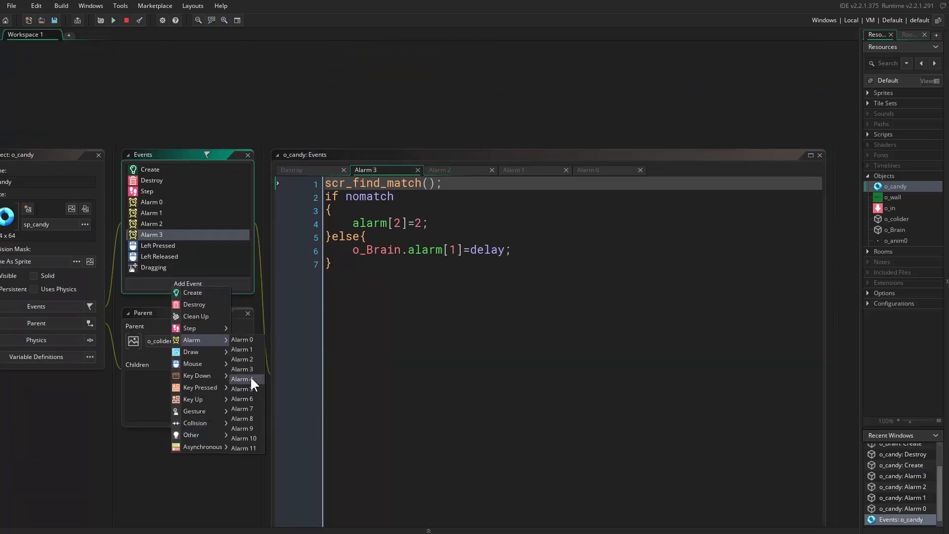
left_click(241, 380)
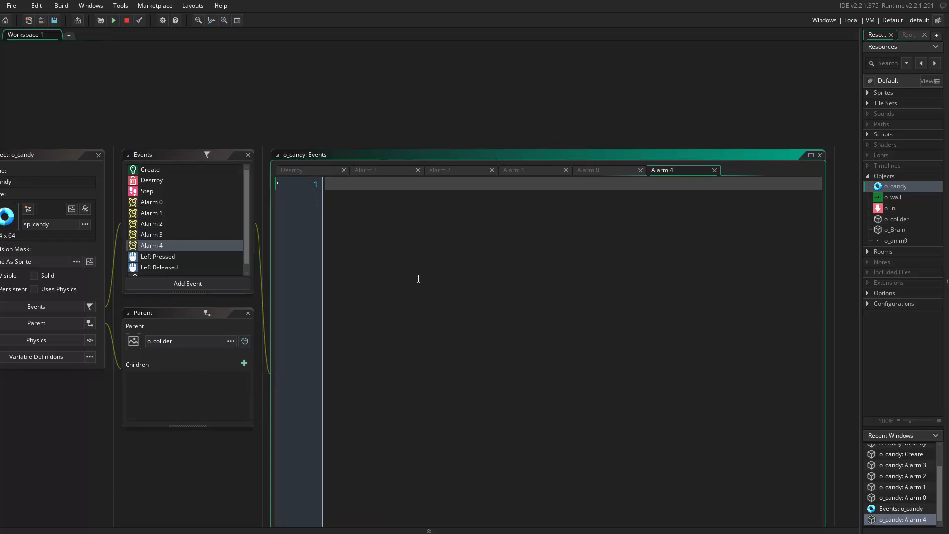
type("stable=")
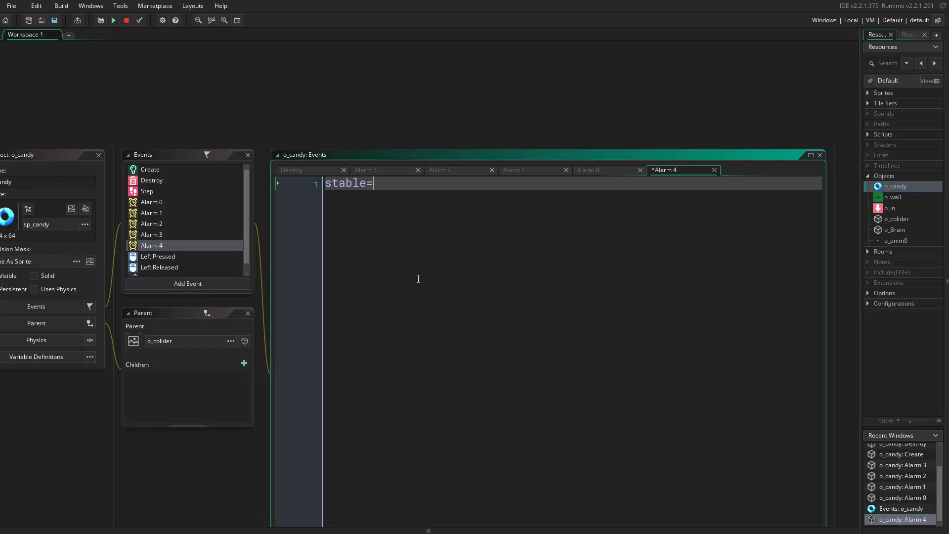
type("false;")
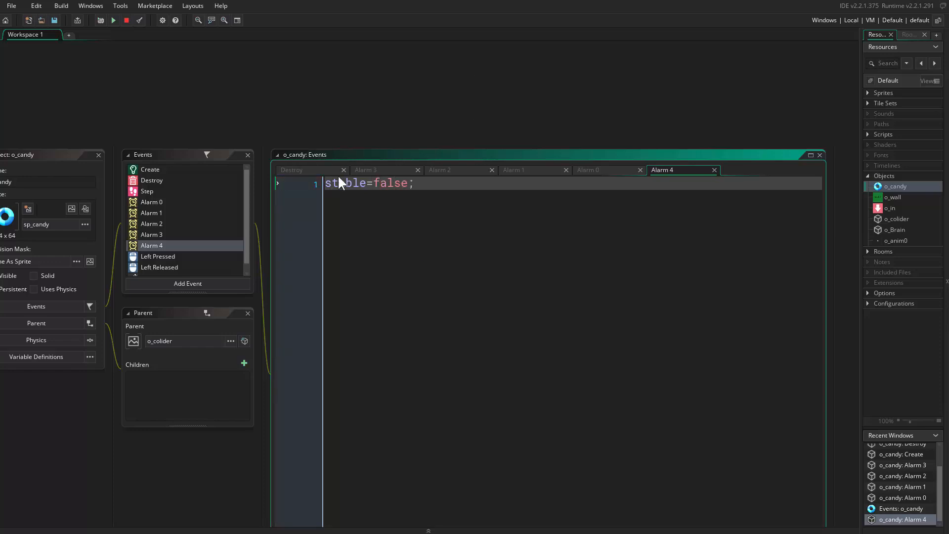
left_click(150, 235)
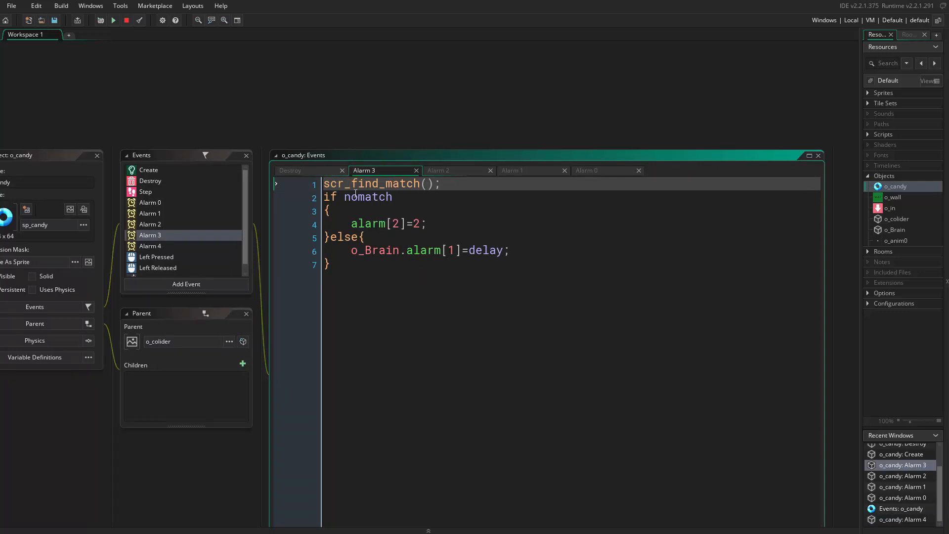
- In the Destroy code, overwrite stable on line 28 with alarm[4]=
left_click(295, 170)
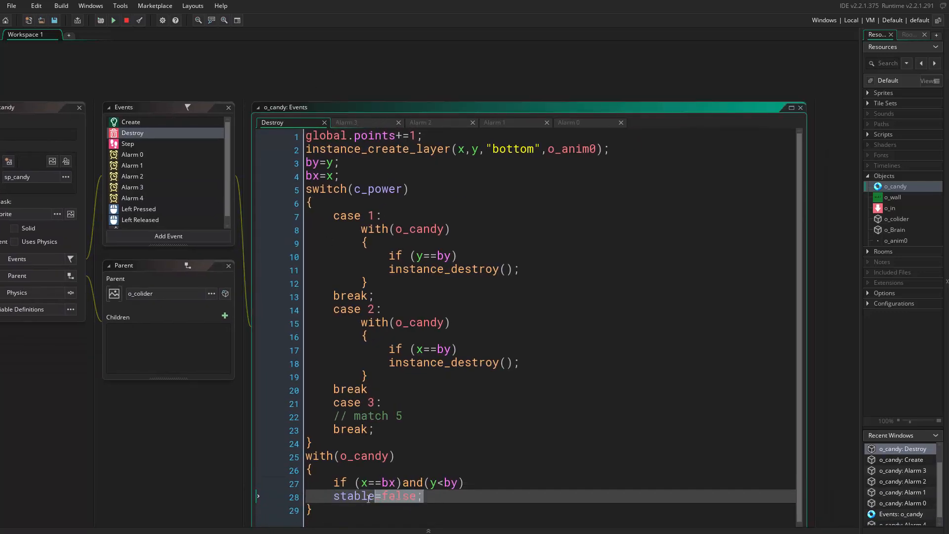
double_click(350, 496)
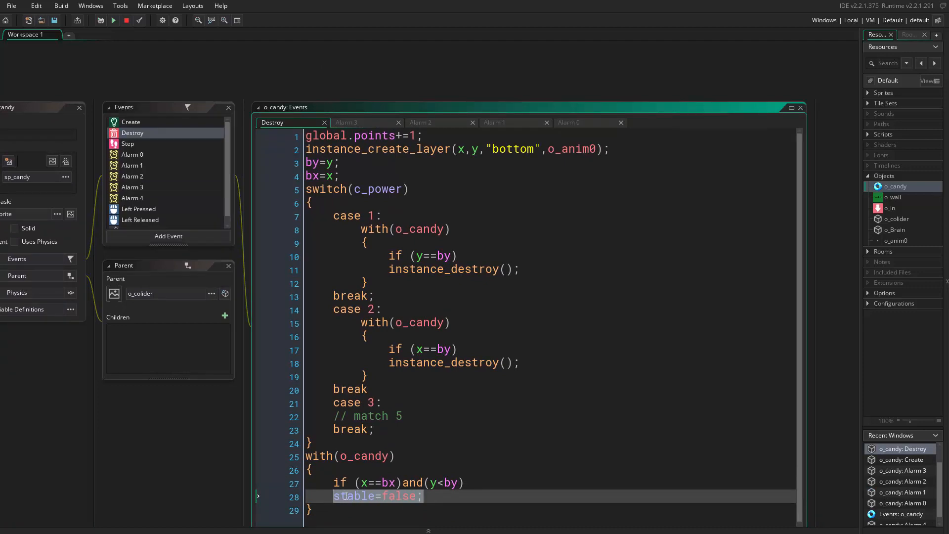
type("alarm[")
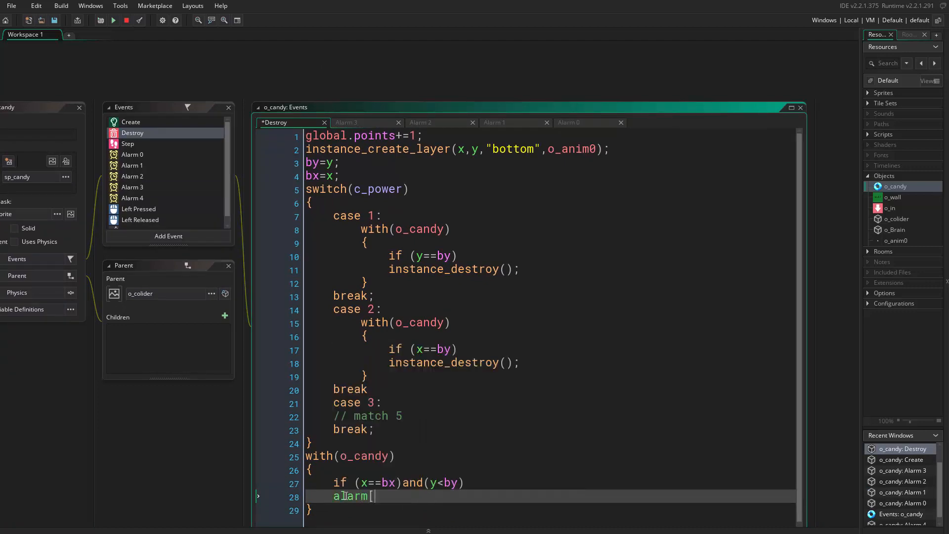
type("4")
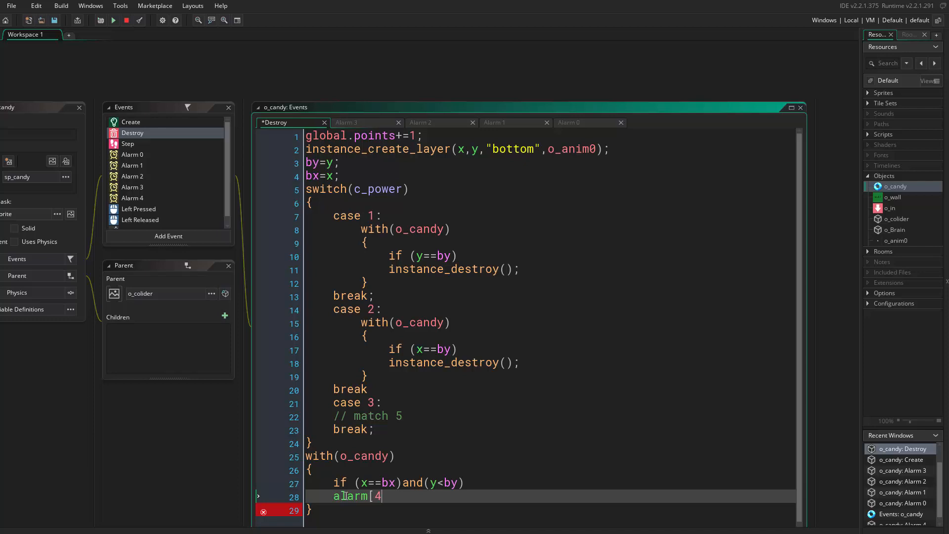
type("=")
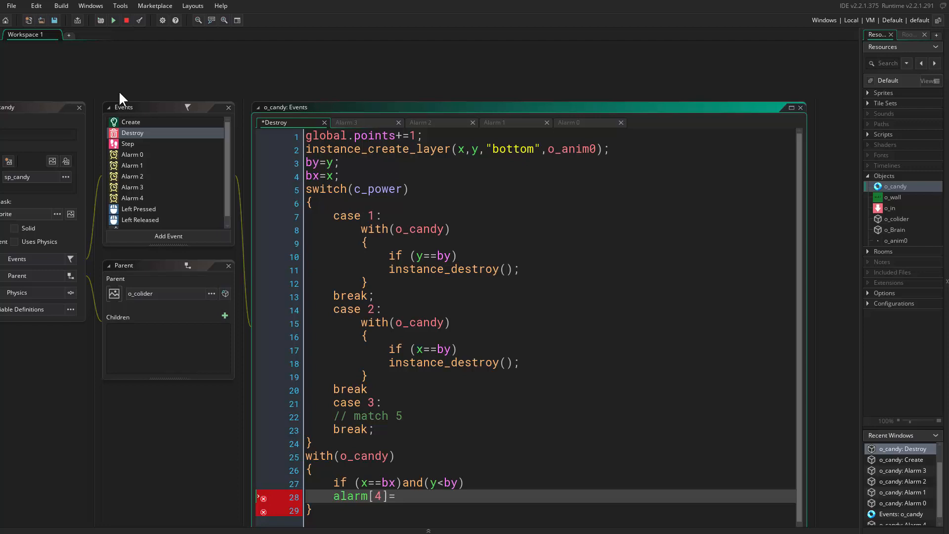
mouse_move(448, 474)
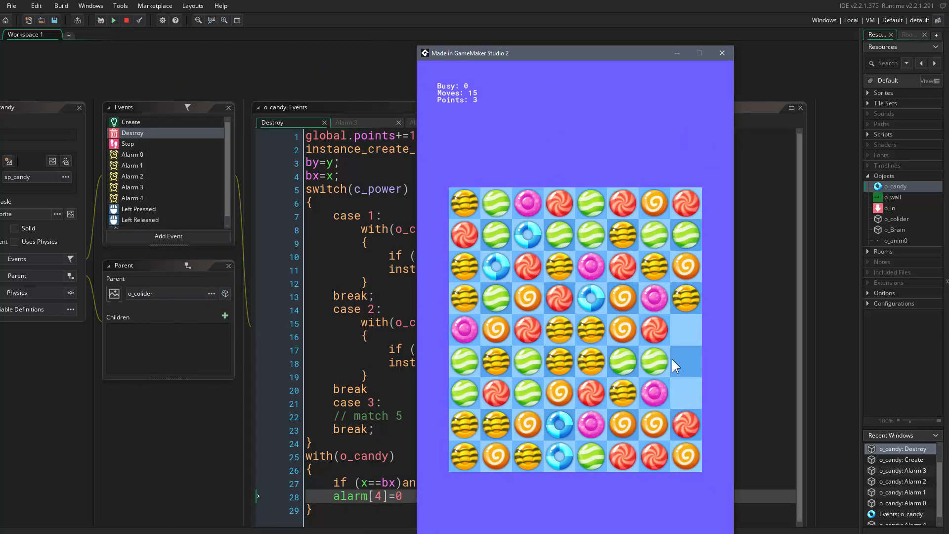
mouse_move(562, 365)
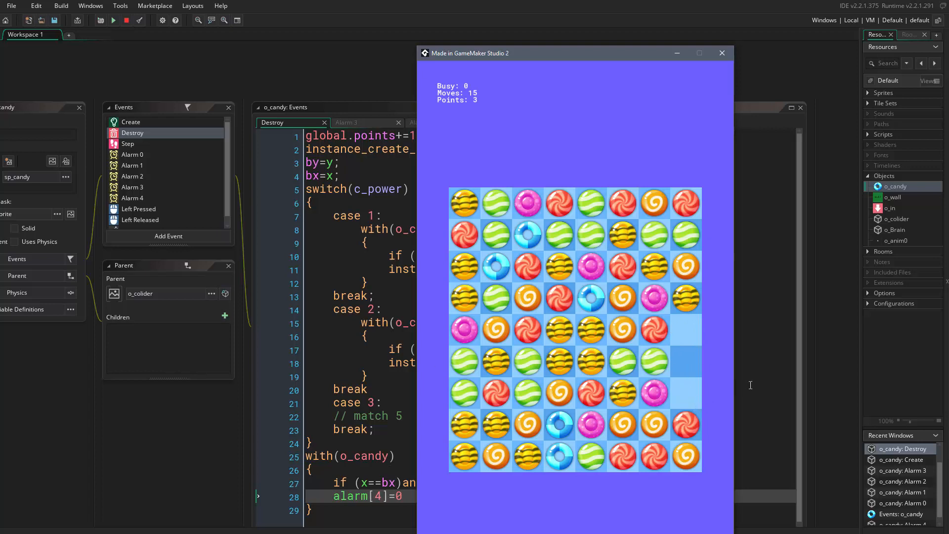
mouse_move(684, 219)
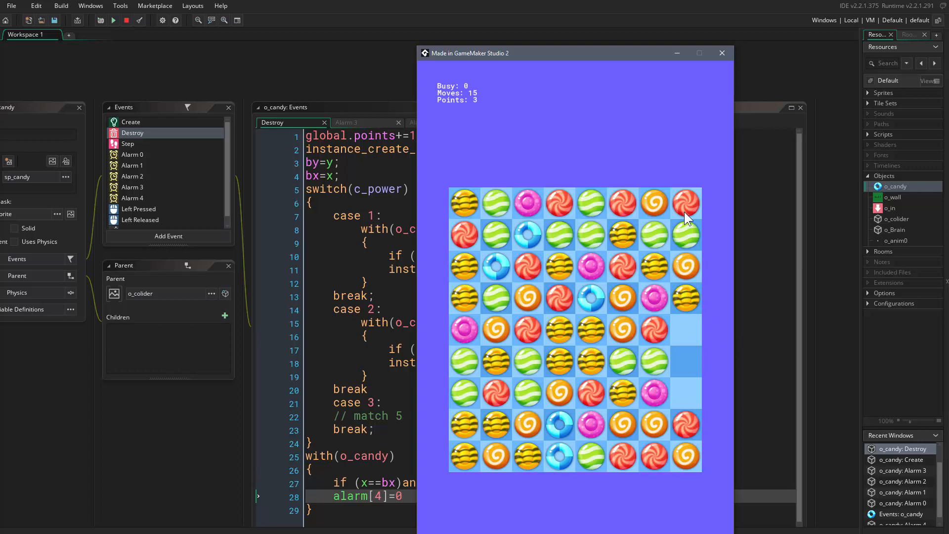
mouse_move(693, 310)
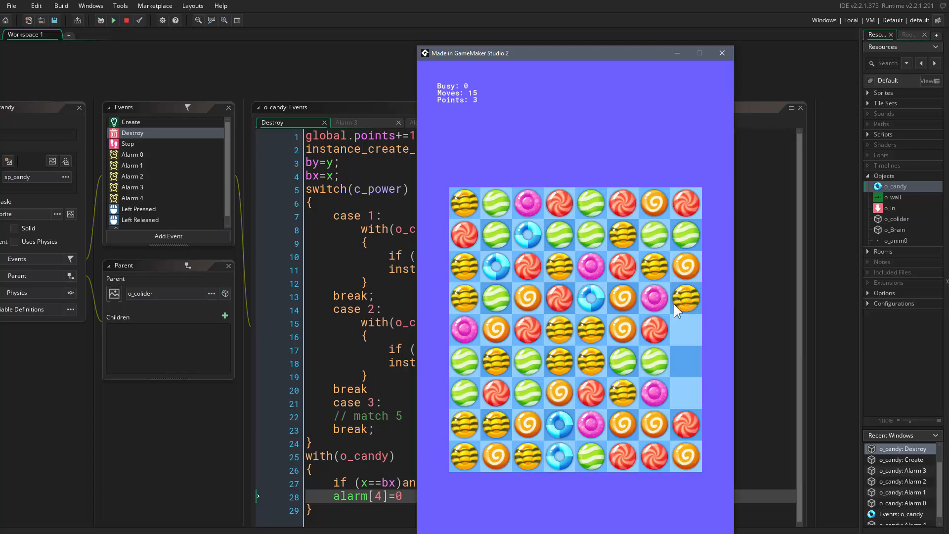
mouse_move(692, 272)
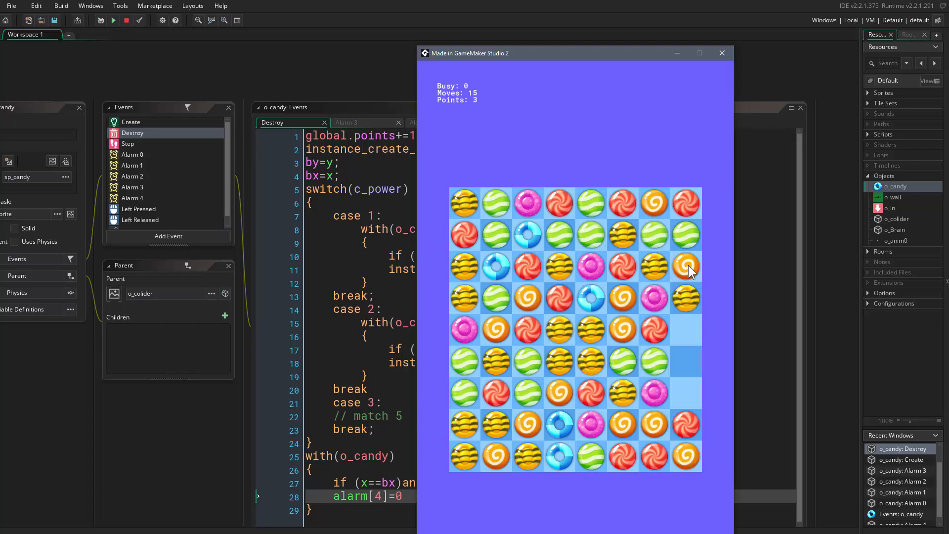
mouse_move(668, 235)
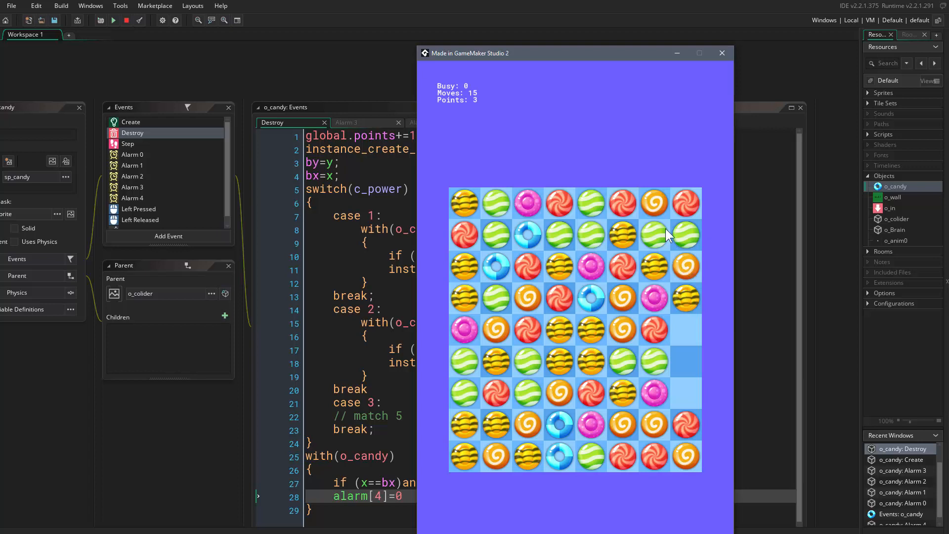
mouse_move(726, 258)
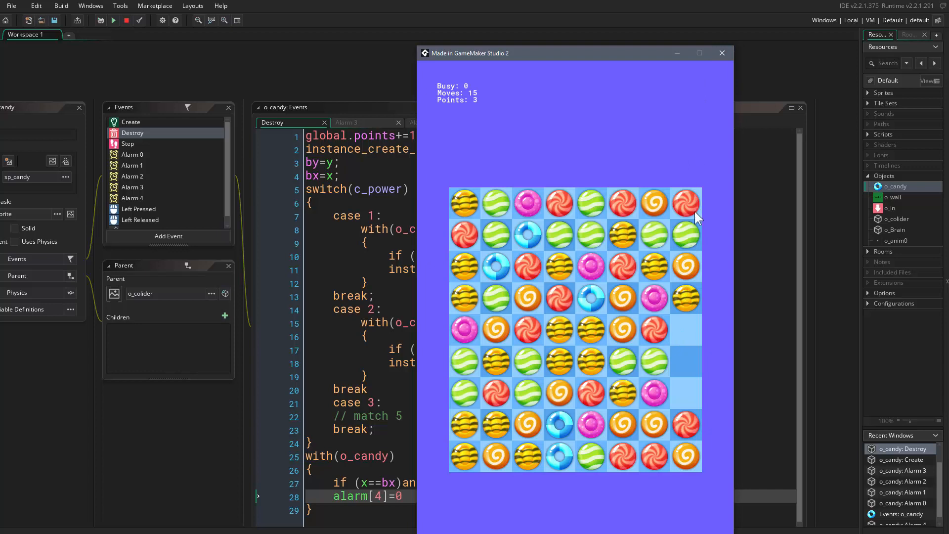
mouse_move(726, 95)
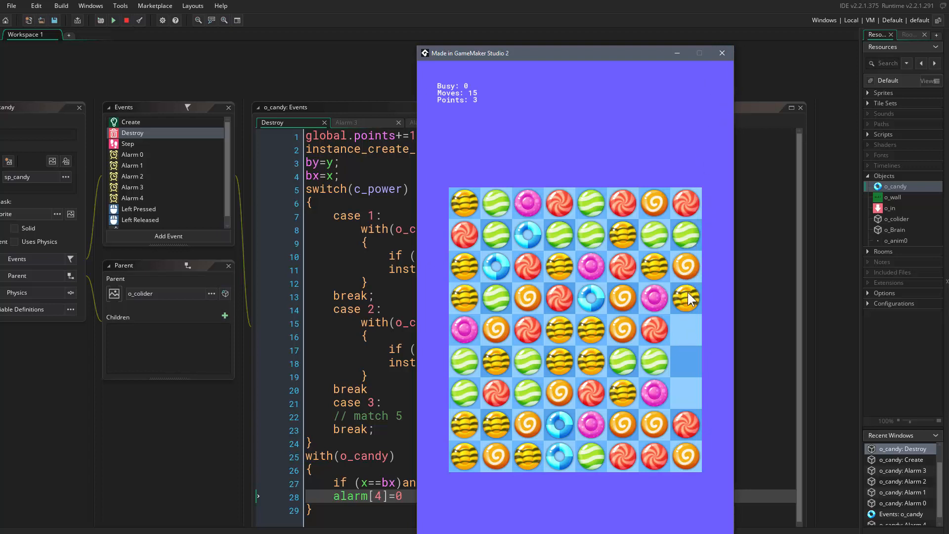
mouse_move(693, 285)
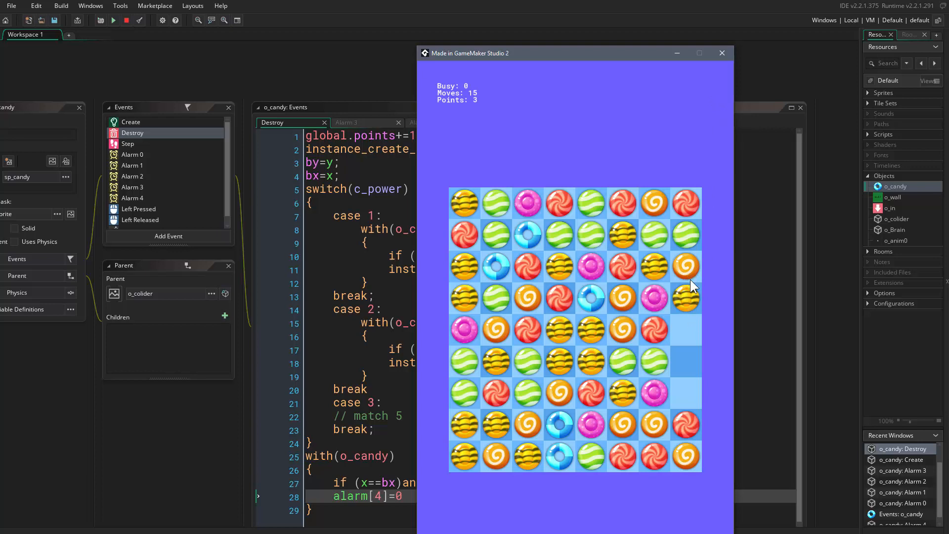
mouse_move(666, 270)
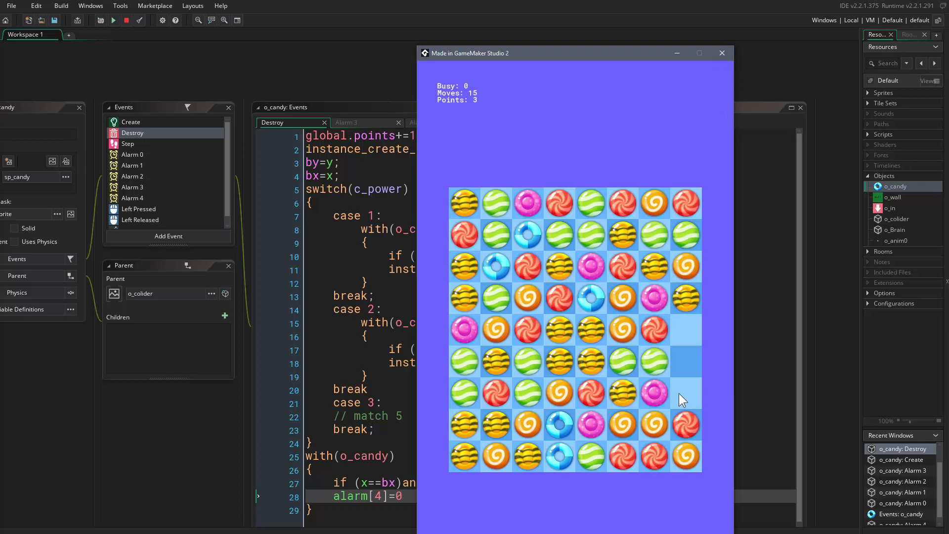
- Close the test game window to return to the Destroy code
left_click(722, 53)
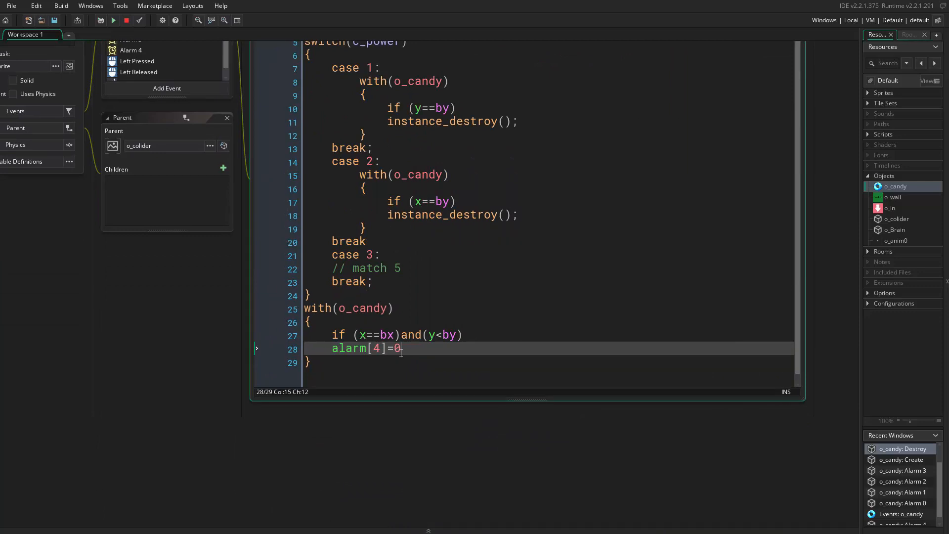
- Change line 28 to alarm[4]=30+(point_distance(x,y,bx,by)/64); and run the game
double_click(397, 348)
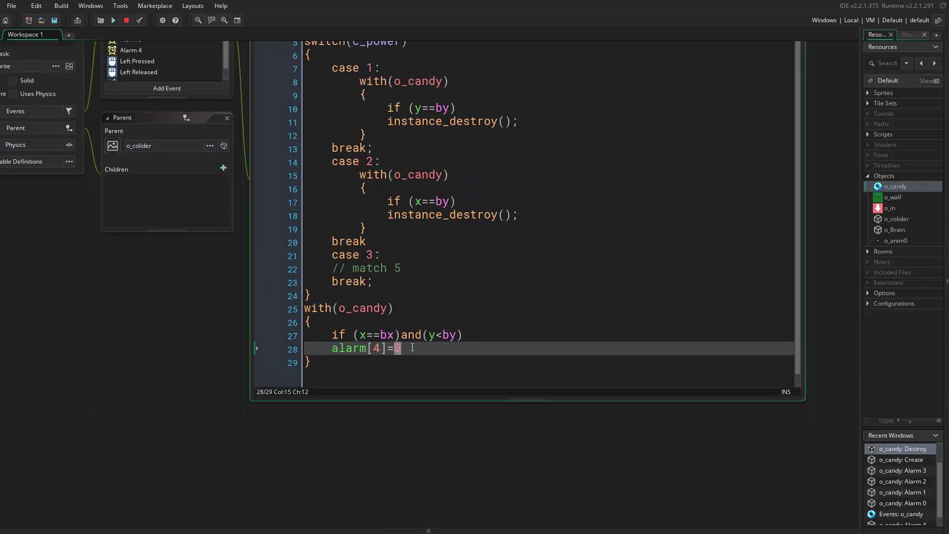
type("delay")
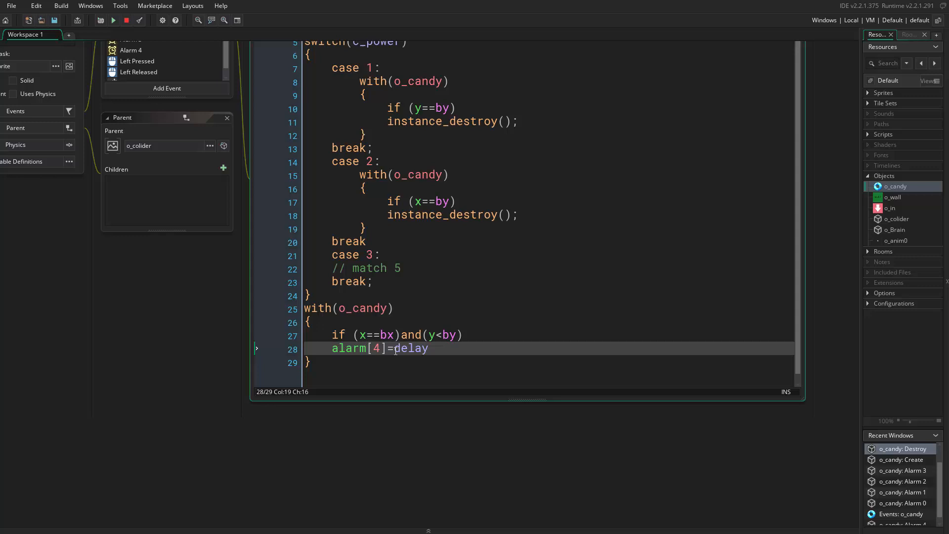
type("30")
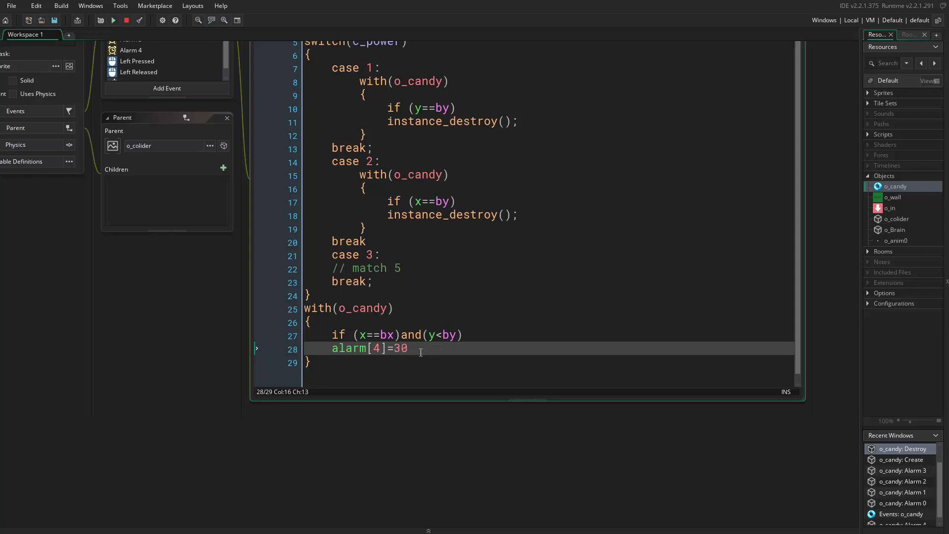
type("+")
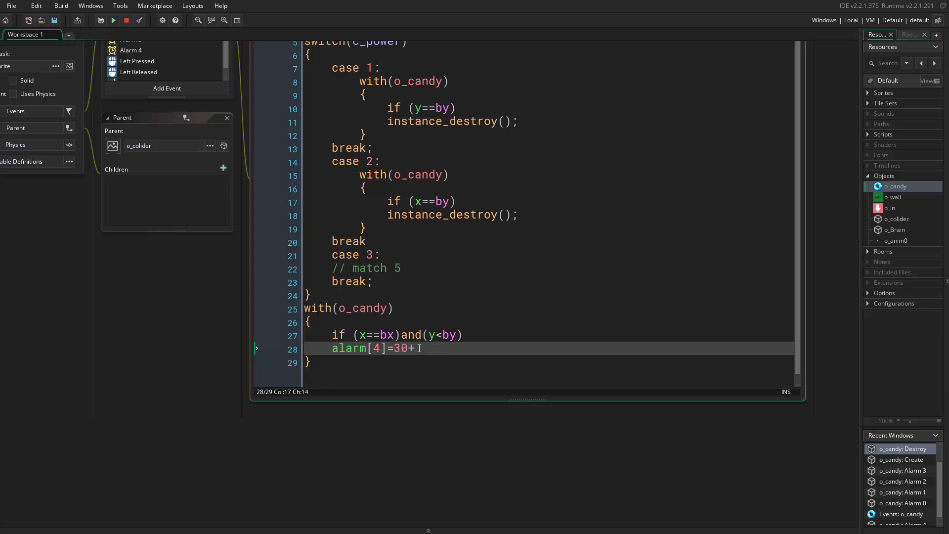
type("(")
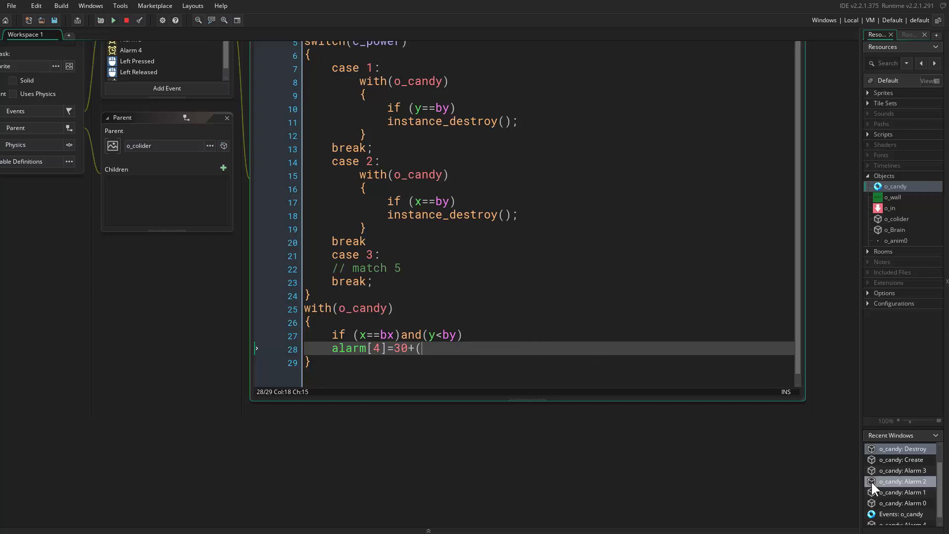
left_click(423, 348)
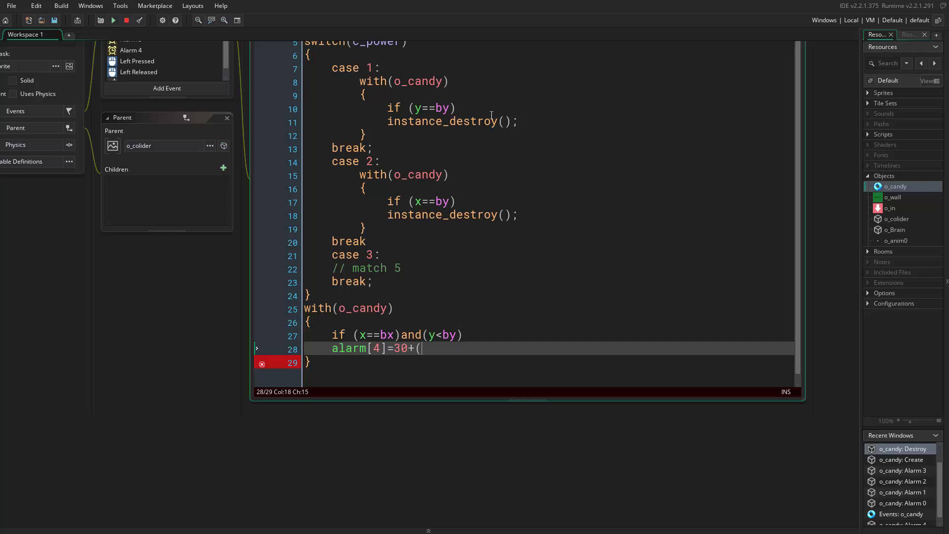
mouse_move(514, 314)
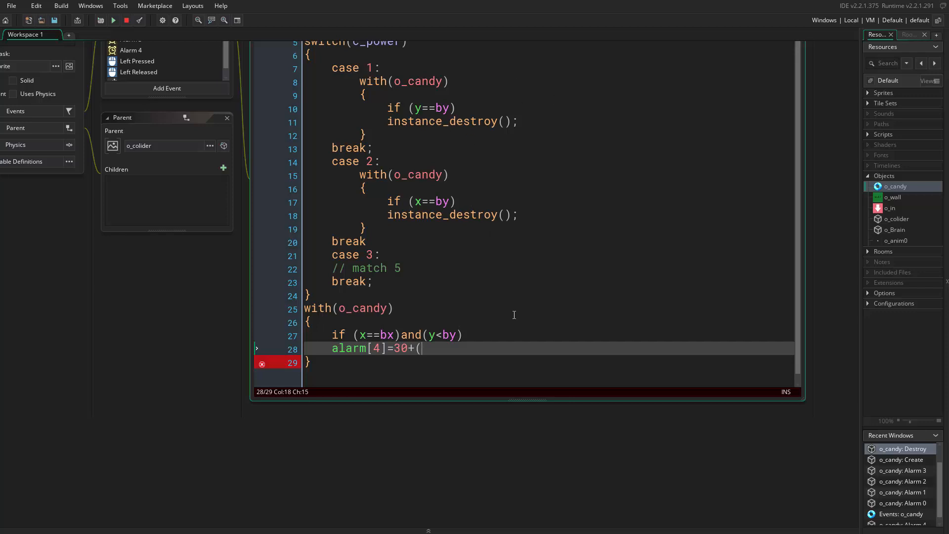
type("point_distance(x,y,bx,by)/64)")
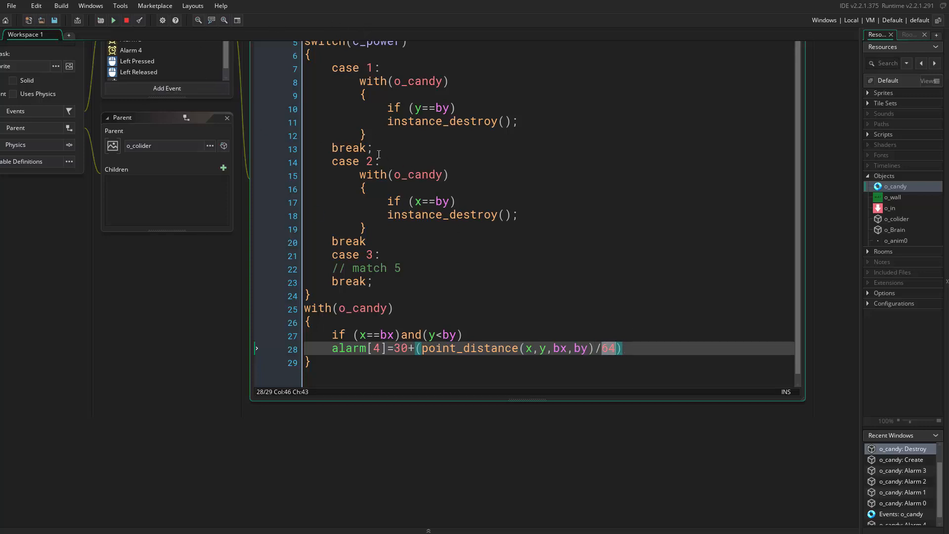
left_click(479, 348)
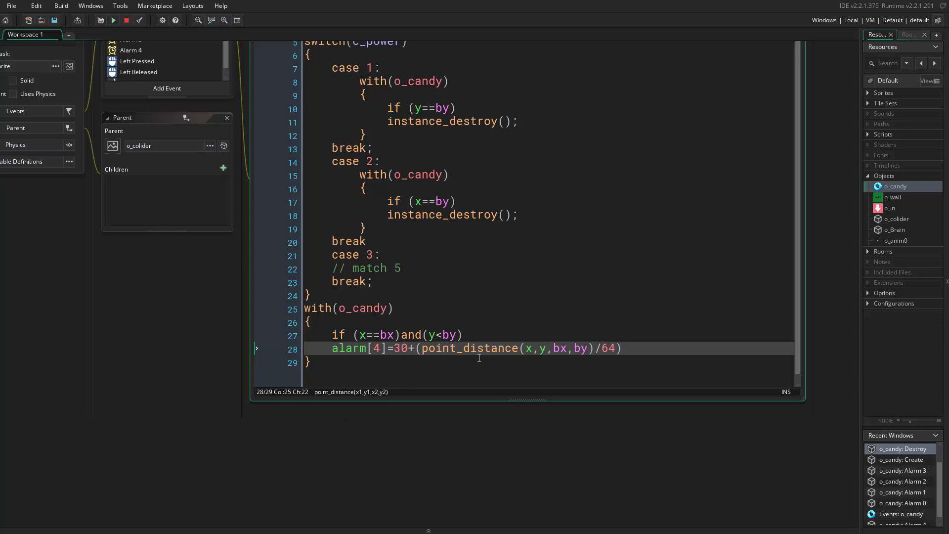
mouse_move(401, 324)
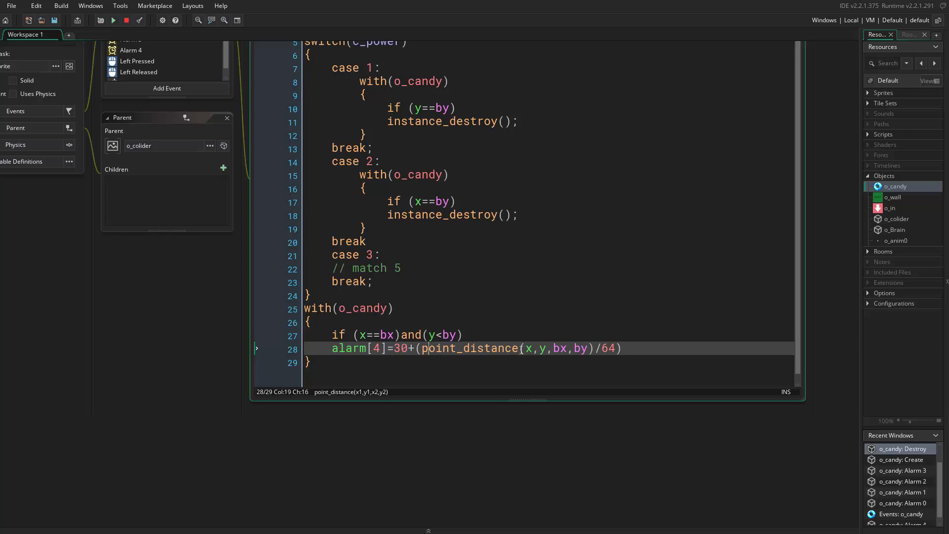
mouse_move(469, 334)
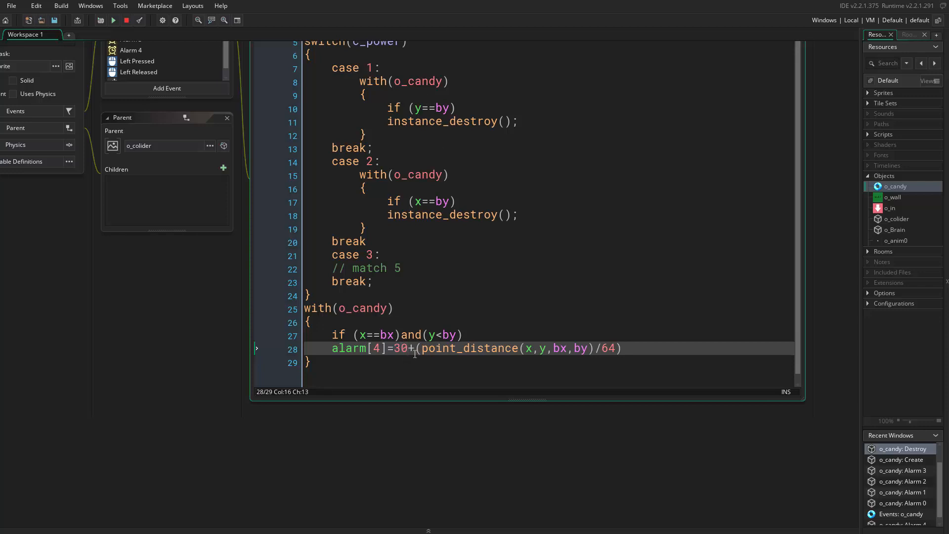
mouse_move(609, 334)
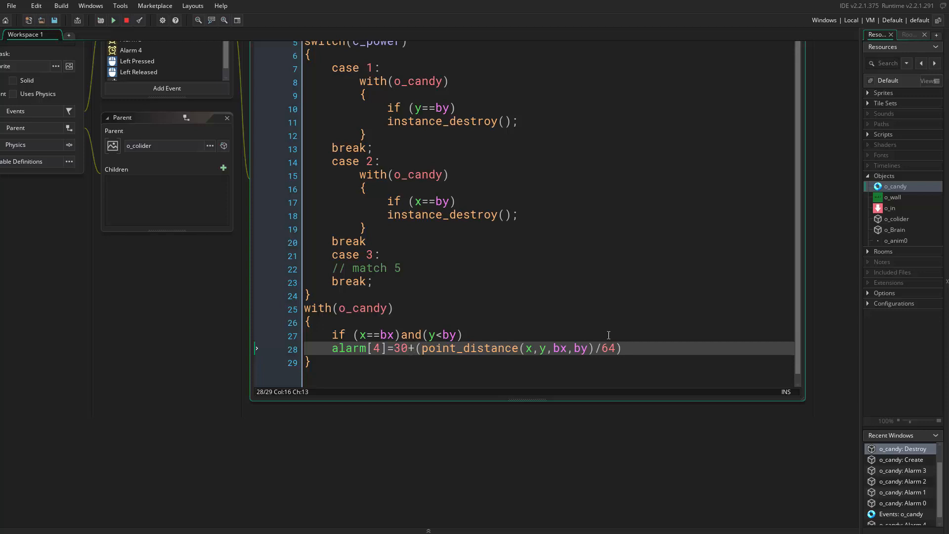
left_click(538, 348)
type(";")
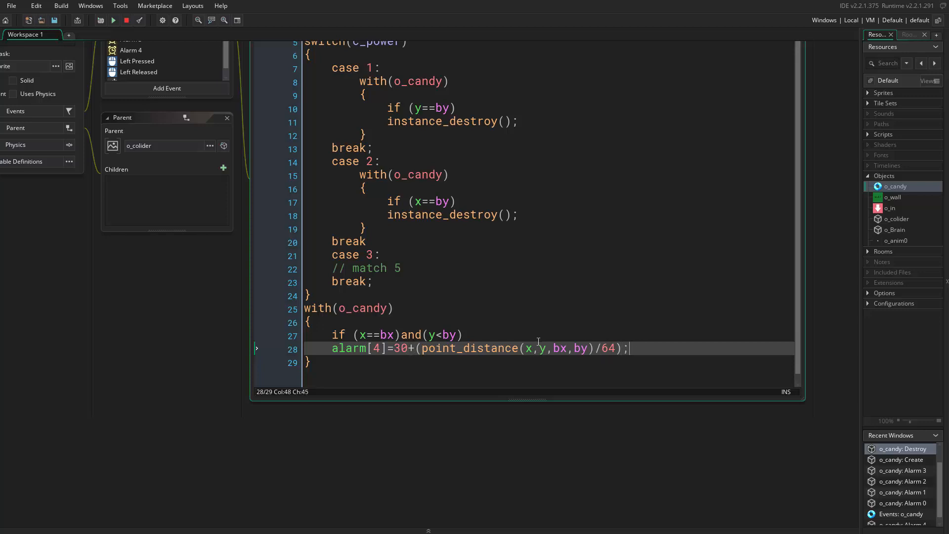
left_click(113, 20)
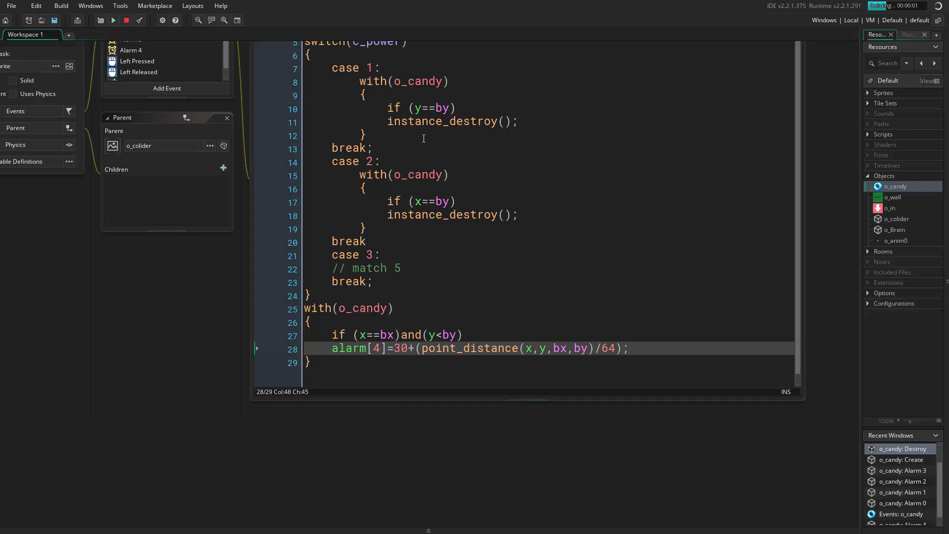
left_click(113, 20)
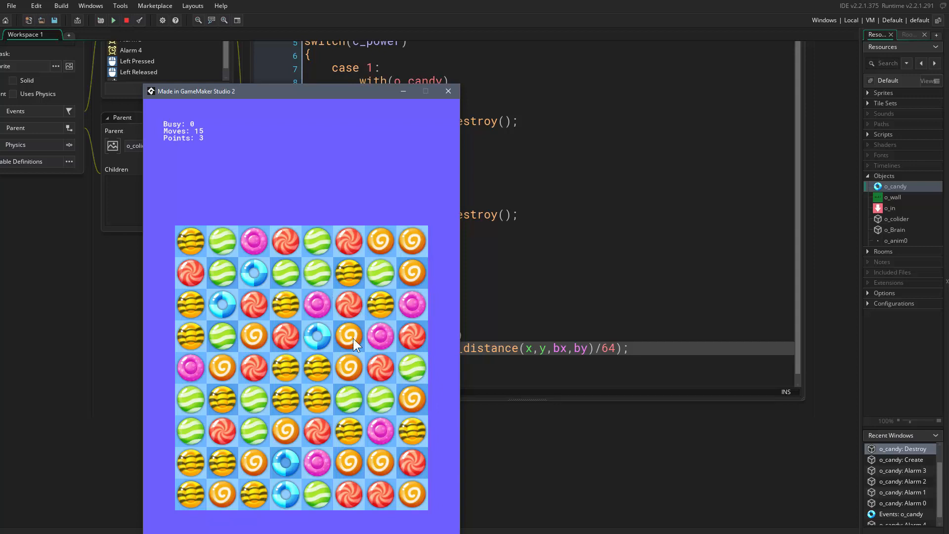
mouse_move(424, 144)
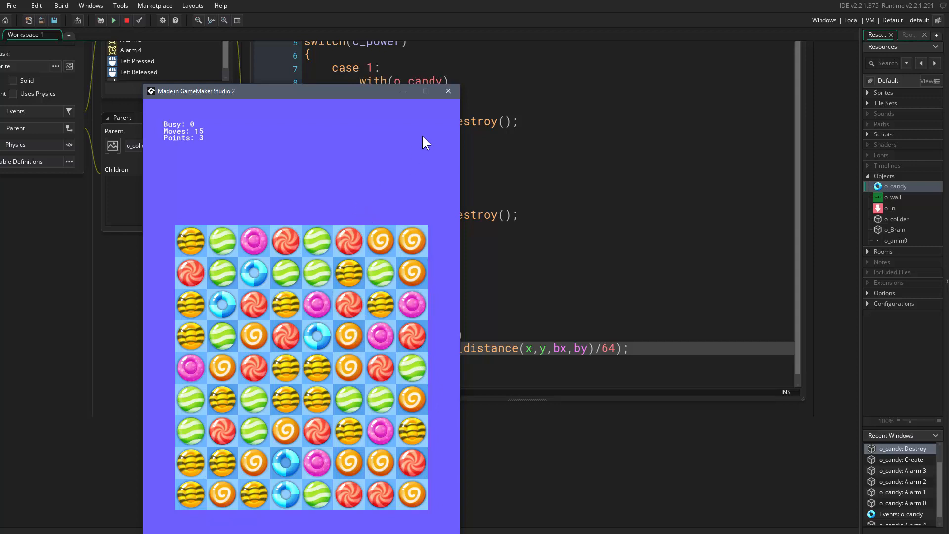
left_click(448, 91)
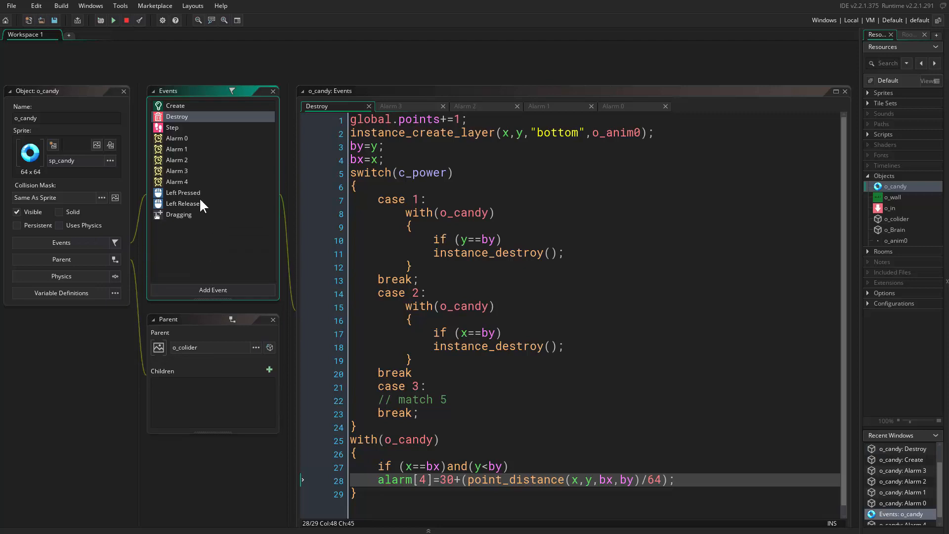
- Add a Draw event to o_candy and raise image_size in Create from 0.7 to 0.9
left_click(213, 289)
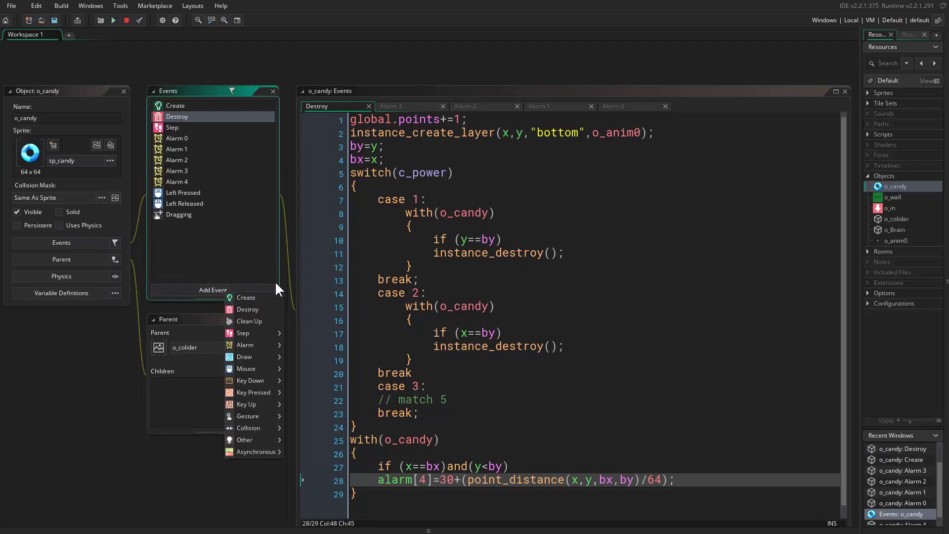
mouse_move(245, 357)
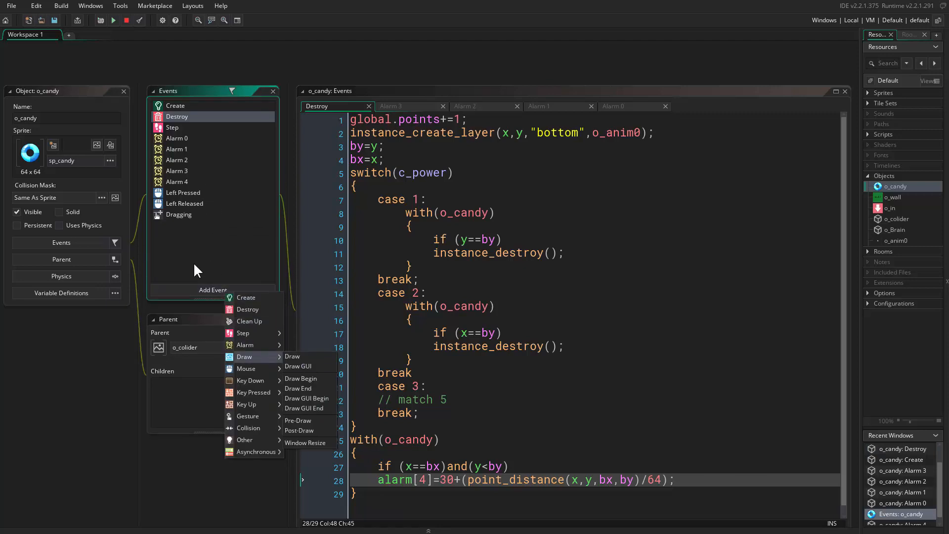
left_click(292, 356)
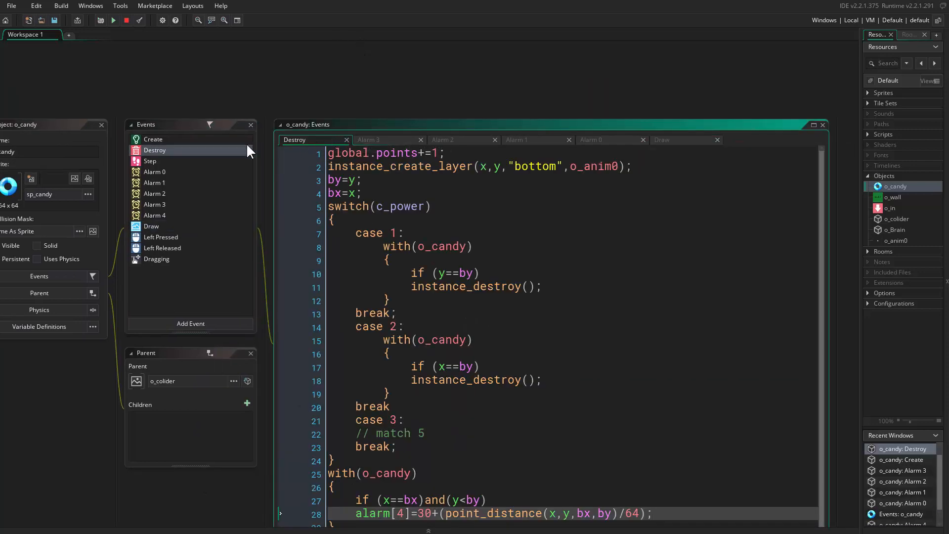
left_click(153, 138)
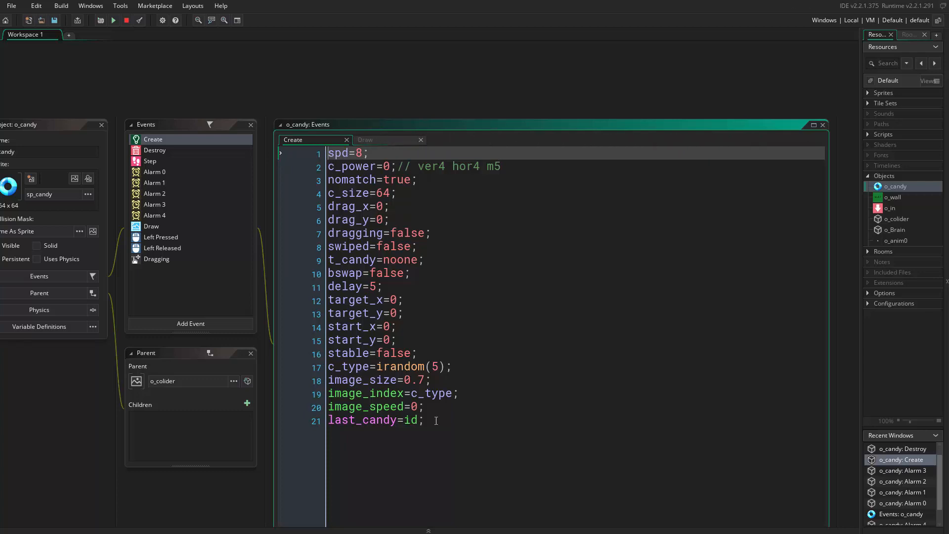
left_click(378, 379)
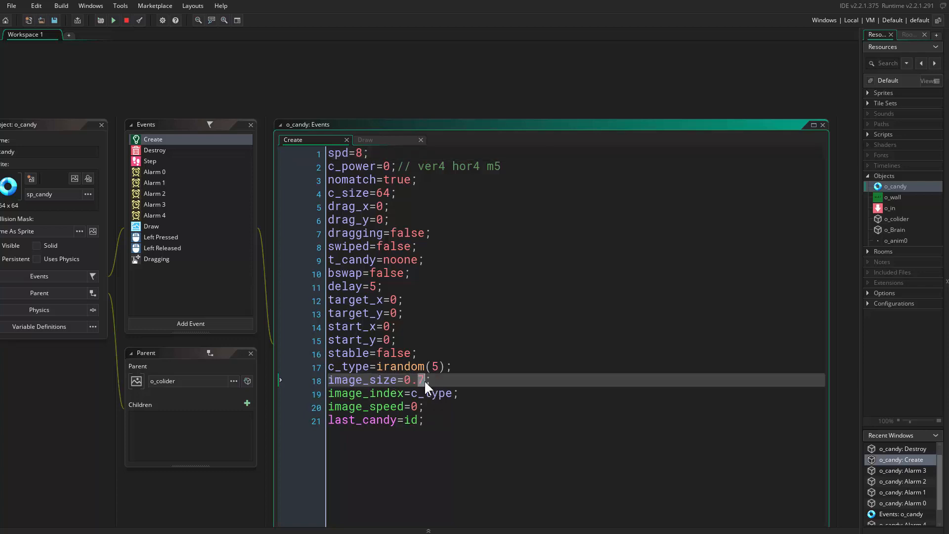
type("9")
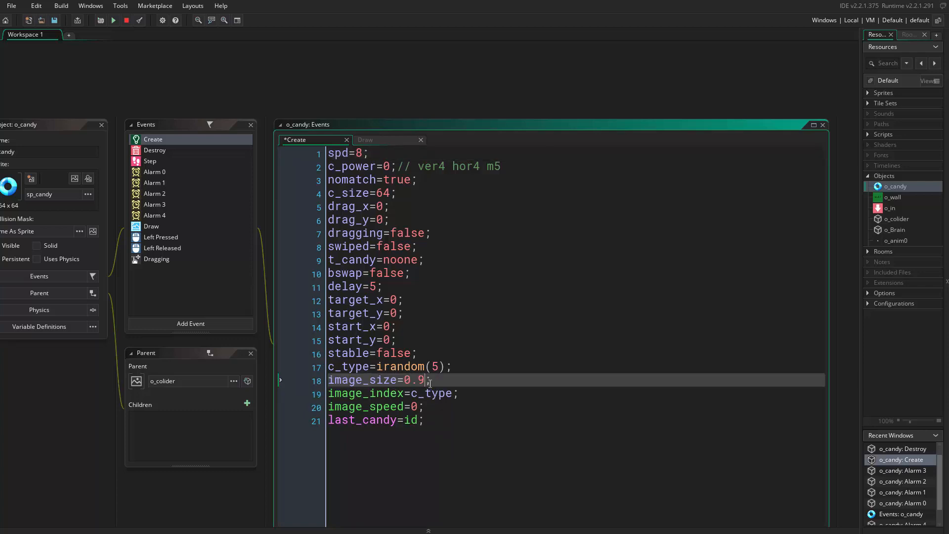
left_click(151, 226)
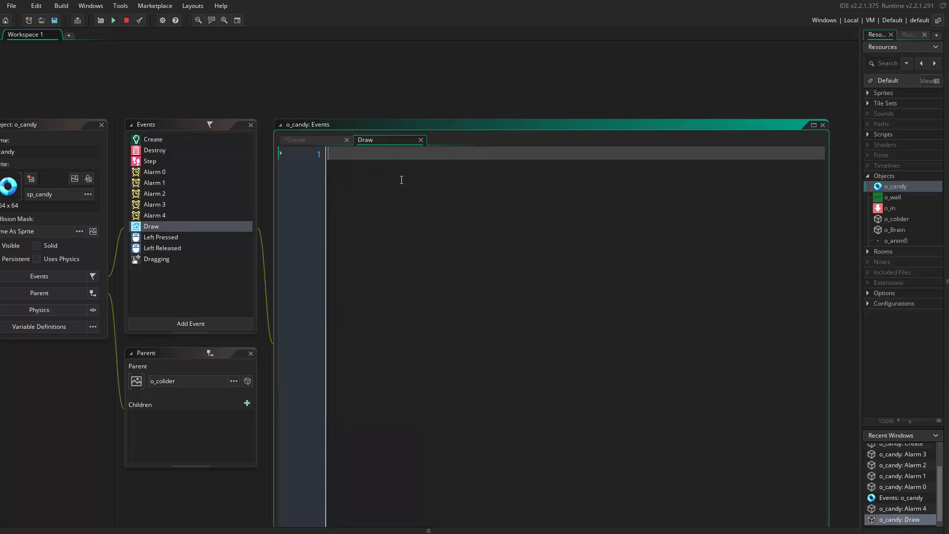
- Start typing draw_sprite in the Draw event and add angle=0; to the Create code
type("d")
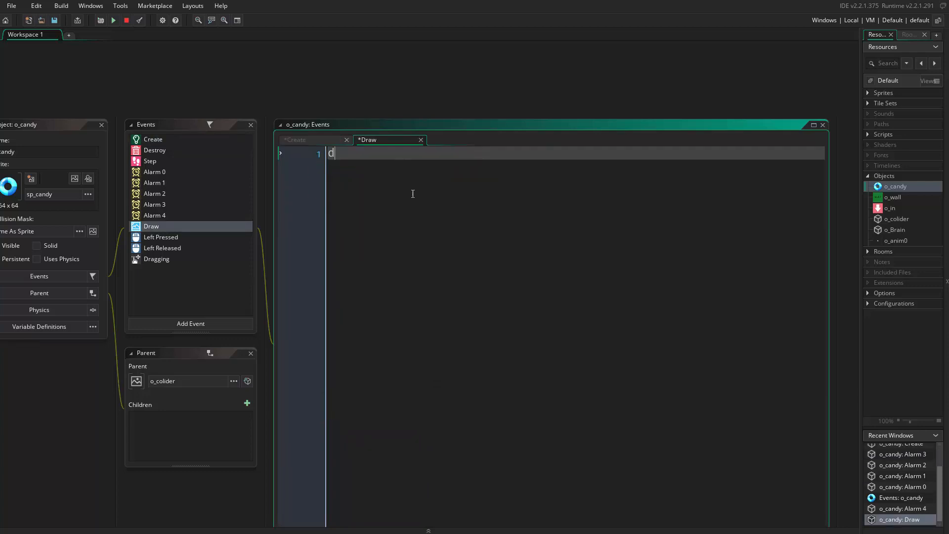
type("raw_sprite_ext(sprite_index,c_type,x,y,image_size,image_size,angle,image_blend,1);")
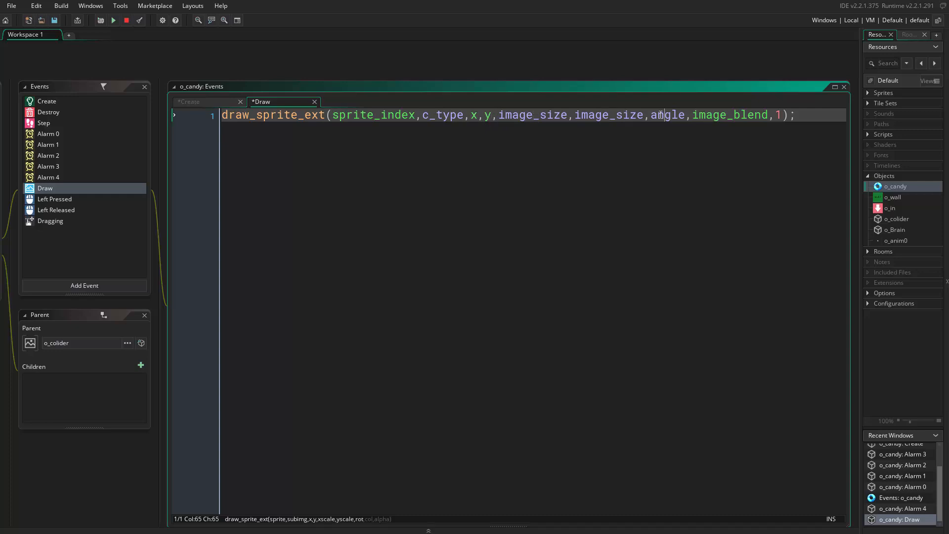
double_click(667, 115)
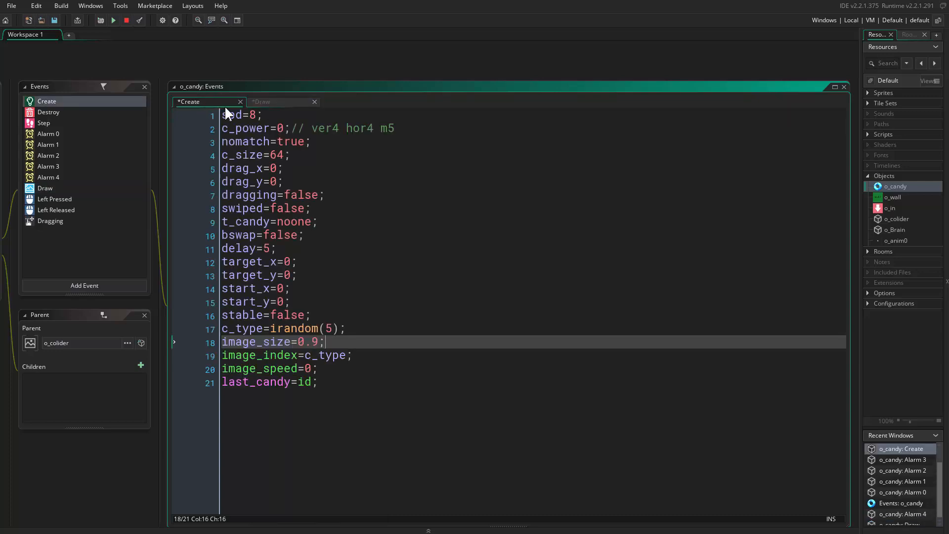
mouse_move(333, 315)
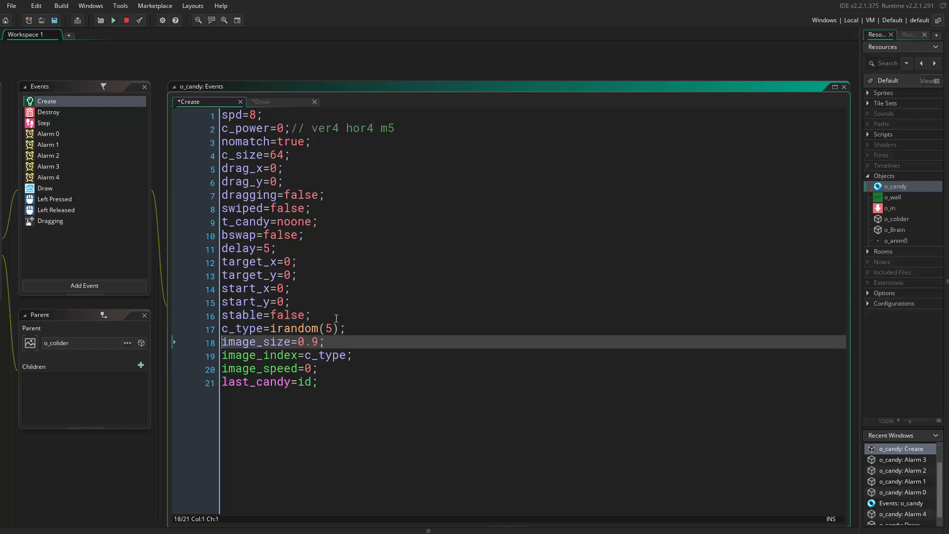
type("angle")
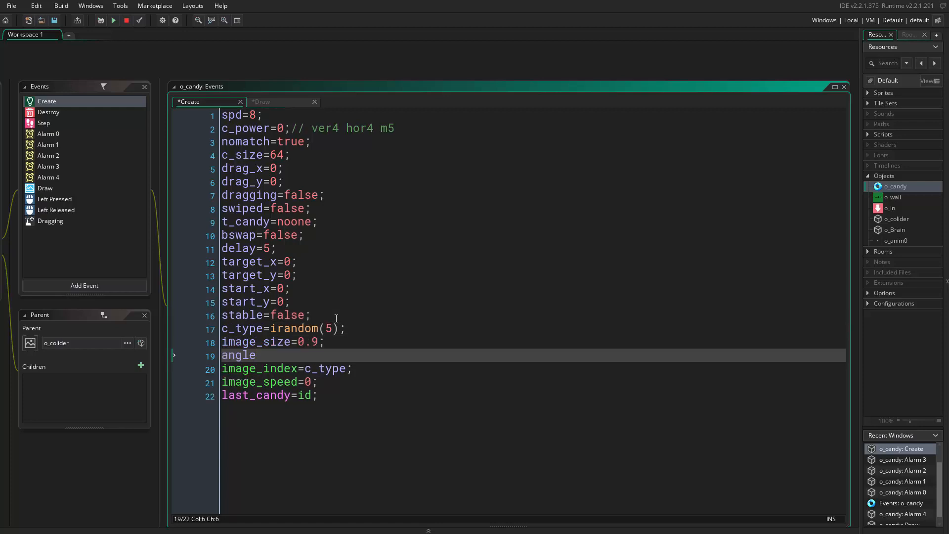
type("=0;")
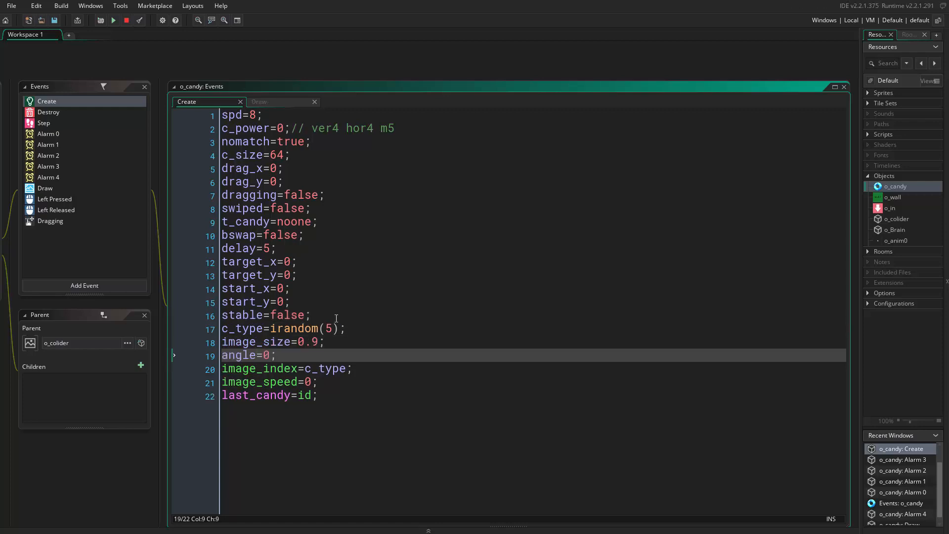
left_click(45, 188)
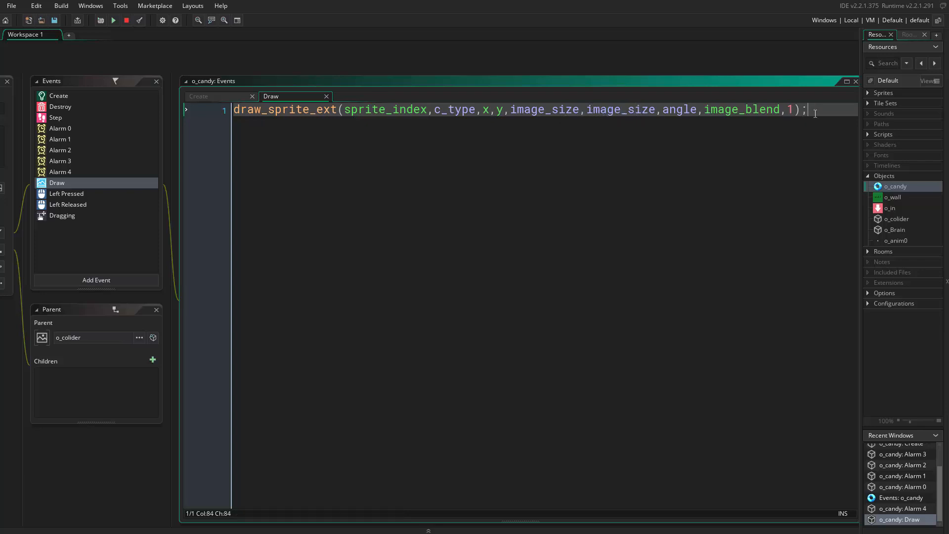
mouse_move(531, 157)
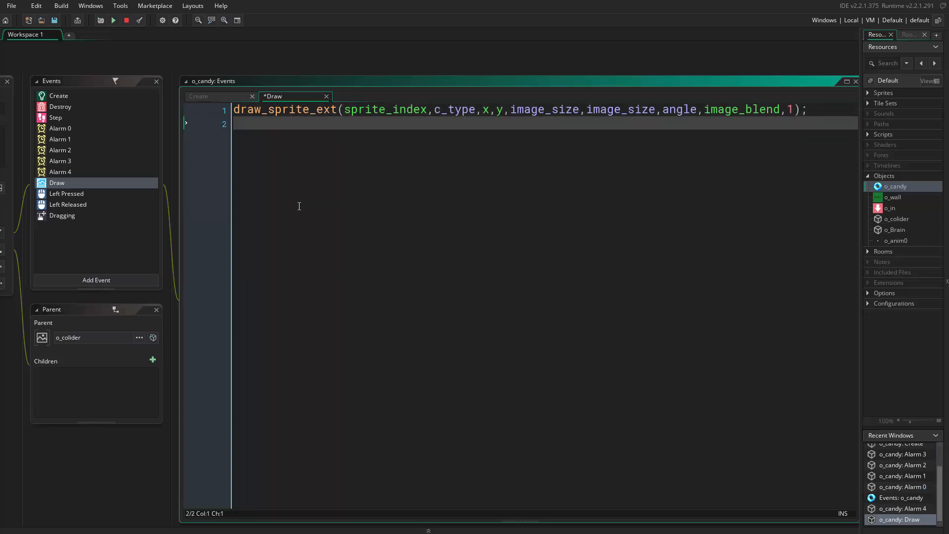
mouse_move(305, 218)
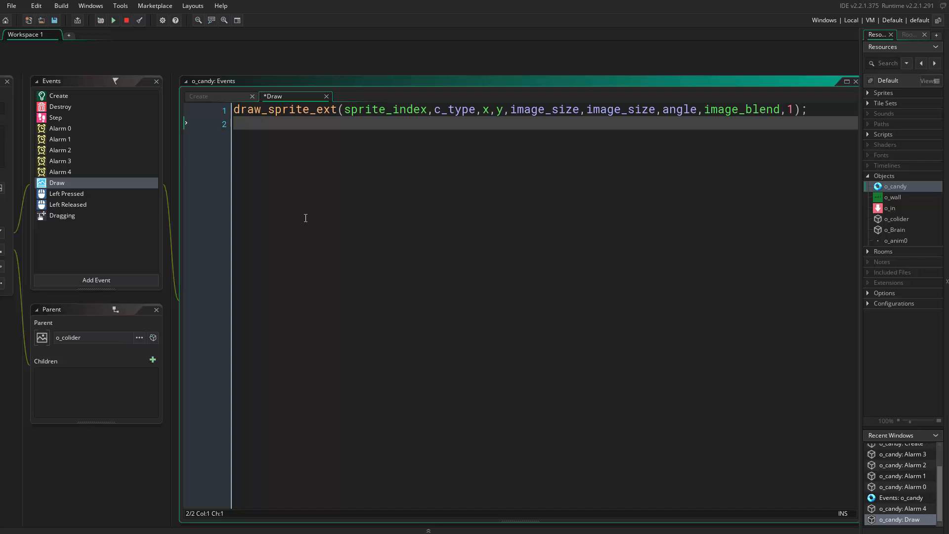
mouse_move(773, 404)
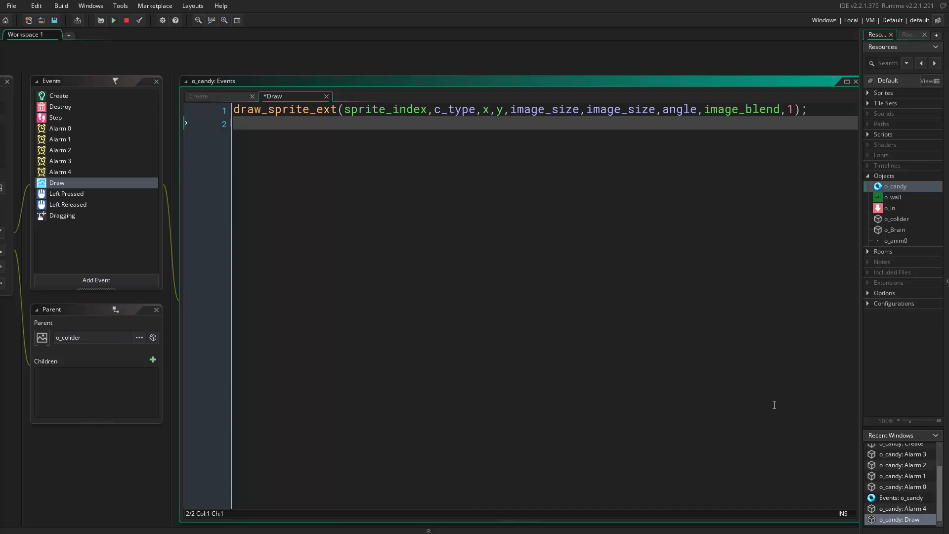
mouse_move(493, 235)
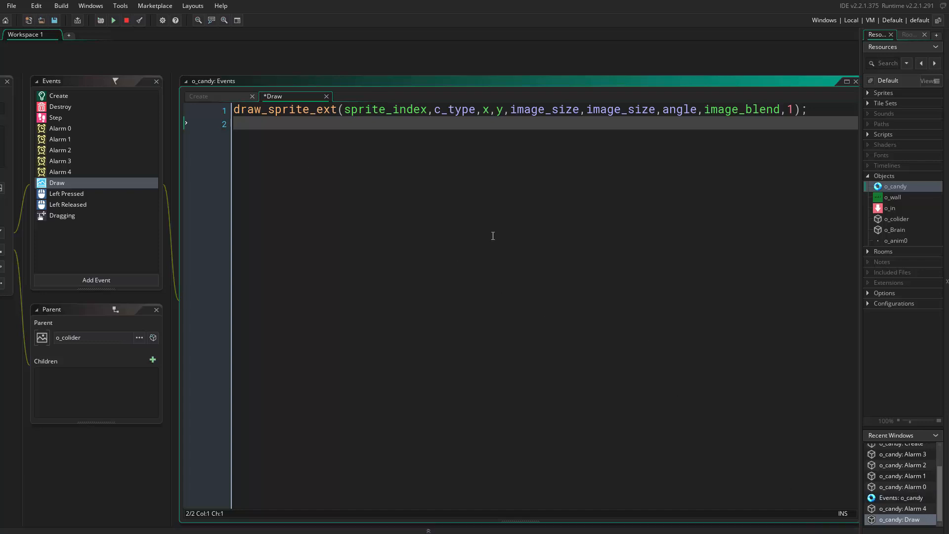
- Start the if (c_power) block for the pulsing image_size code and select counter
type("if")
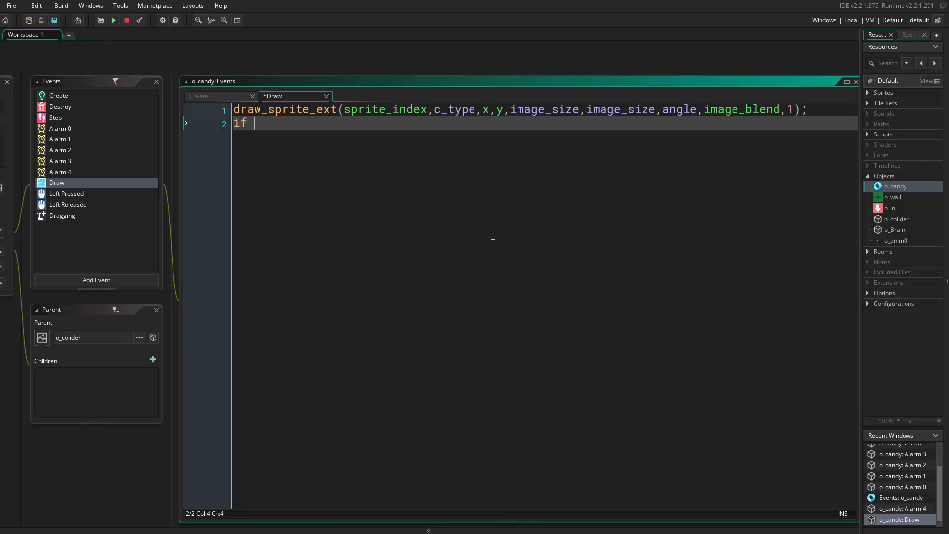
type("(c_po")
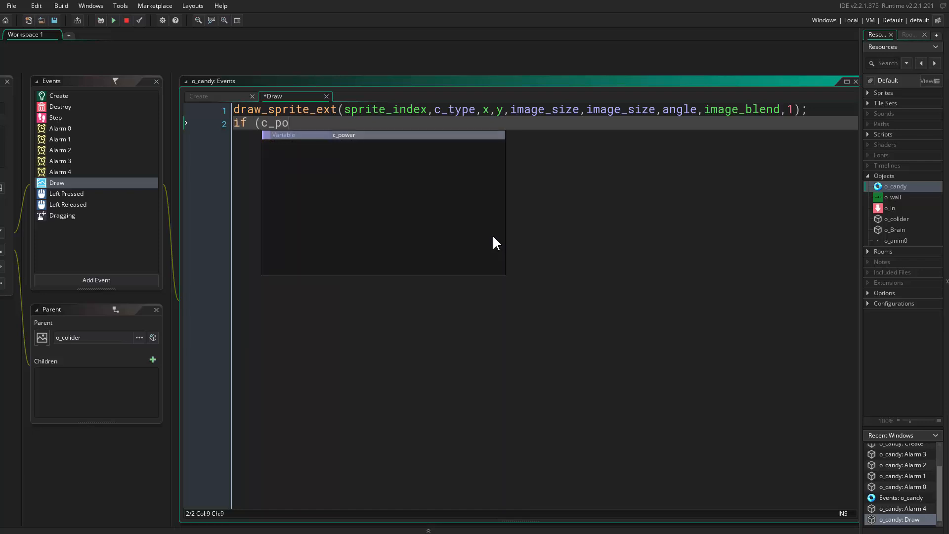
type("wer)")
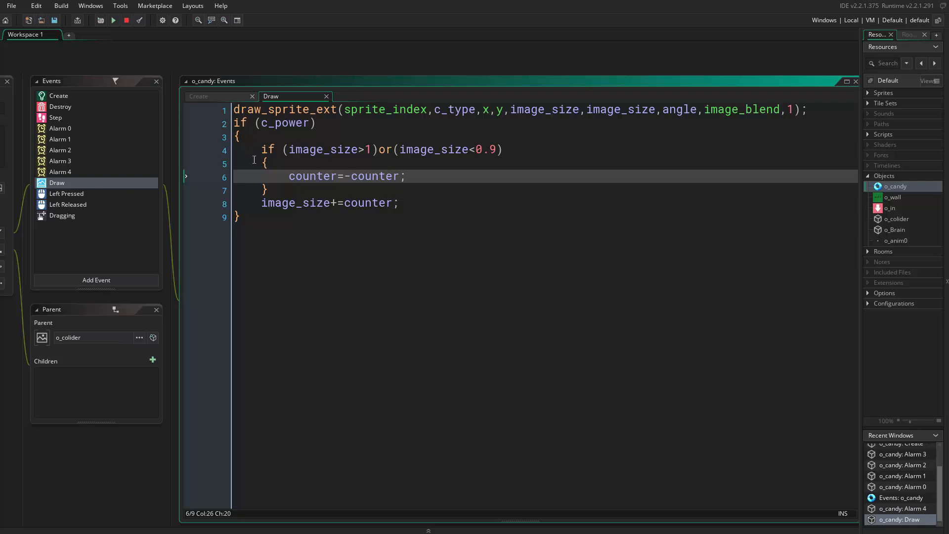
left_click(325, 149)
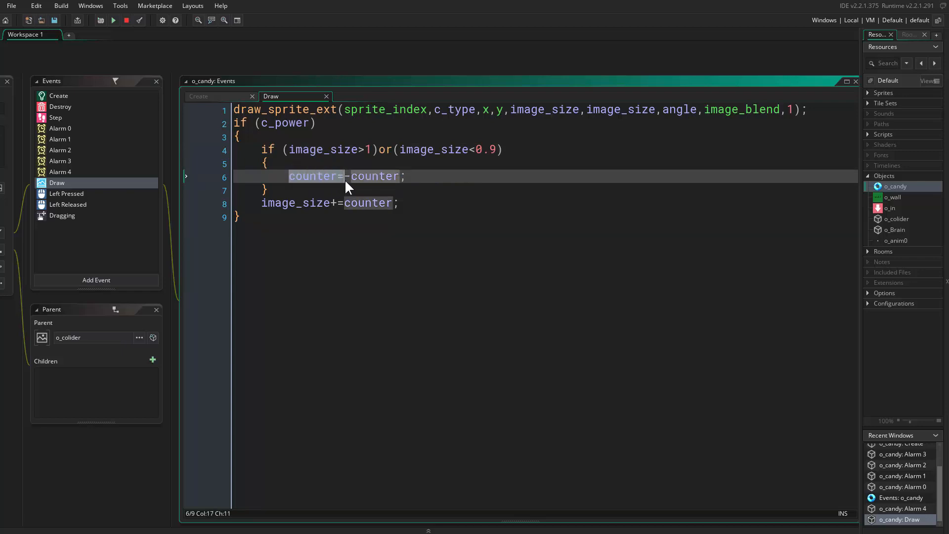
- Add counter=0.05 to o_candy's Create event, then return to the Draw code
left_click(197, 95)
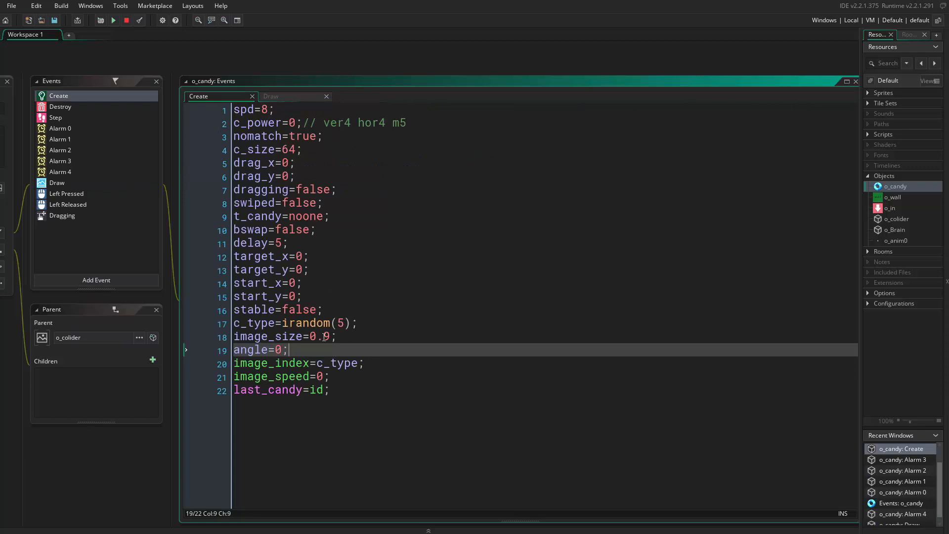
type("counter=")
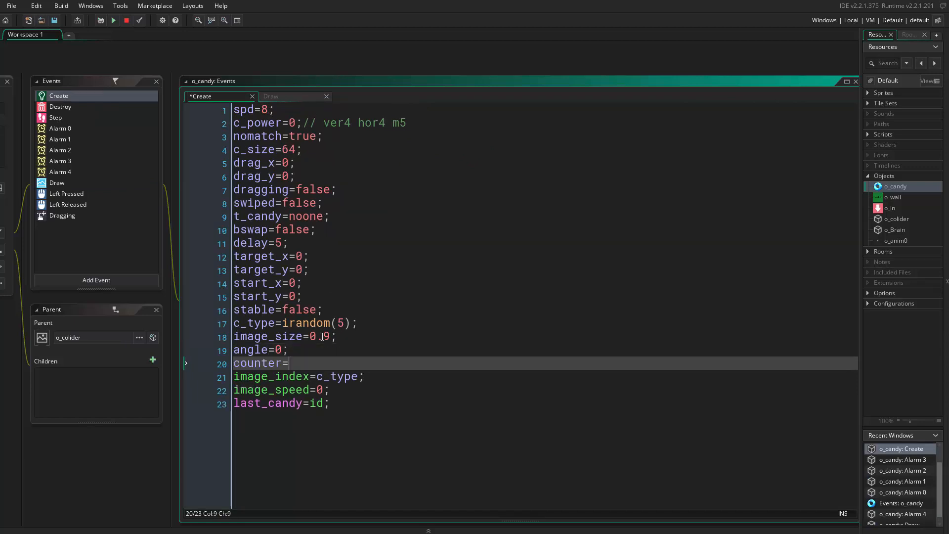
type("0")
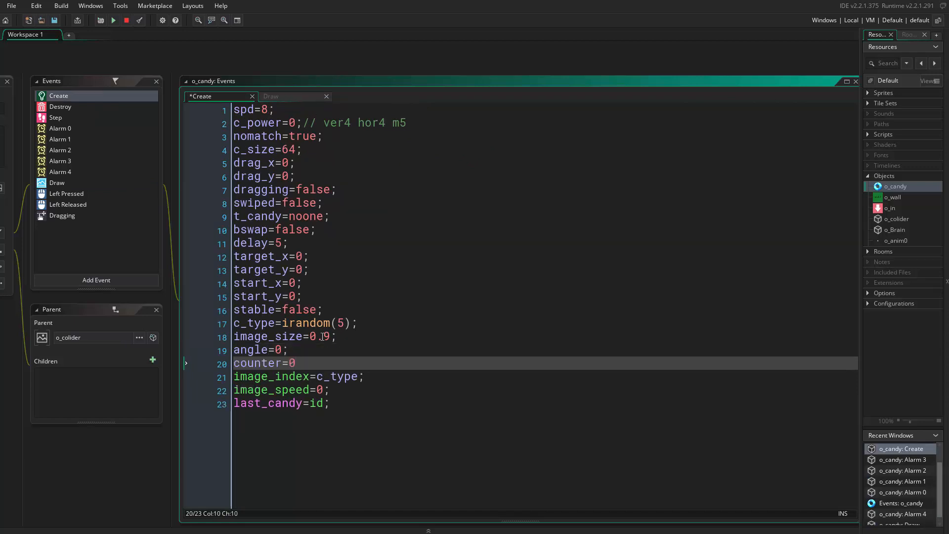
type(".")
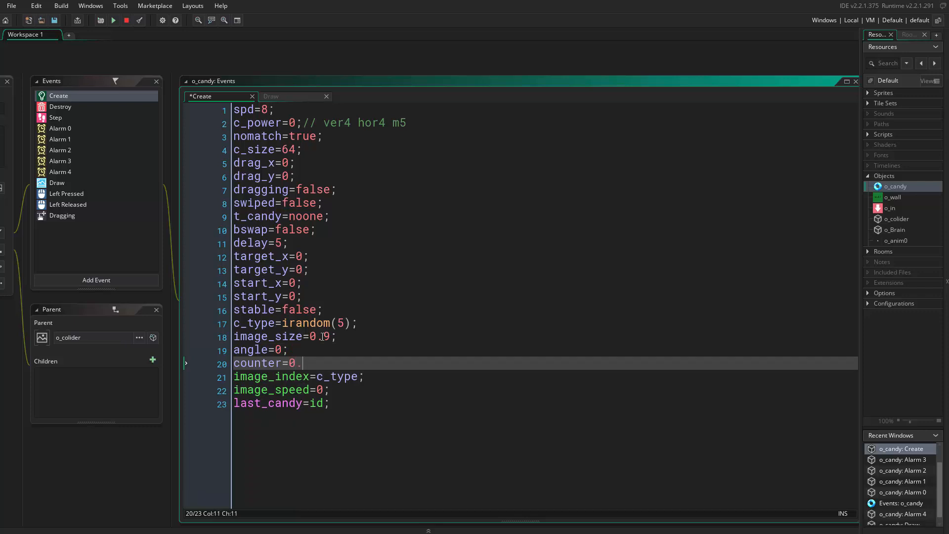
type("0")
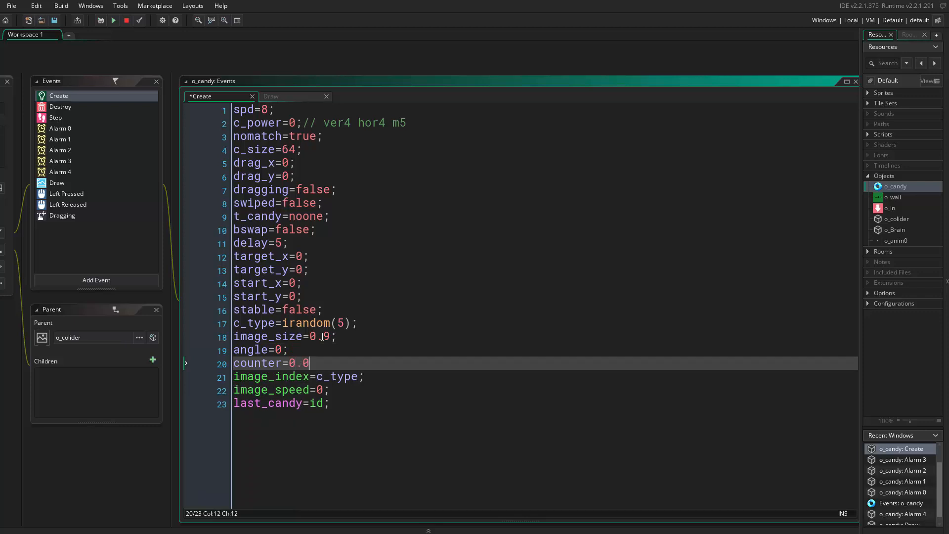
type("5")
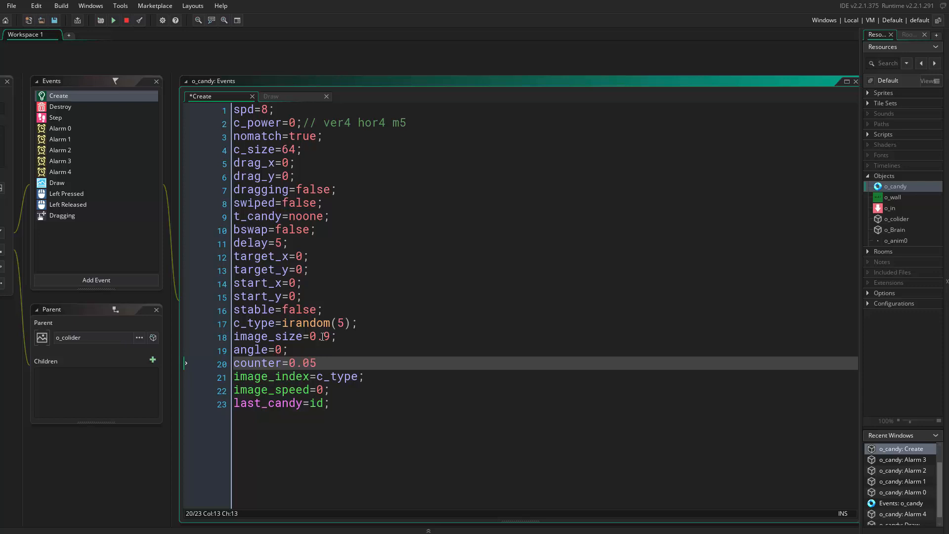
left_click(271, 96)
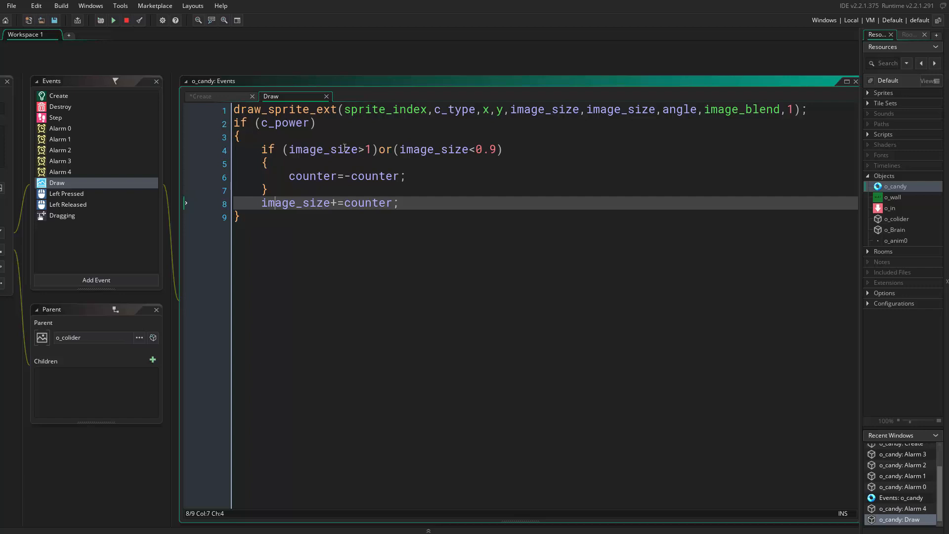
mouse_move(308, 176)
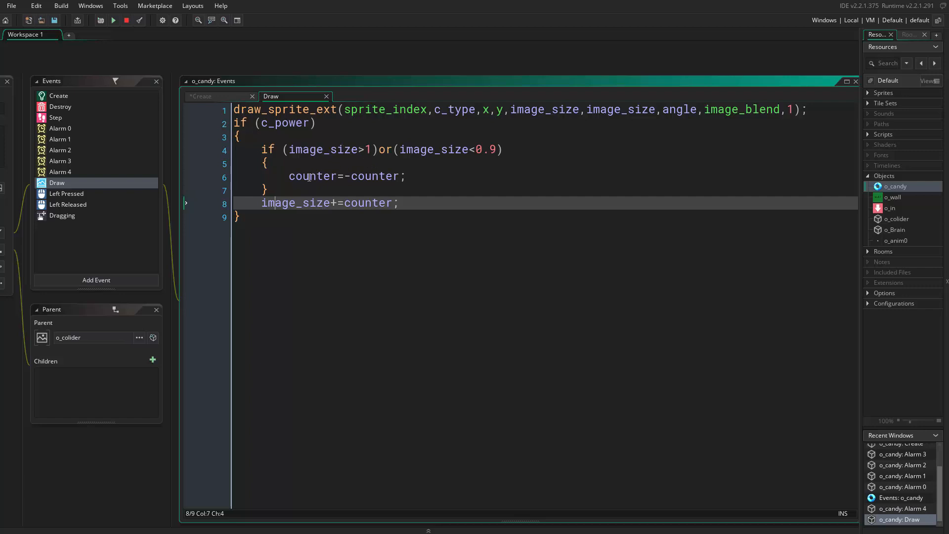
- Review the counter and image_size lines in the Draw code, then switch to Create
left_click(363, 176)
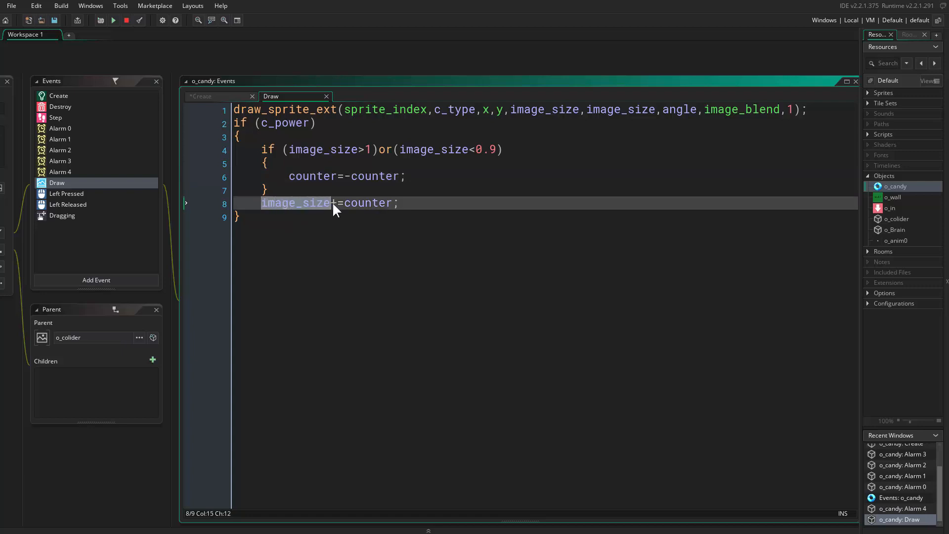
left_click(332, 203)
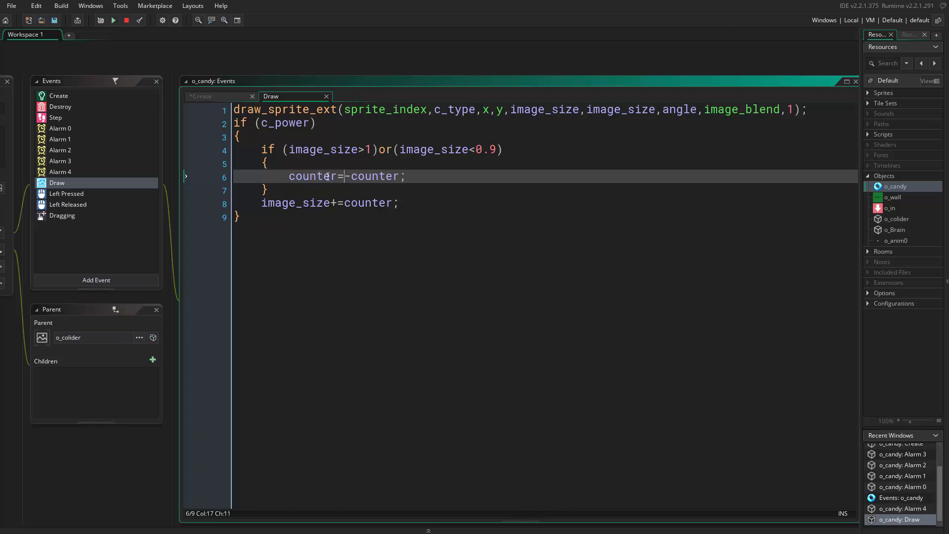
left_click(348, 176)
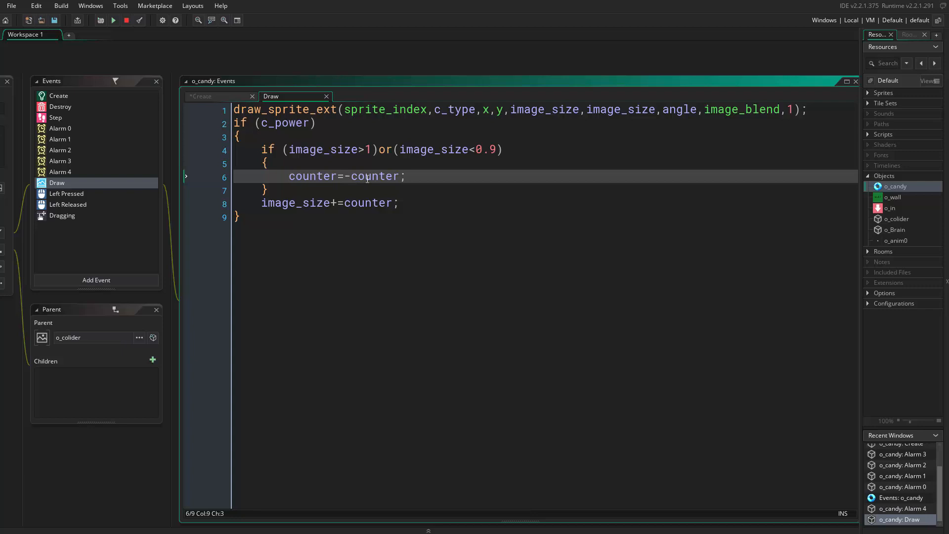
mouse_move(365, 189)
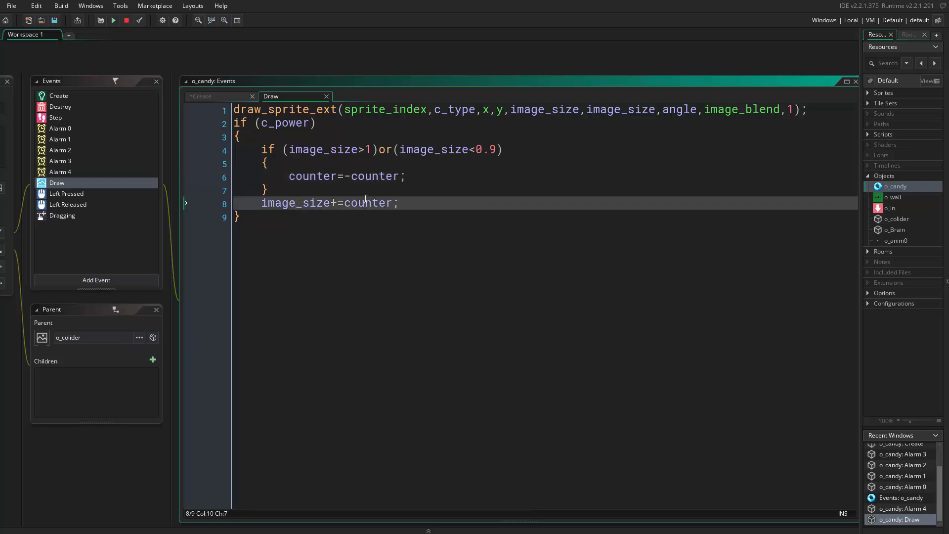
mouse_move(359, 194)
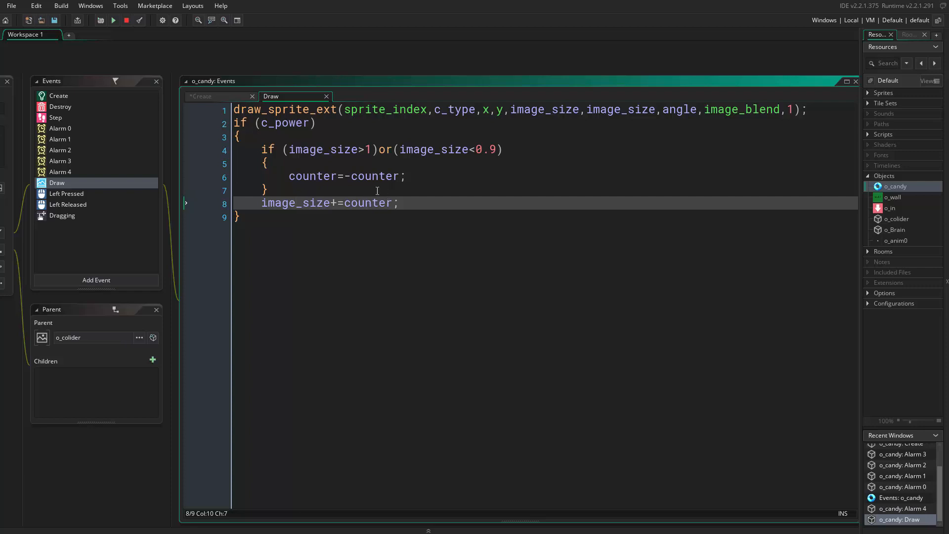
left_click(320, 176)
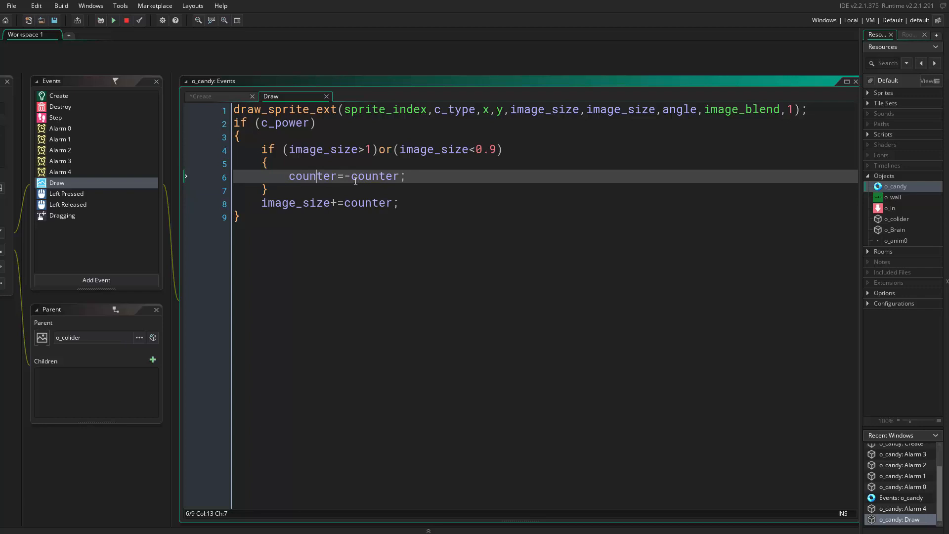
left_click(324, 203)
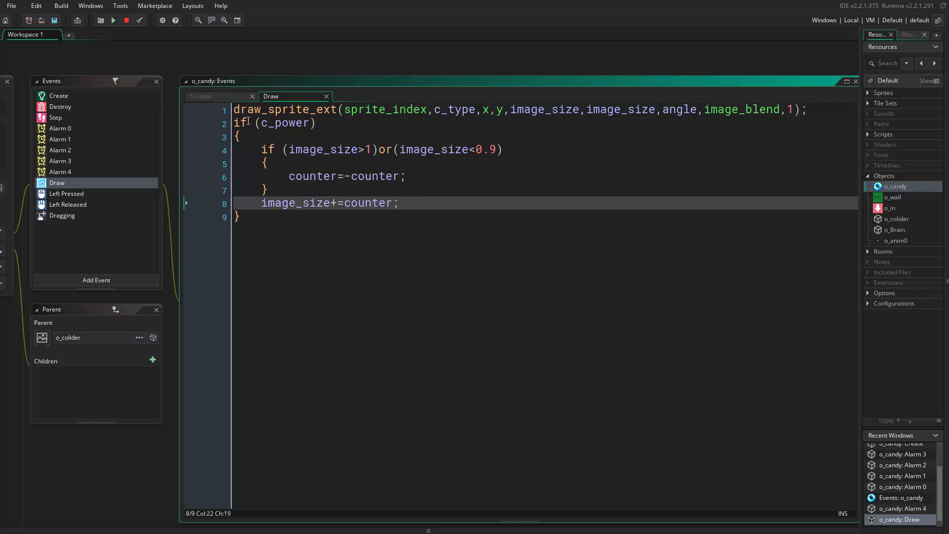
left_click(203, 97)
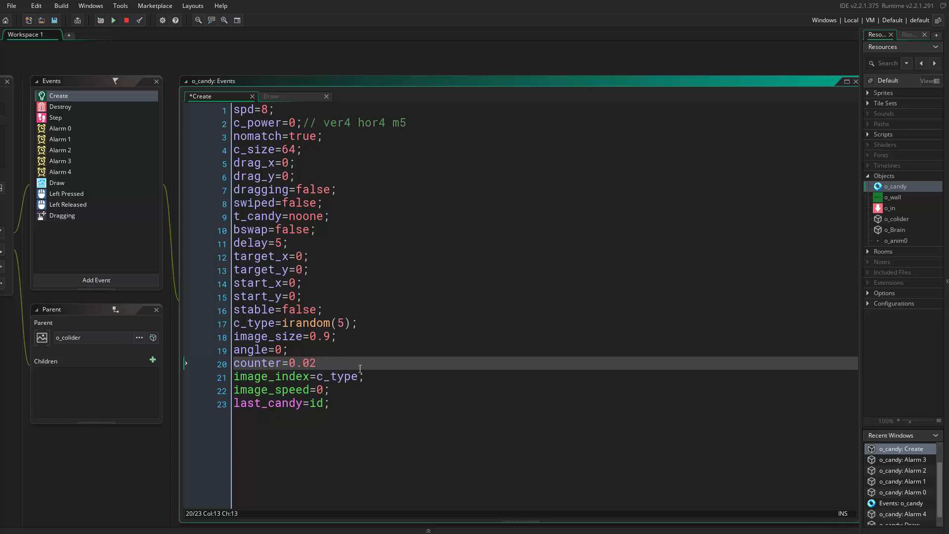
- Return to the Draw event and launch the candy game test run
left_click(271, 96)
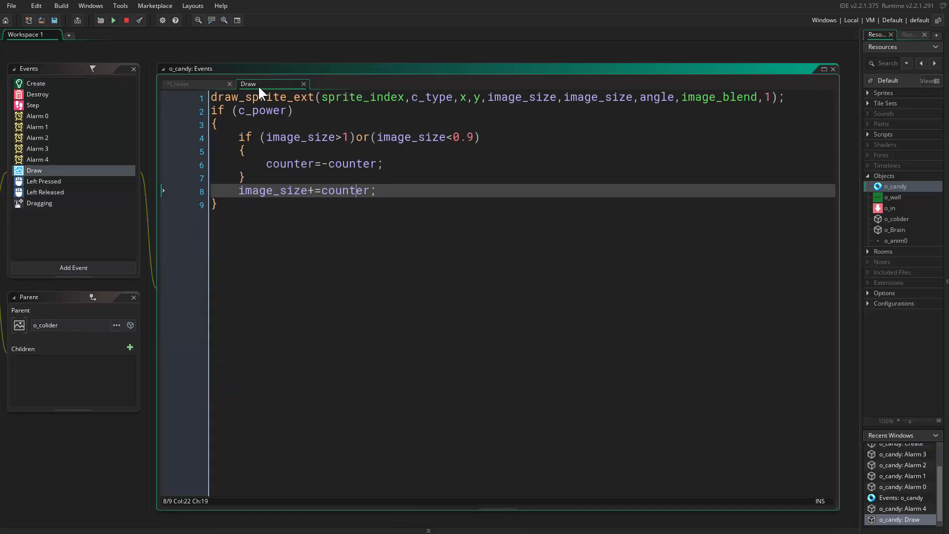
mouse_move(399, 65)
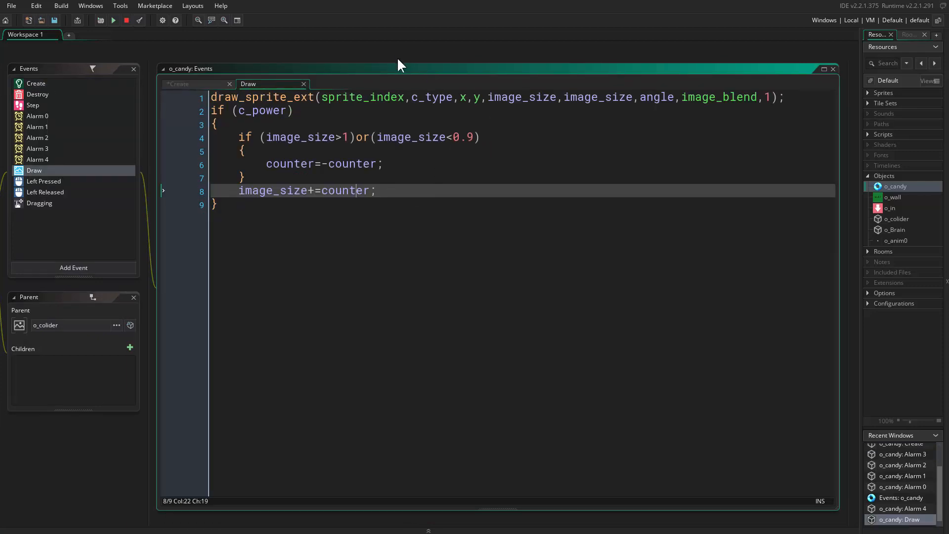
left_click(112, 20)
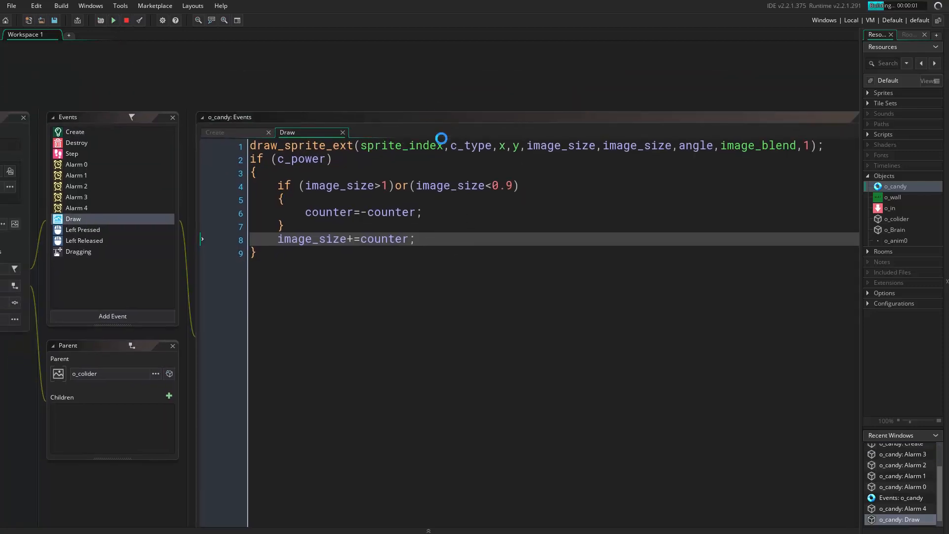
left_click(114, 20)
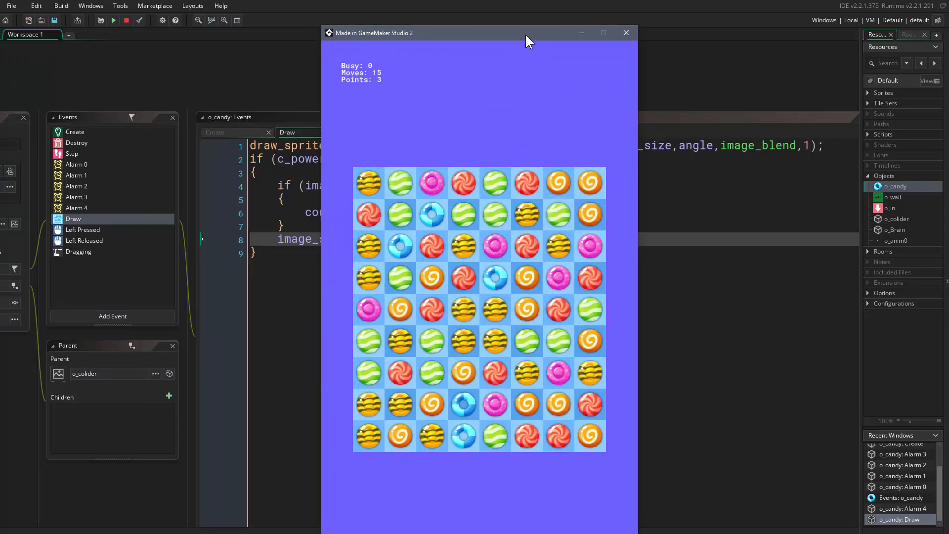
mouse_move(507, 173)
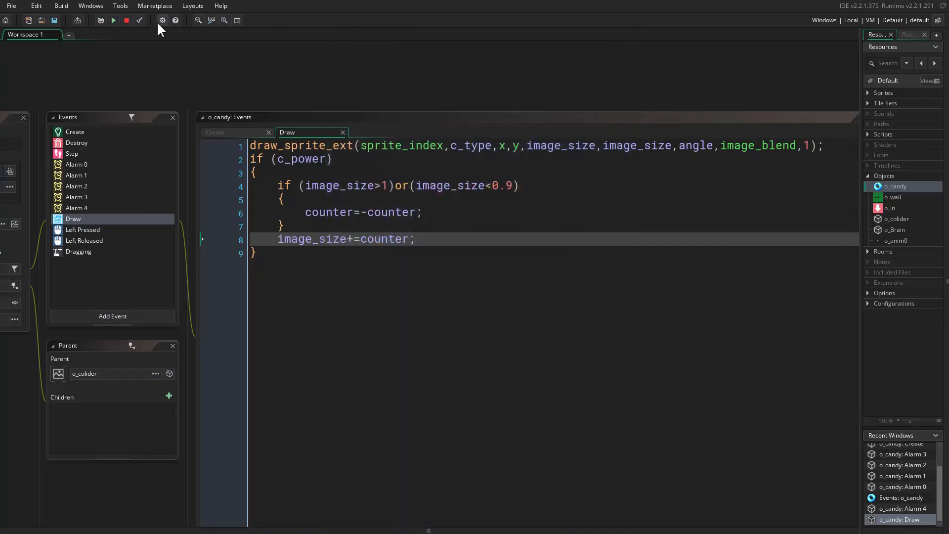
- Enable 'Interpolate colours between pixels' in Windows Game Options and confirm with OK
left_click(162, 19)
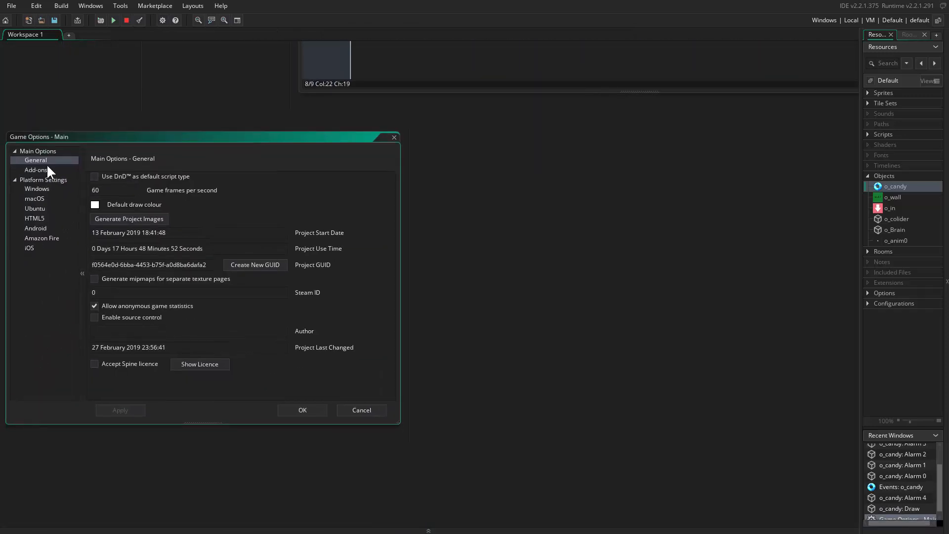
mouse_move(54, 202)
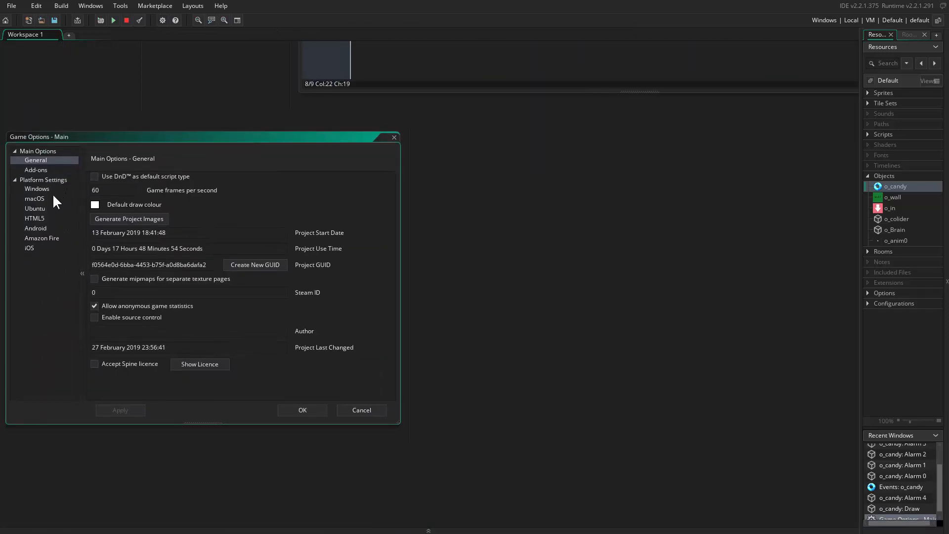
left_click(37, 189)
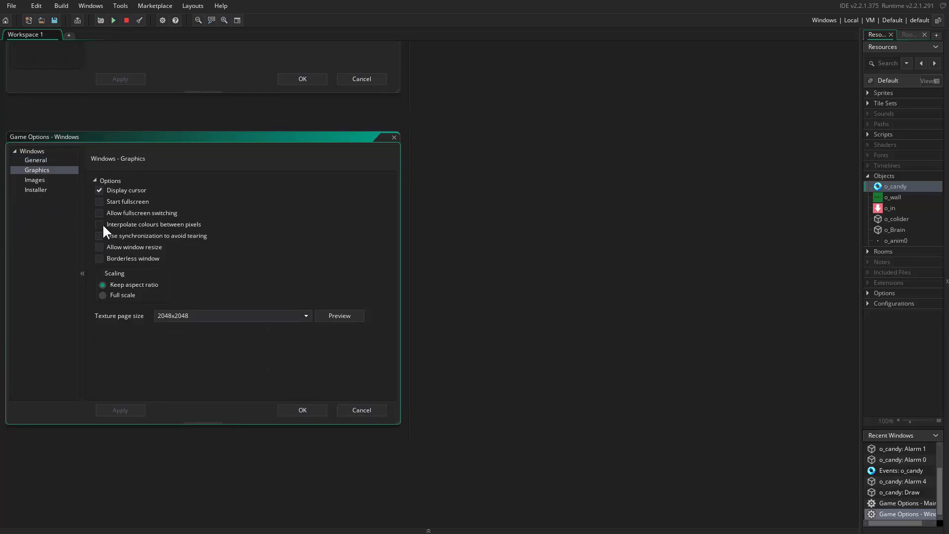
left_click(100, 224)
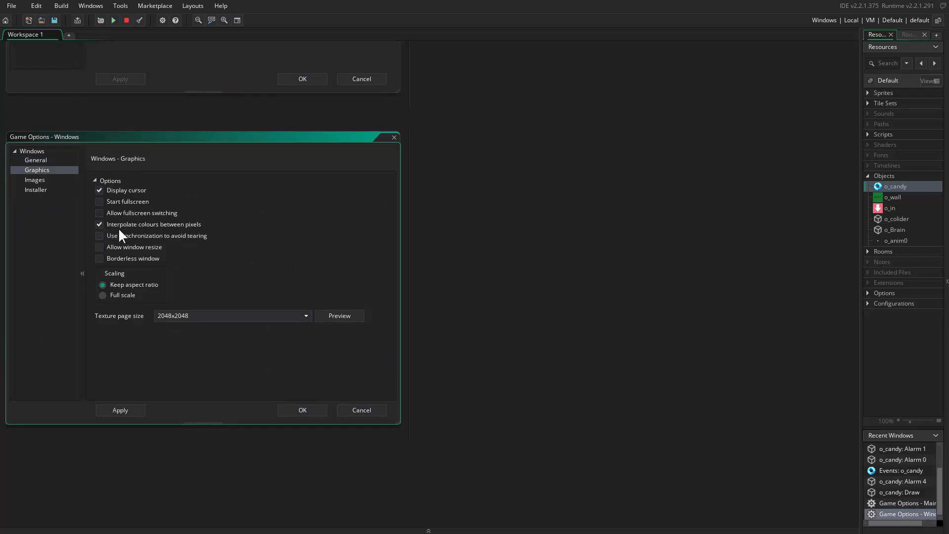
mouse_move(172, 235)
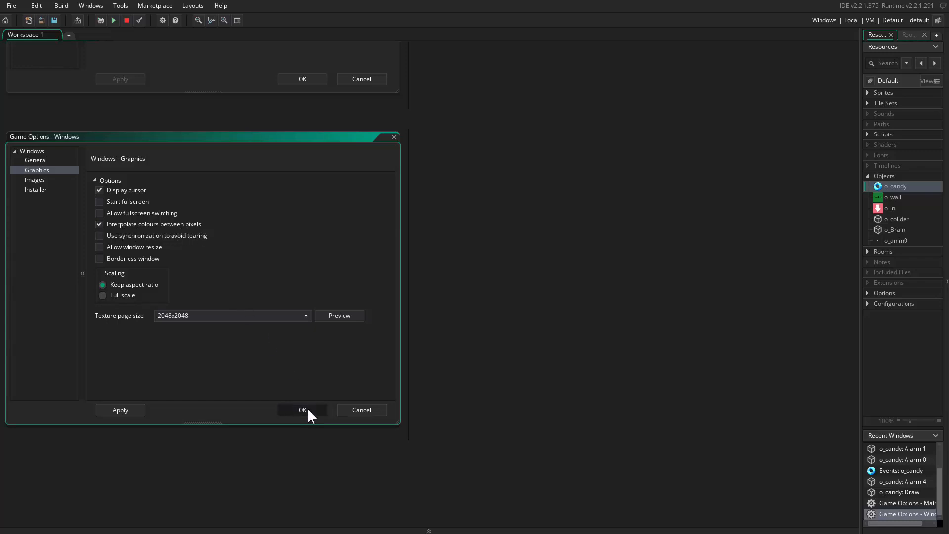
left_click(302, 409)
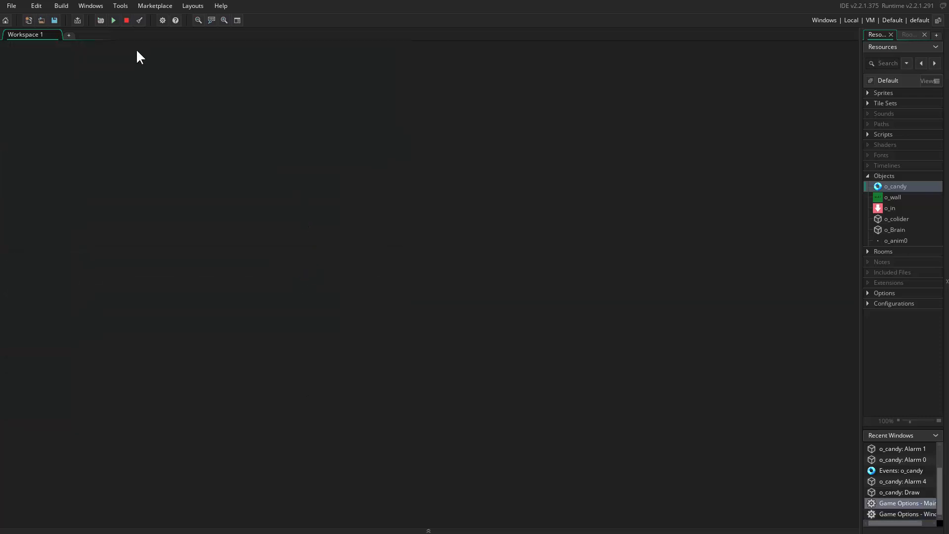
left_click(113, 20)
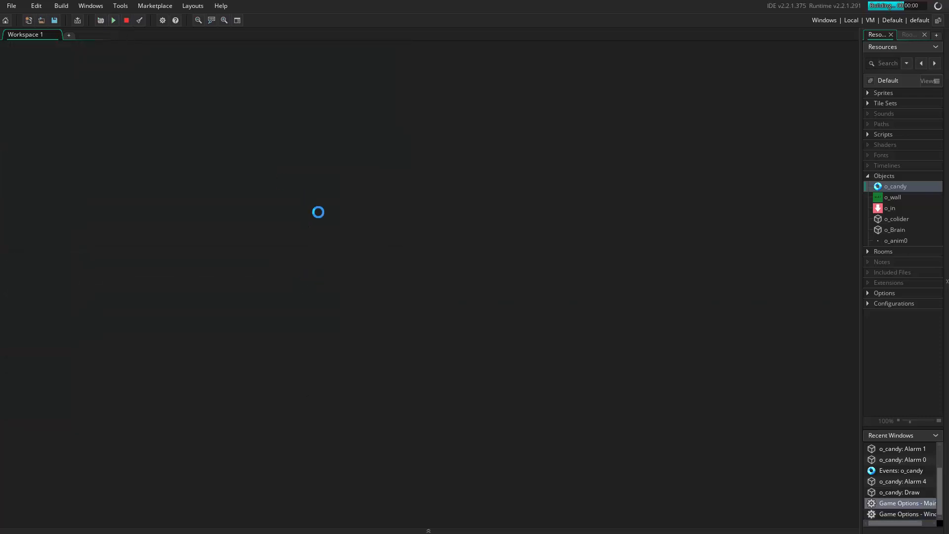
left_click(113, 20)
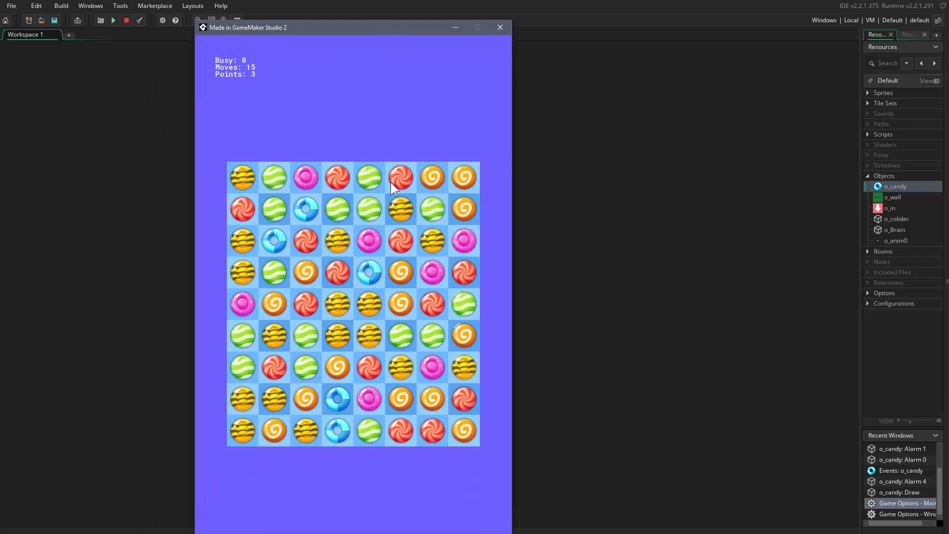
mouse_move(361, 200)
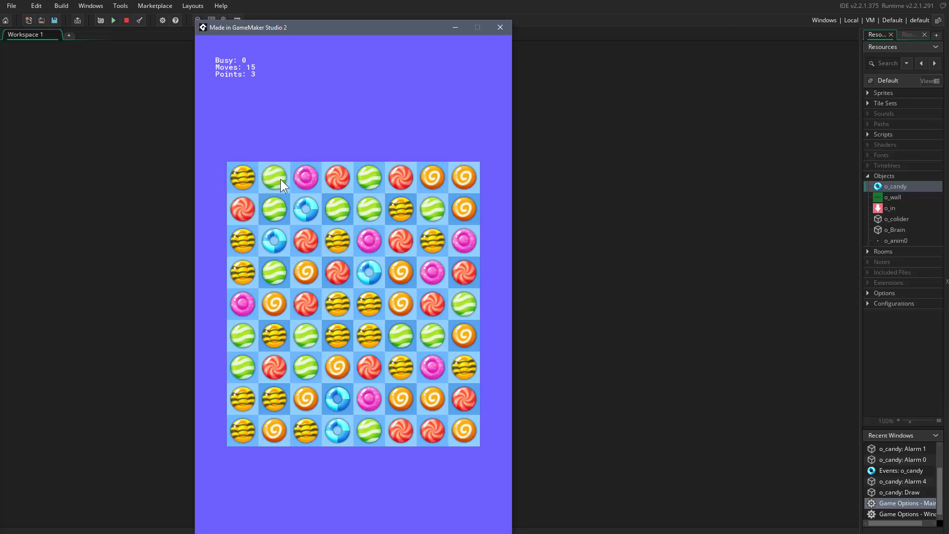
mouse_move(397, 364)
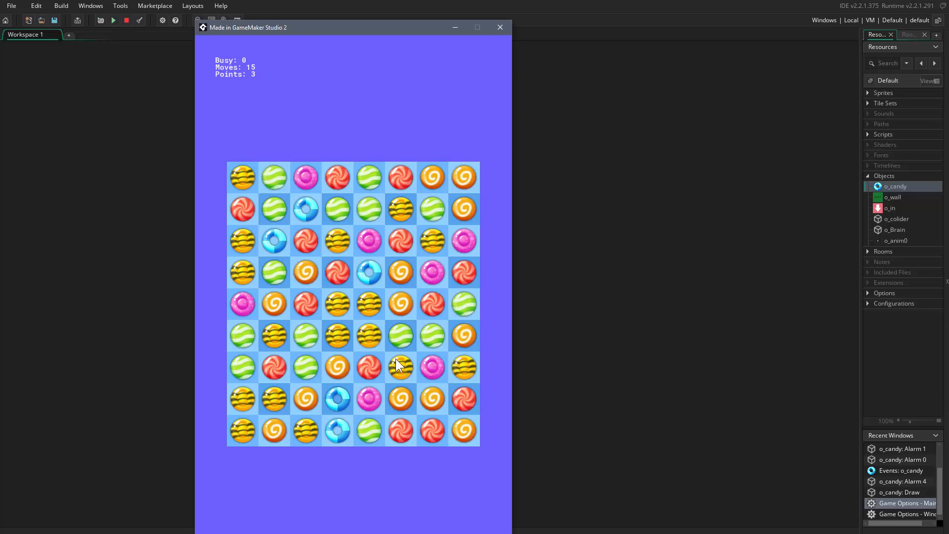
mouse_move(313, 271)
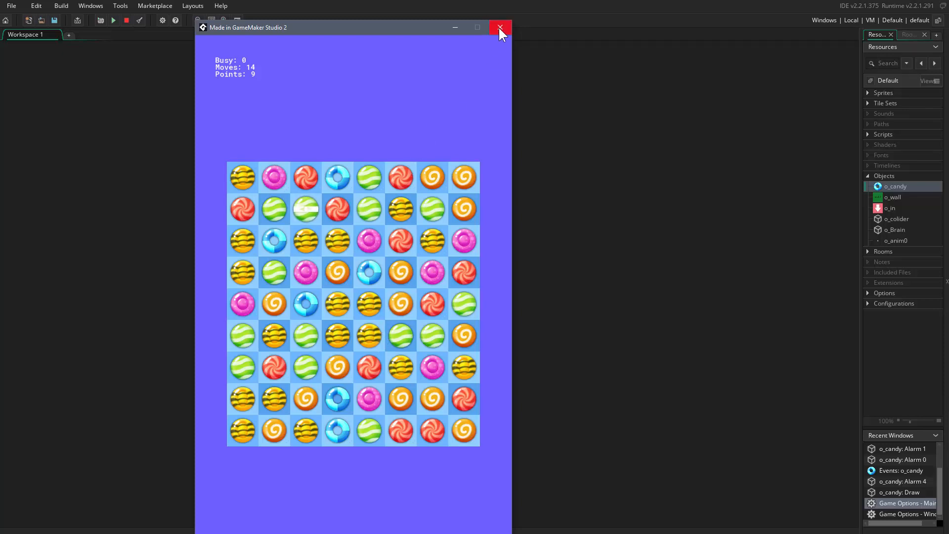
left_click(499, 27)
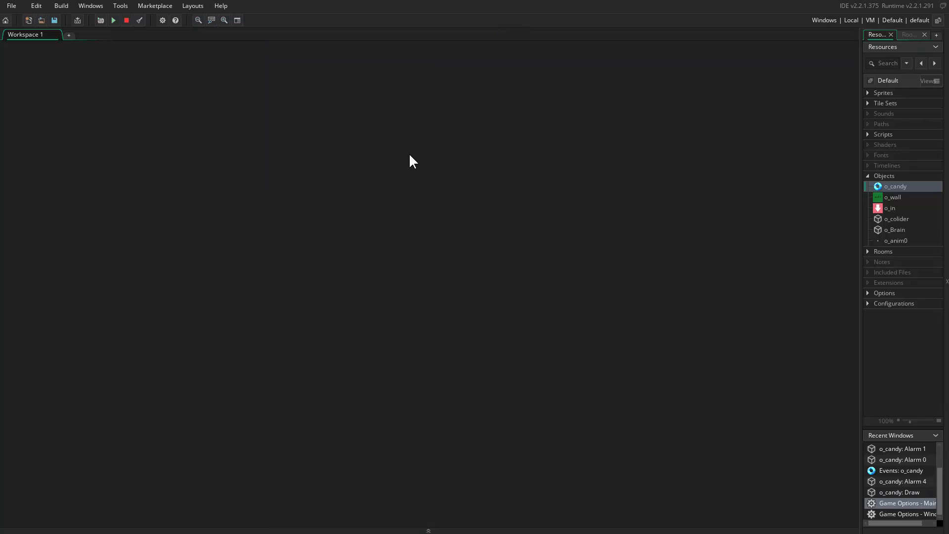
mouse_move(383, 194)
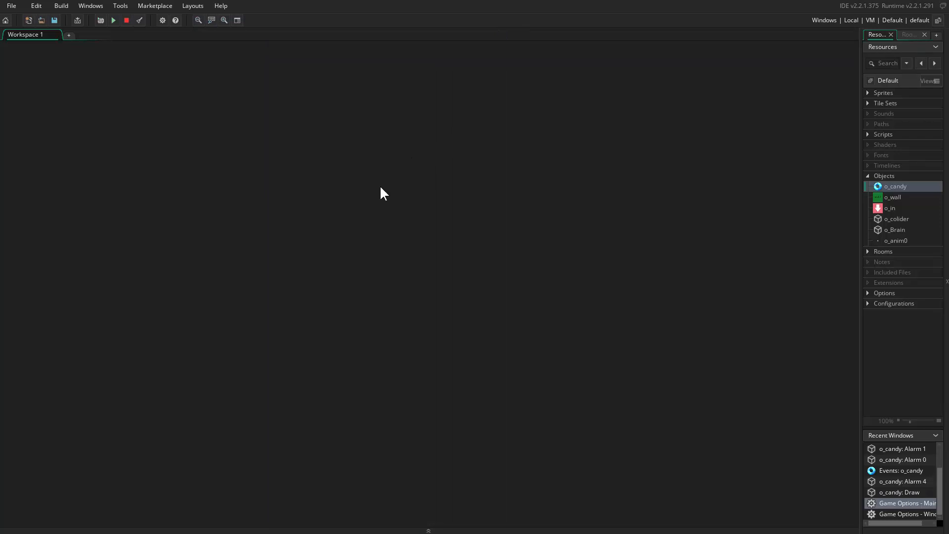
mouse_move(471, 254)
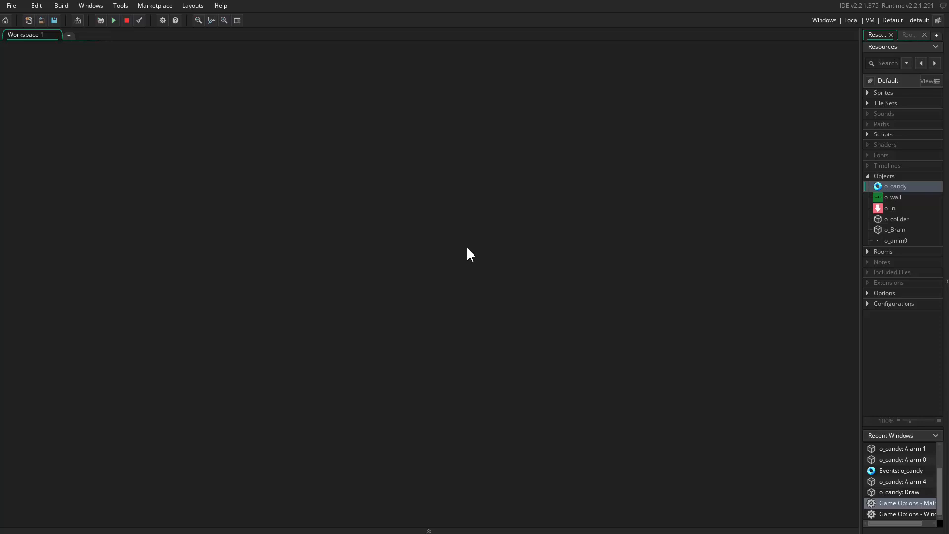
mouse_move(669, 369)
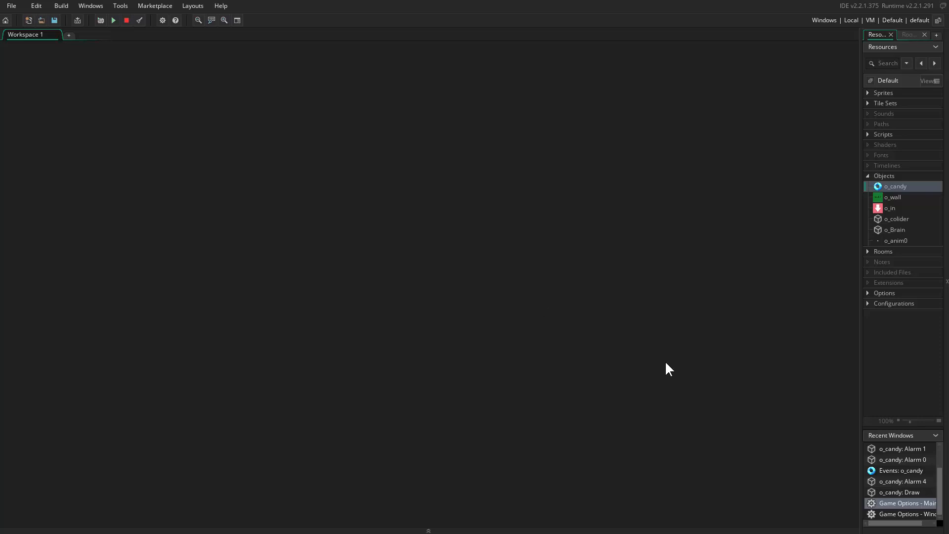